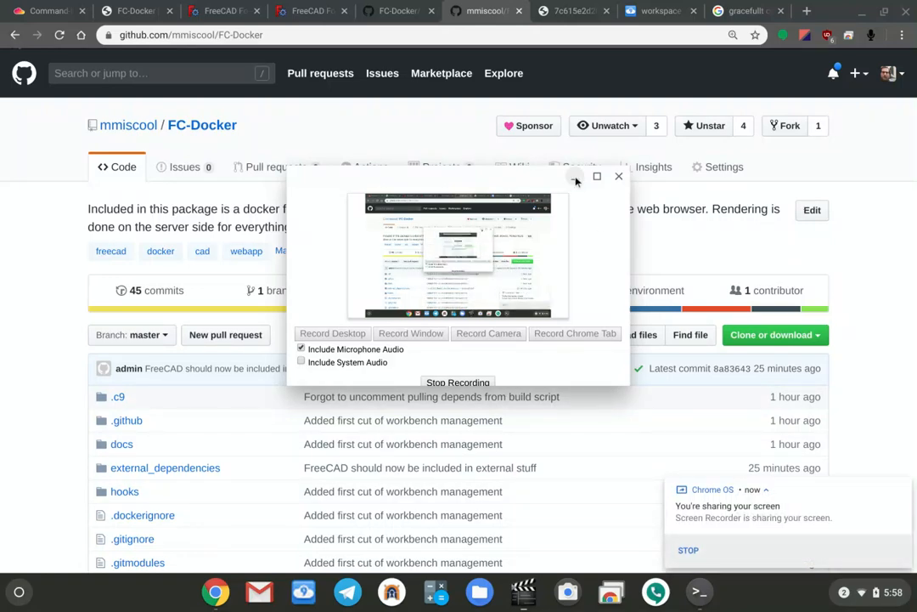
# Leave the FC-Docker GitHub page for the penguin.linux.test tab running web FreeCAD.
pyautogui.click(618, 175)
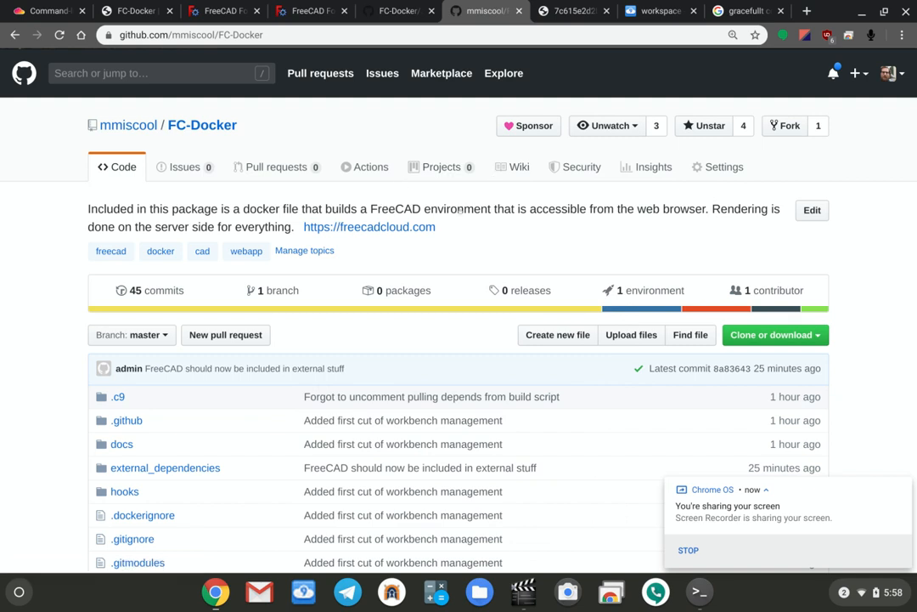
pyautogui.moveTo(528, 289)
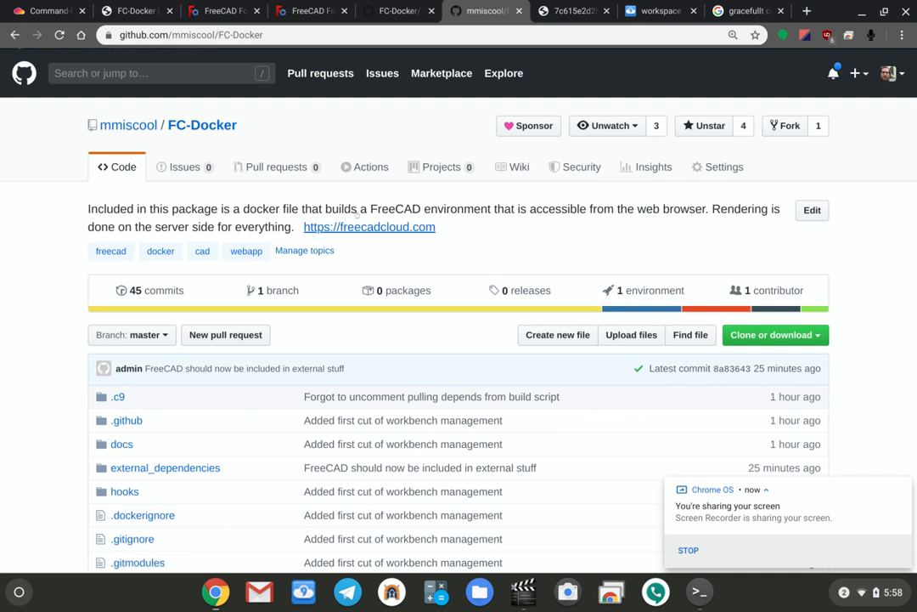
pyautogui.moveTo(475, 252)
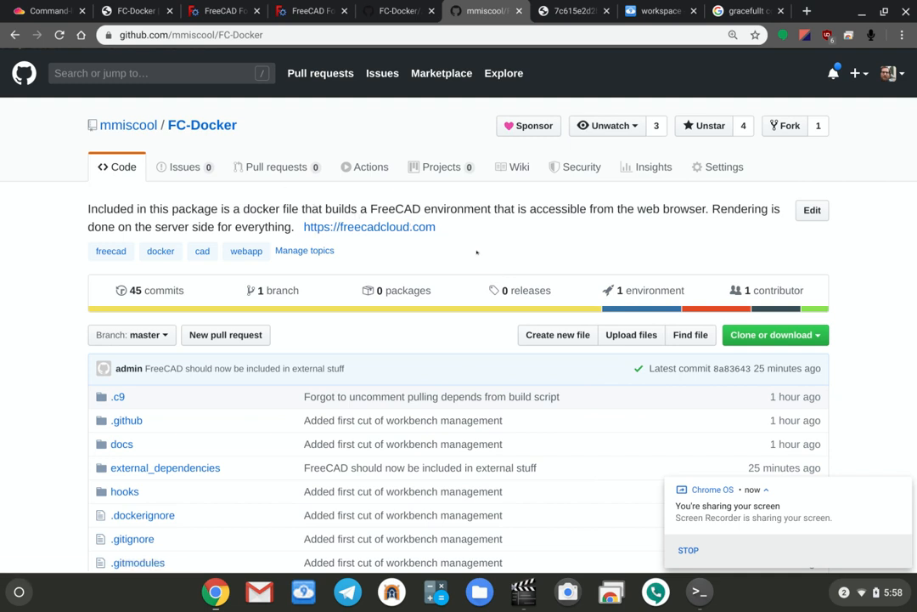
pyautogui.moveTo(559, 142)
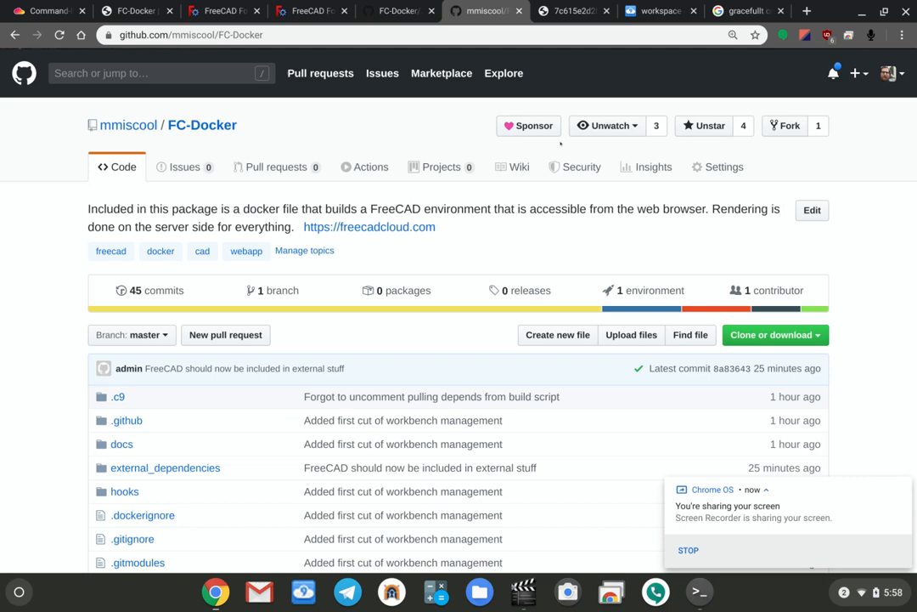
pyautogui.click(574, 10)
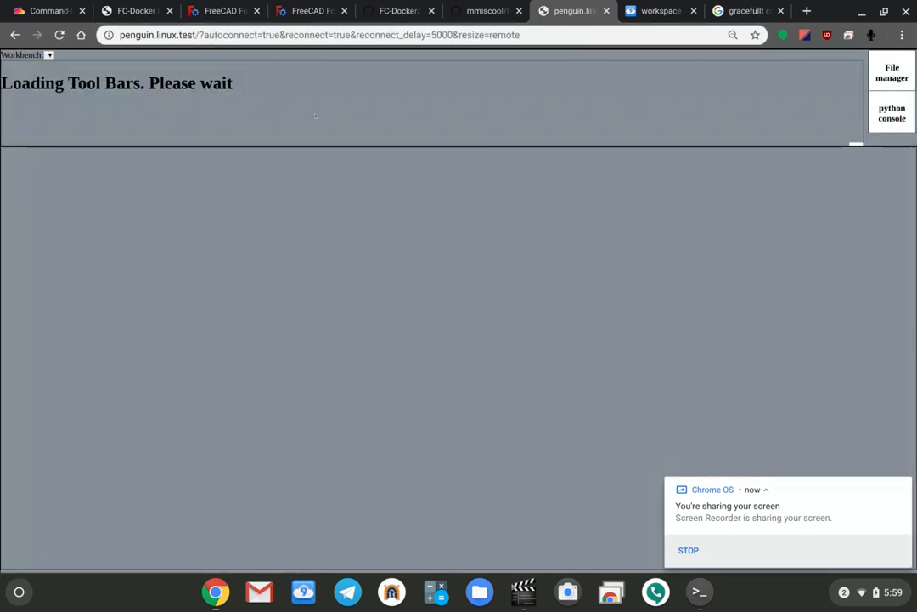
pyautogui.moveTo(547, 228)
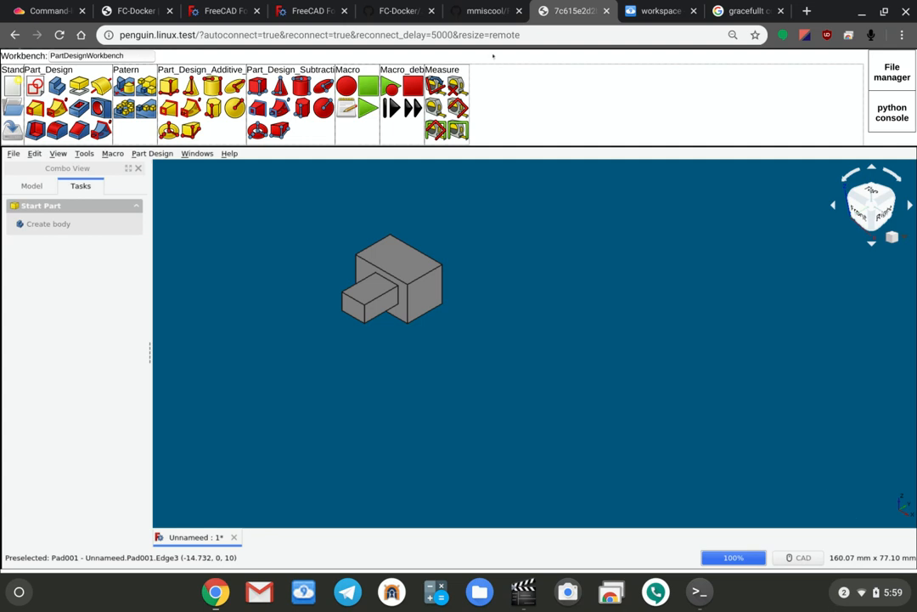
pyautogui.moveTo(501, 369)
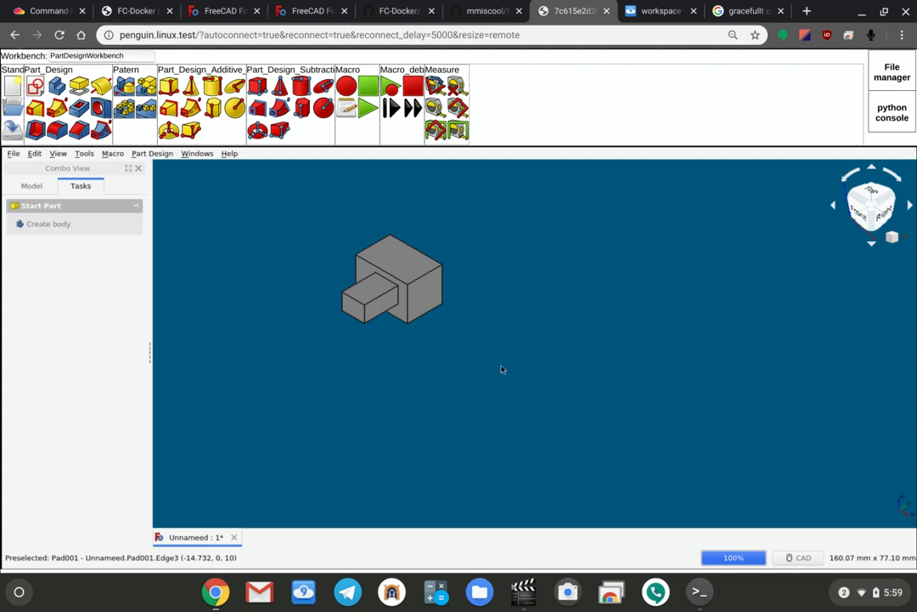
pyautogui.moveTo(360, 299)
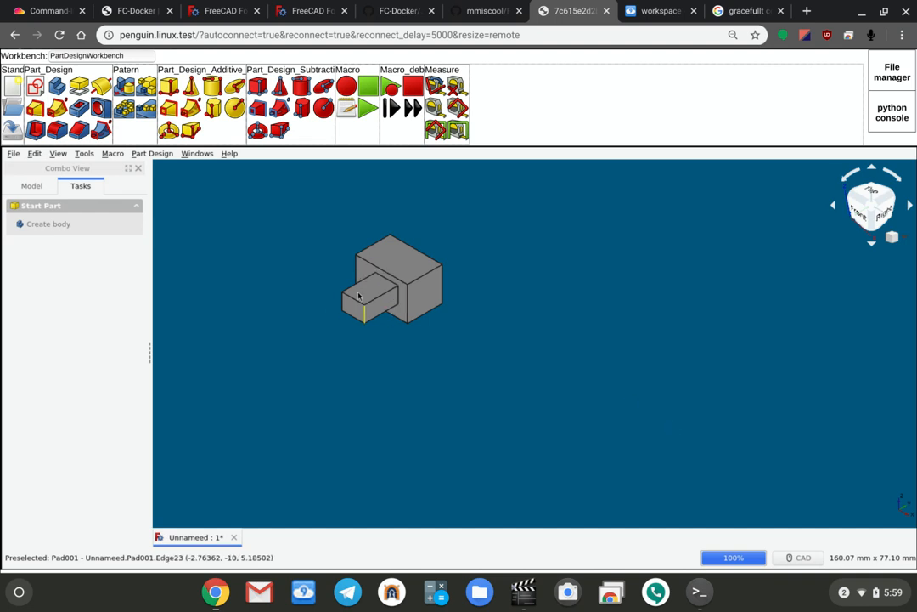
pyautogui.moveTo(416, 275)
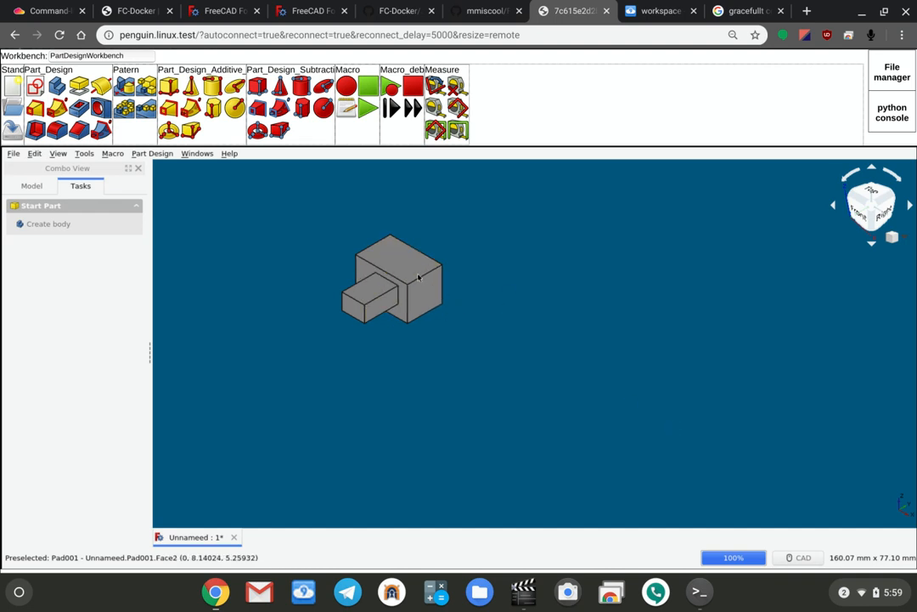
pyautogui.moveTo(457, 355)
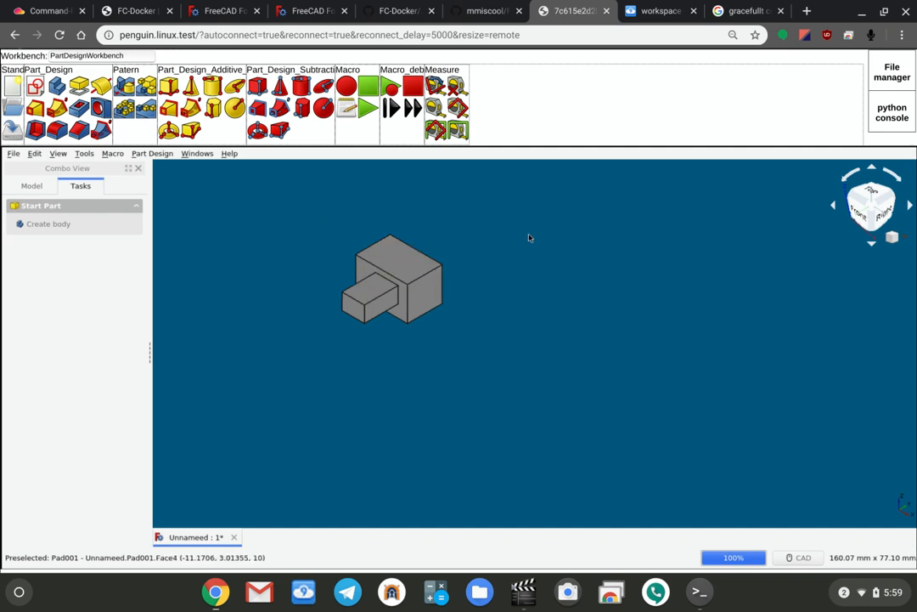
pyautogui.moveTo(442, 326)
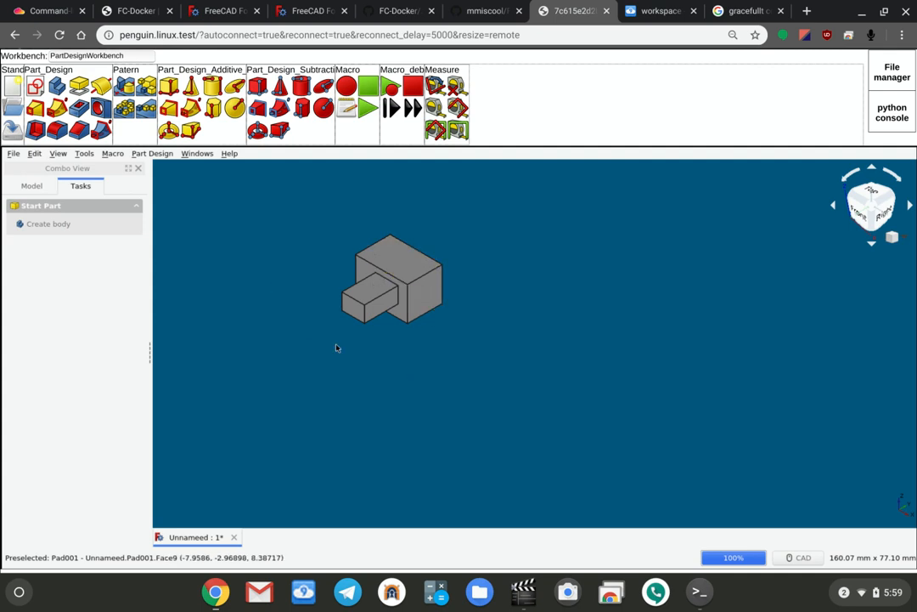
pyautogui.moveTo(387, 355)
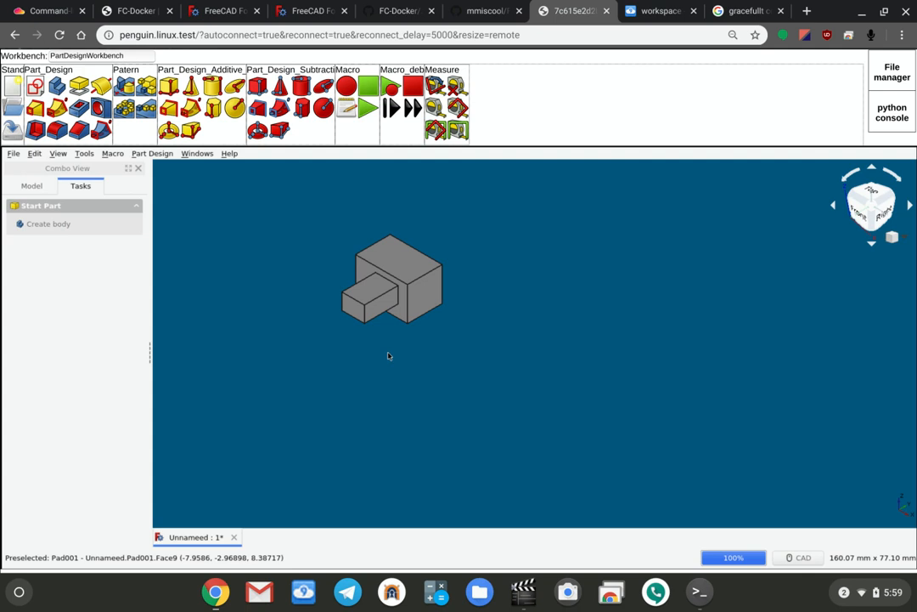
pyautogui.moveTo(179, 241)
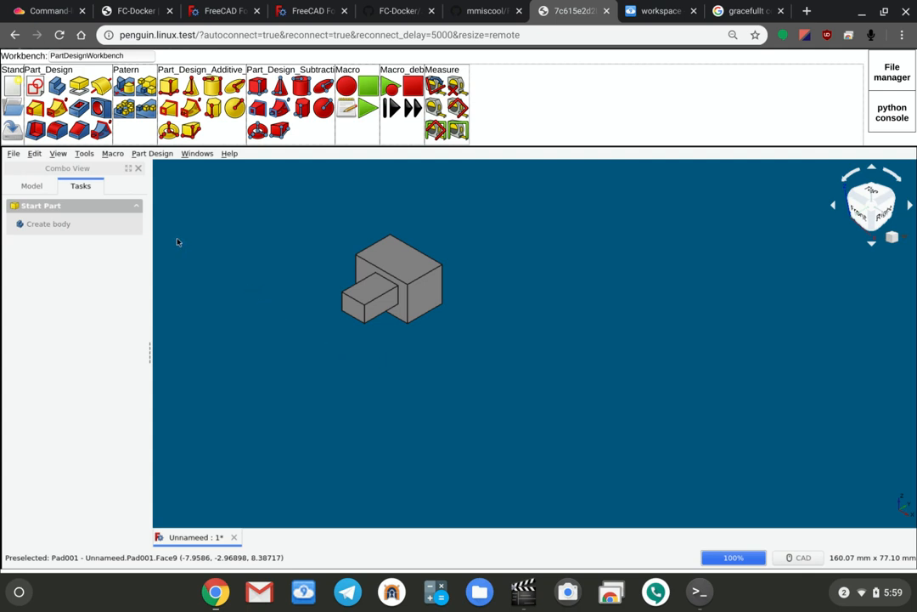
pyautogui.moveTo(173, 284)
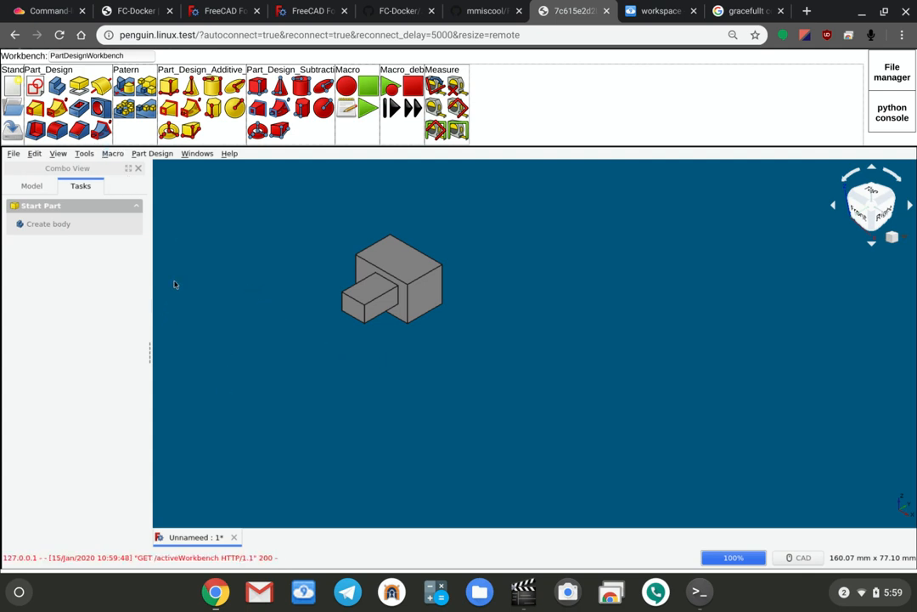
pyautogui.moveTo(279, 408)
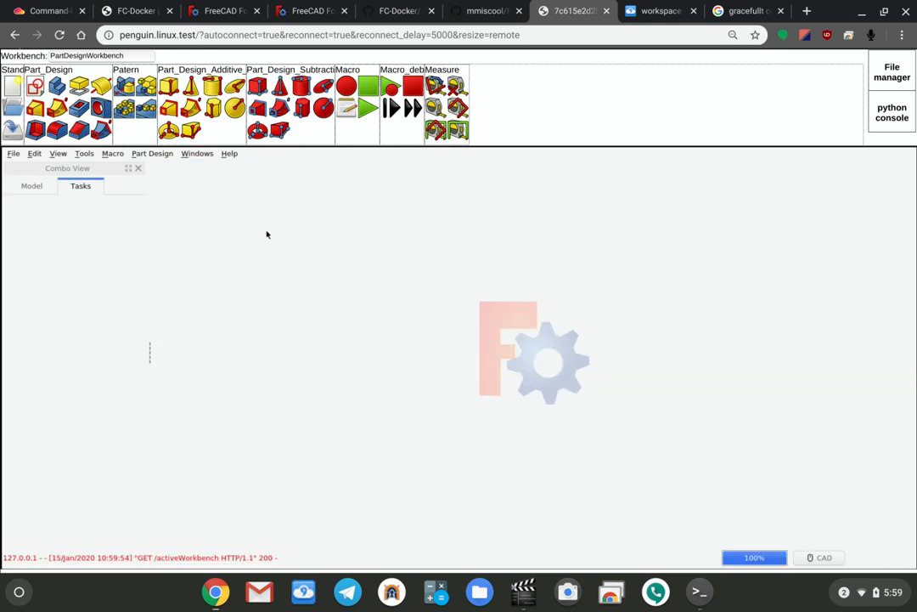
# Create a new empty Unnamed document from the File commands.
pyautogui.click(14, 153)
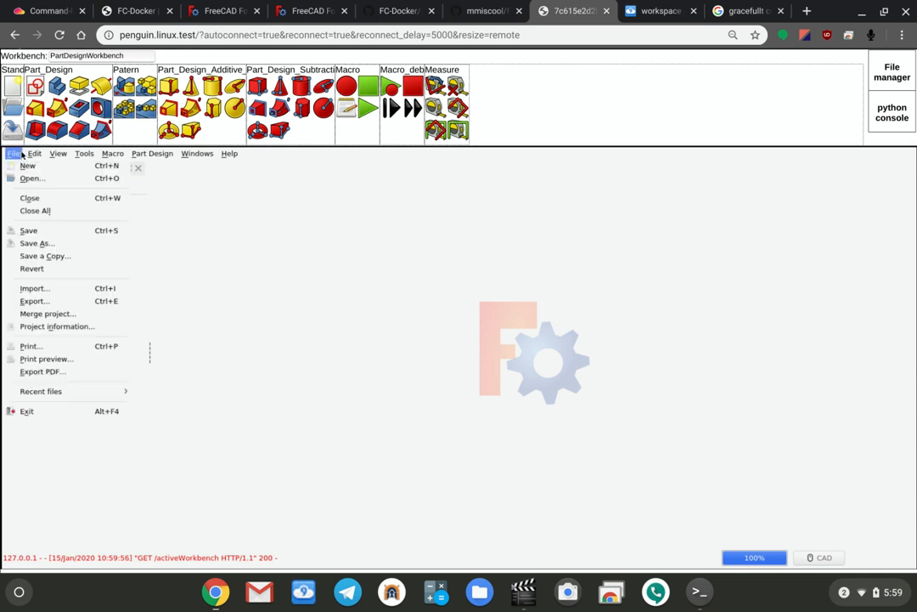
pyautogui.click(27, 164)
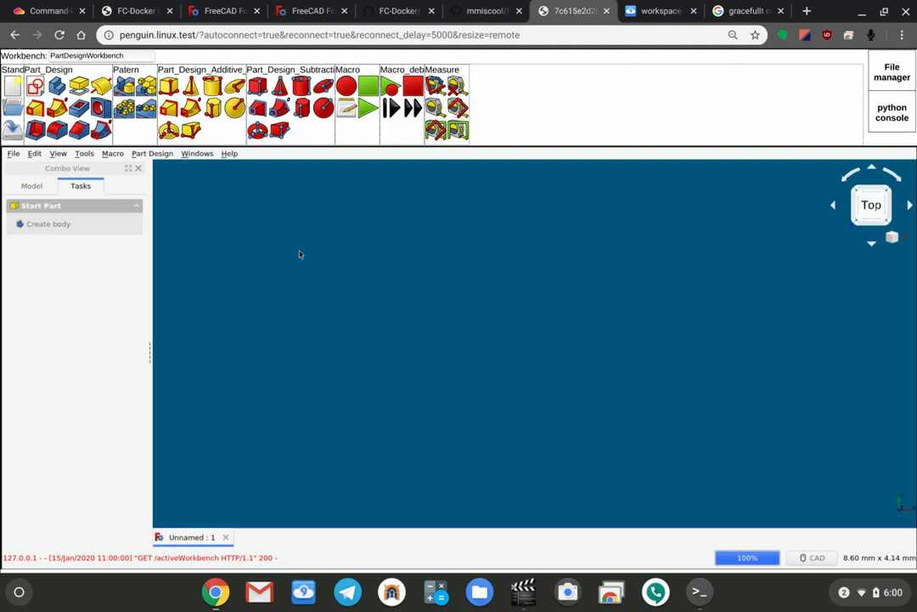
pyautogui.moveTo(391, 275)
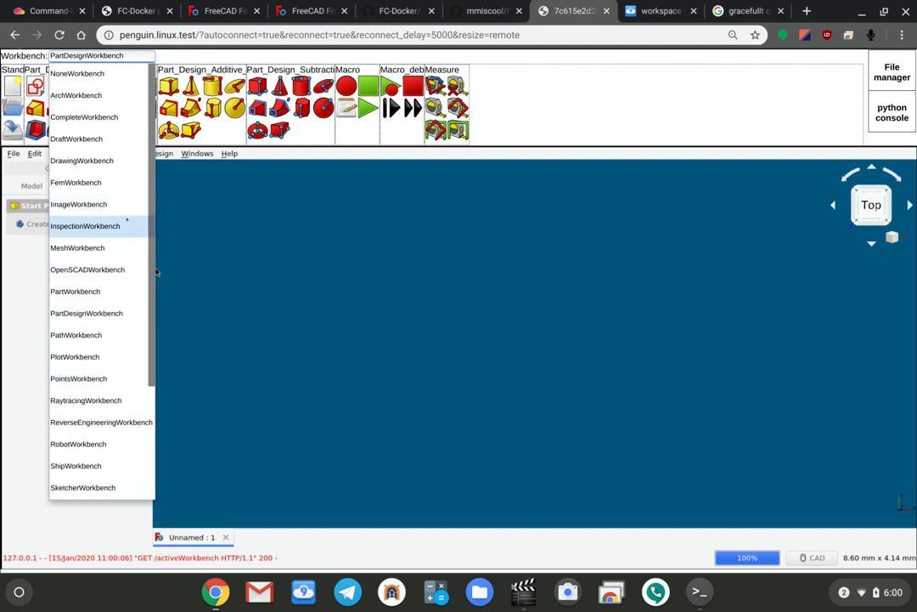
pyautogui.moveTo(384, 247)
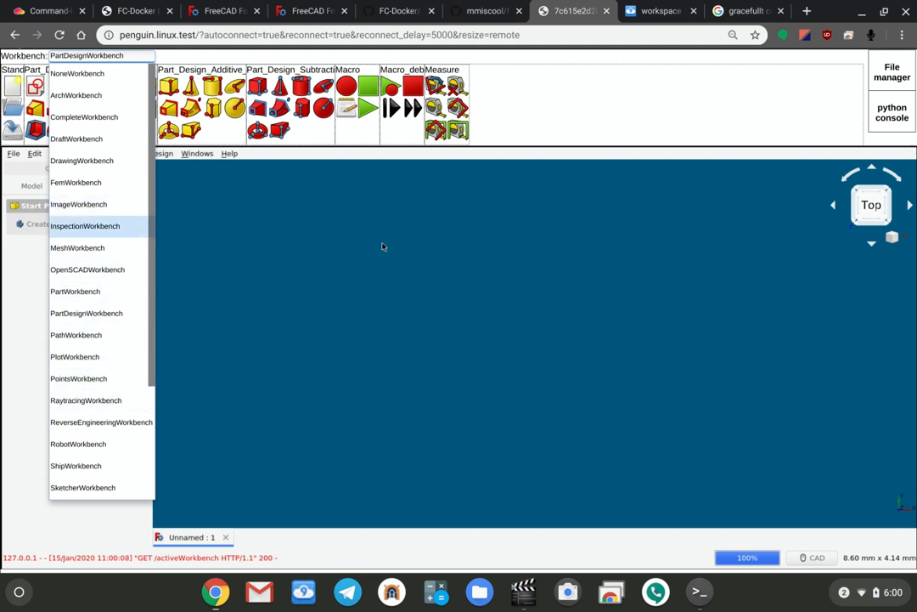
# Start a new sketch on XY_Plane and confirm to enter the Sketcher.
pyautogui.click(85, 313)
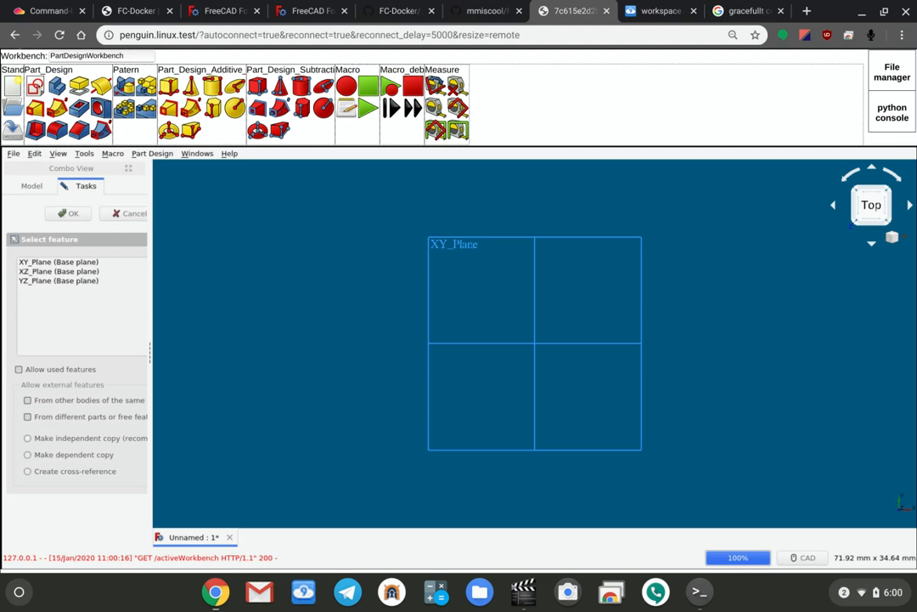
pyautogui.click(59, 261)
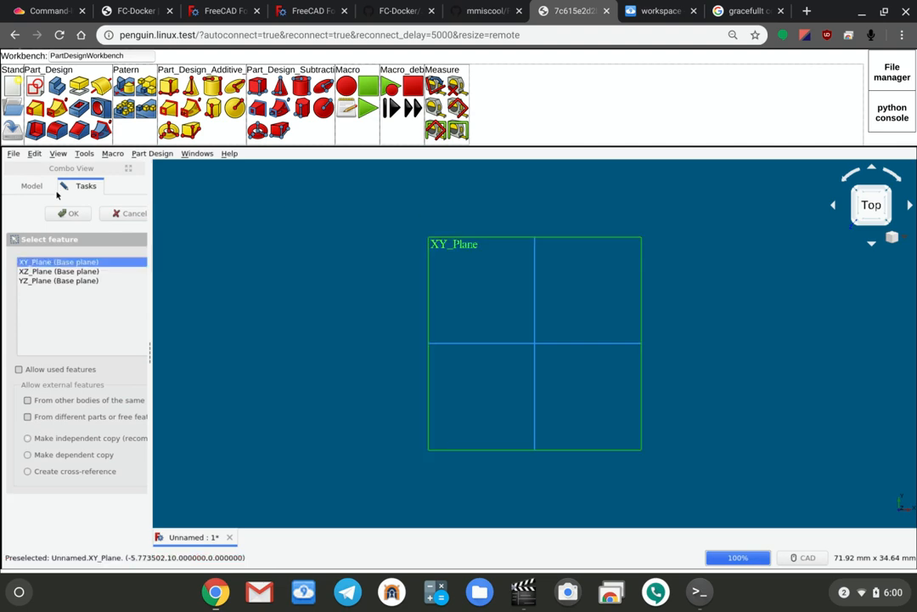
pyautogui.click(72, 213)
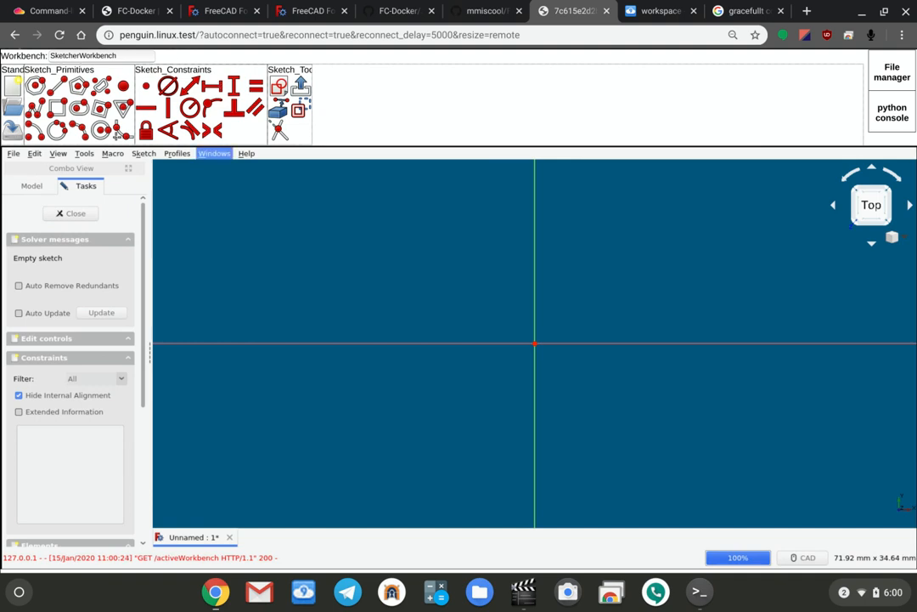
# Bring up the toolbar icon editor via the toolbar's 'Edit icons' context entry.
pyautogui.rightClick(289, 105)
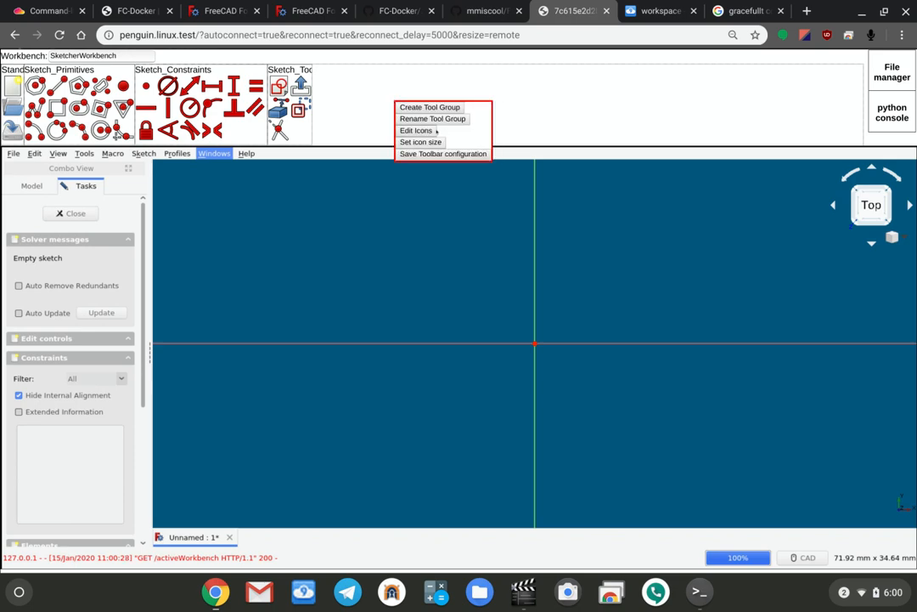
pyautogui.click(417, 129)
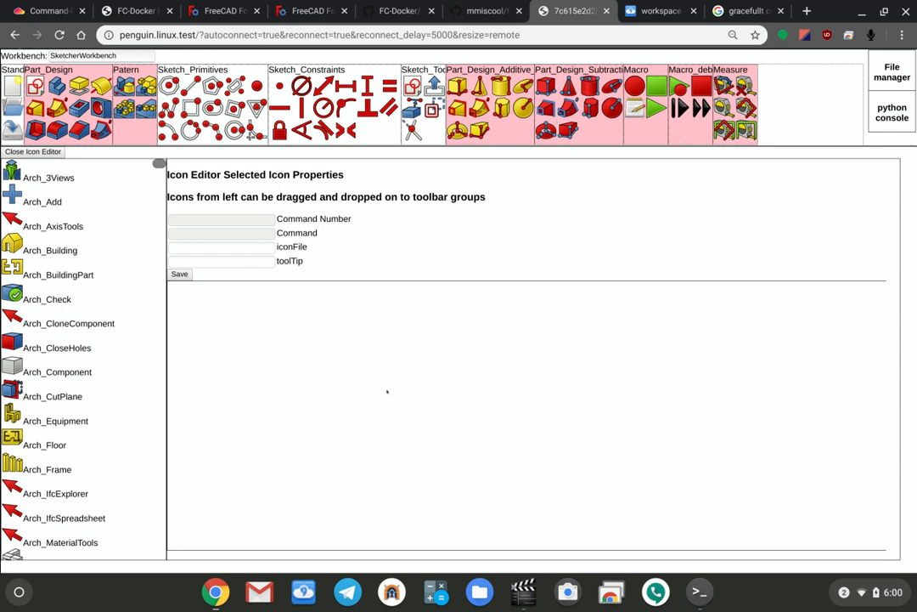
pyautogui.moveTo(357, 422)
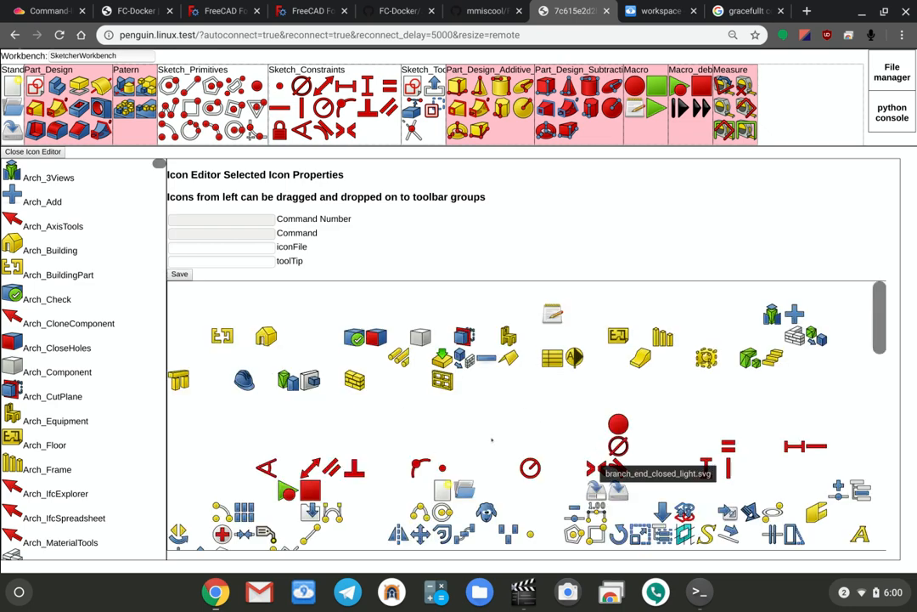
pyautogui.moveTo(496, 450)
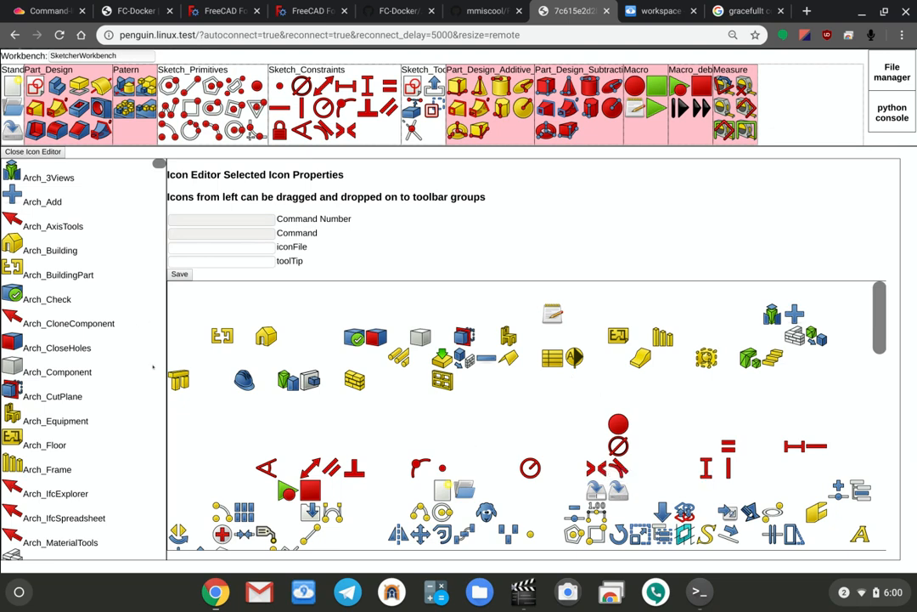
pyautogui.scroll(-3)
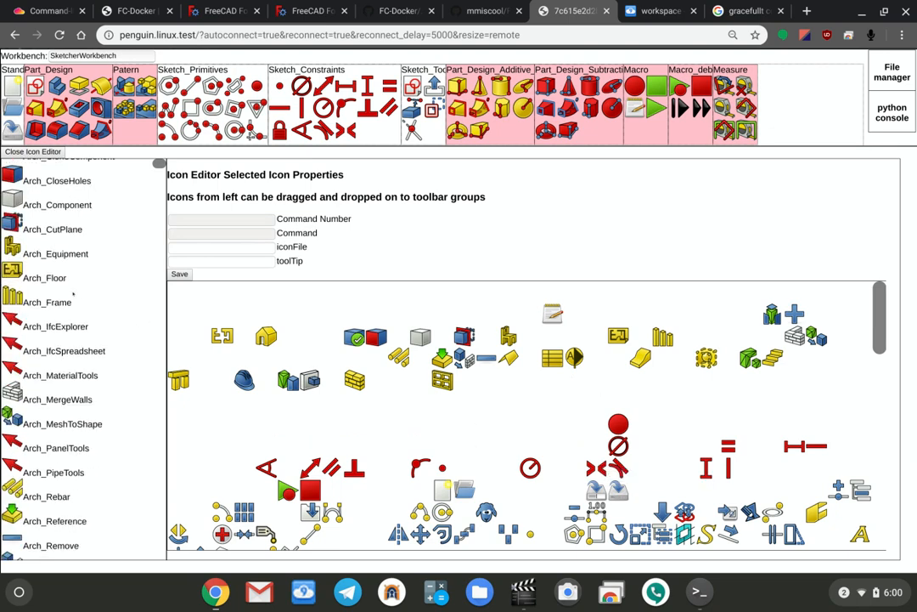
pyautogui.scroll(-3)
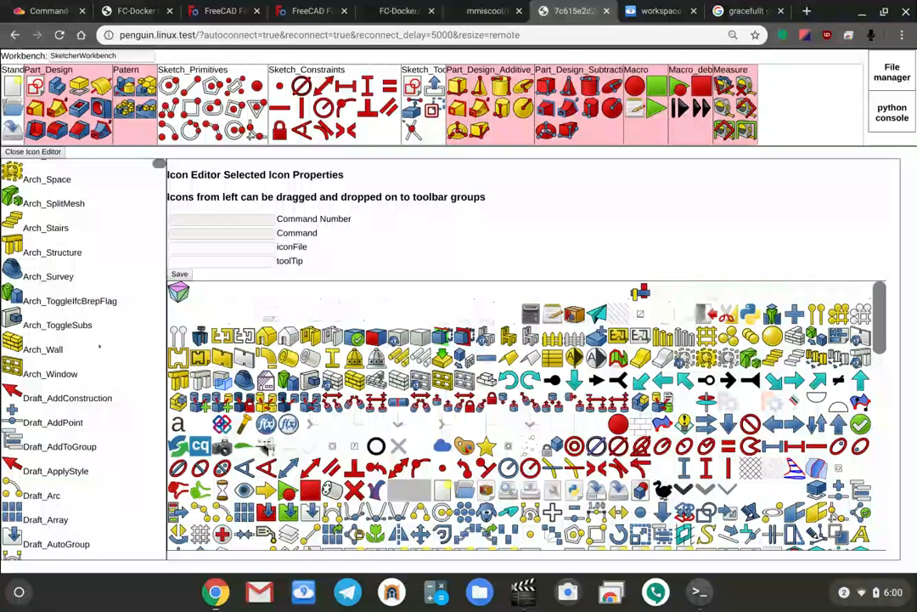
pyautogui.scroll(3)
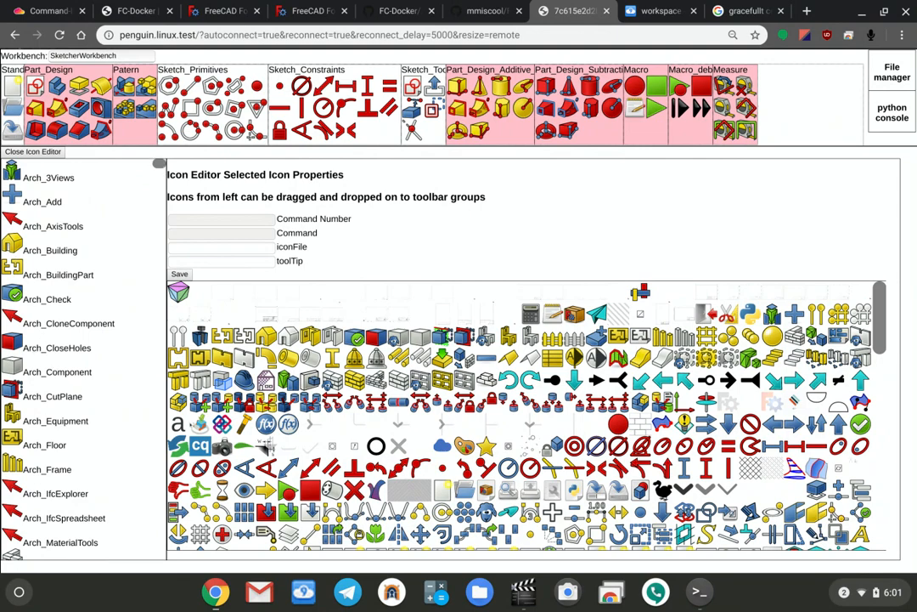
pyautogui.scroll(-3)
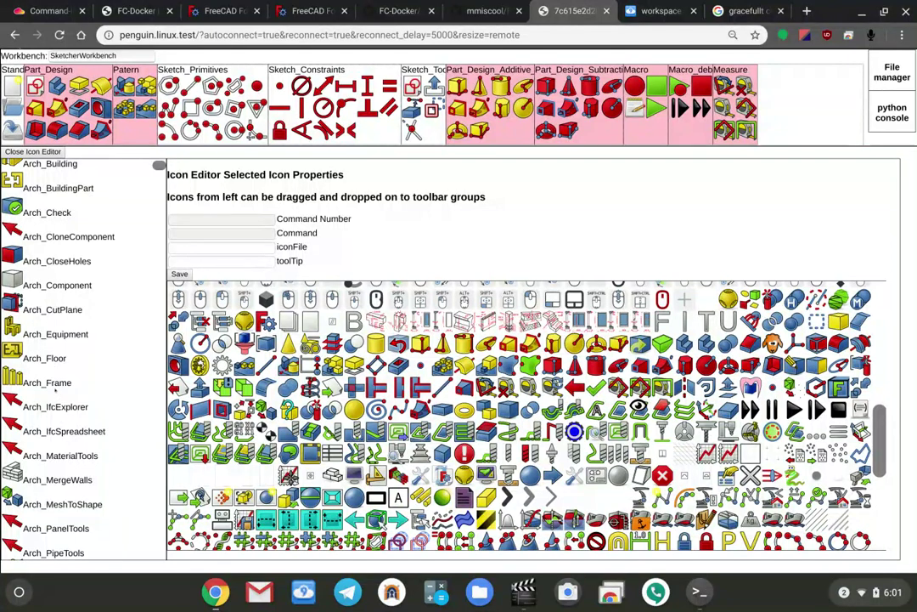
pyautogui.scroll(-3)
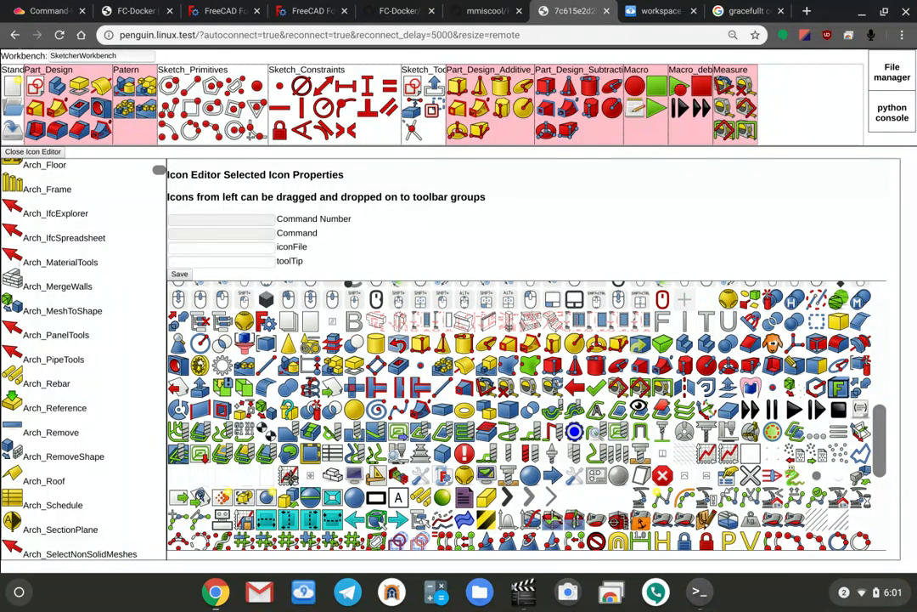
pyautogui.scroll(-3)
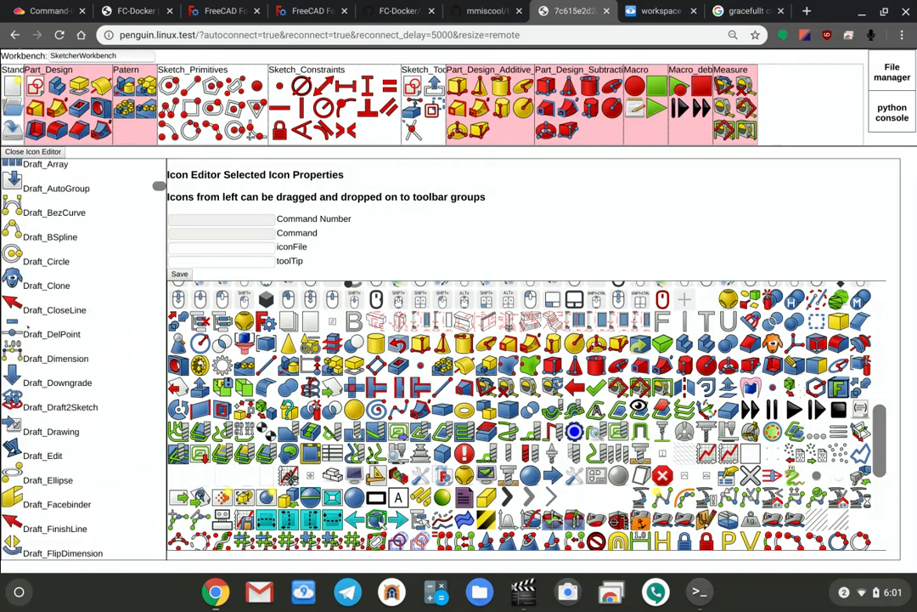
pyautogui.scroll(-3)
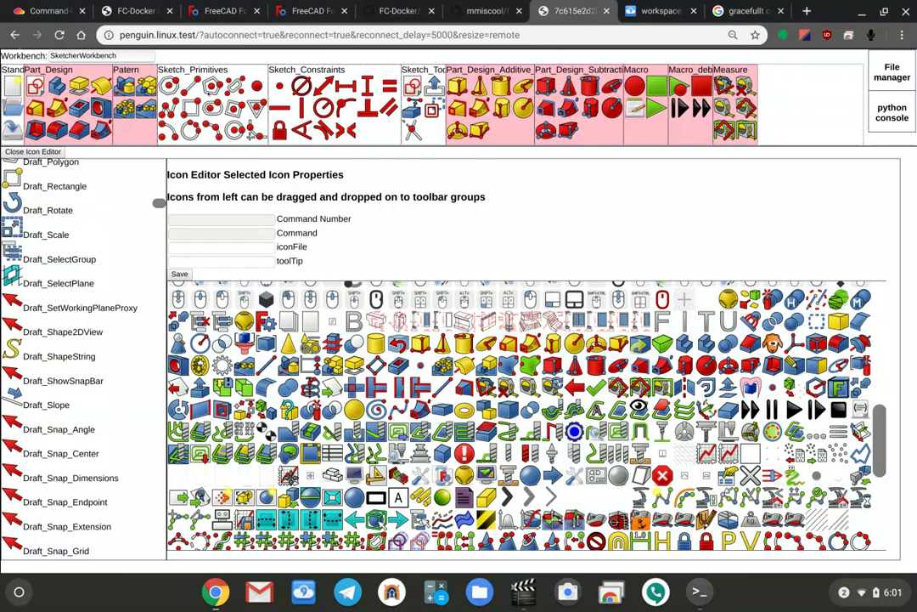
pyautogui.scroll(-3)
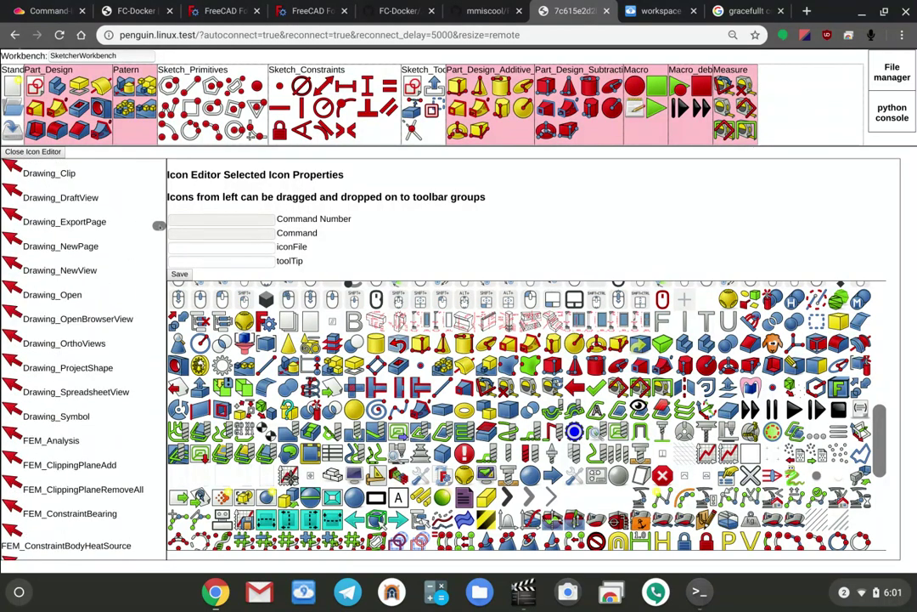
pyautogui.scroll(-3)
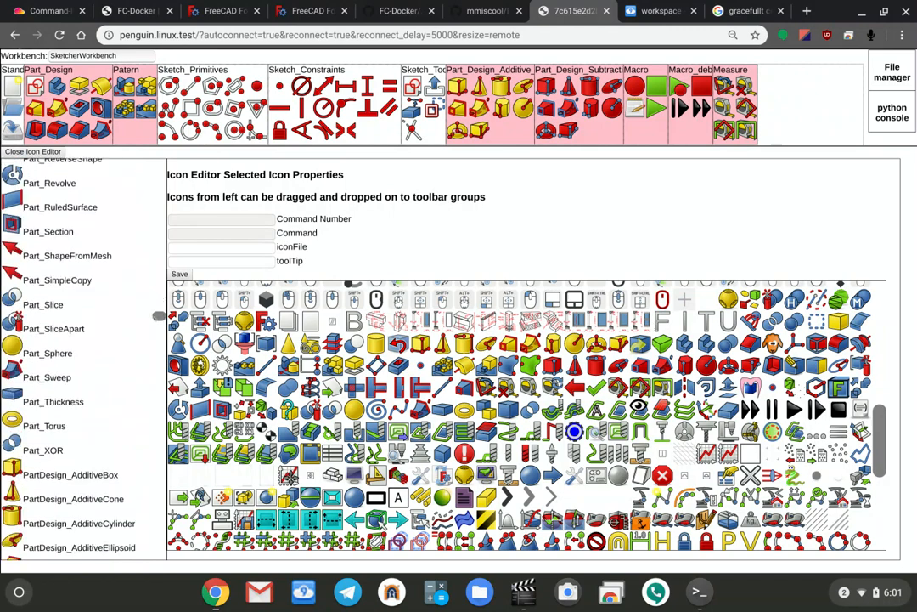
pyautogui.scroll(-3)
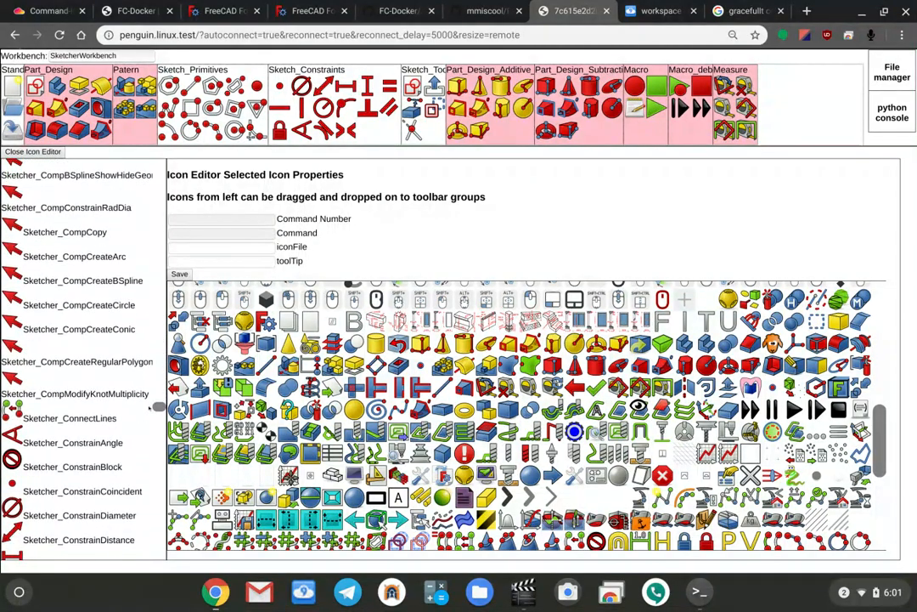
pyautogui.scroll(3)
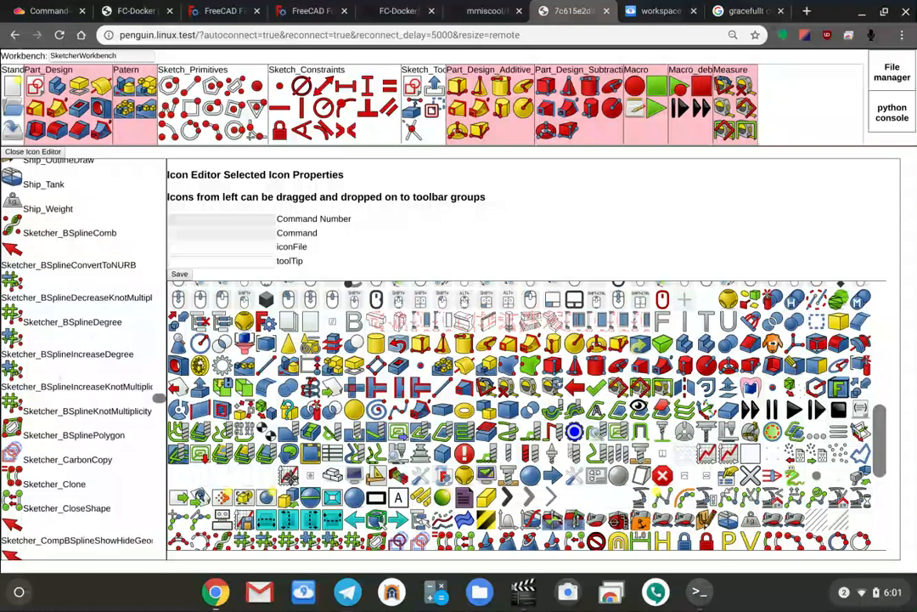
pyautogui.scroll(-3)
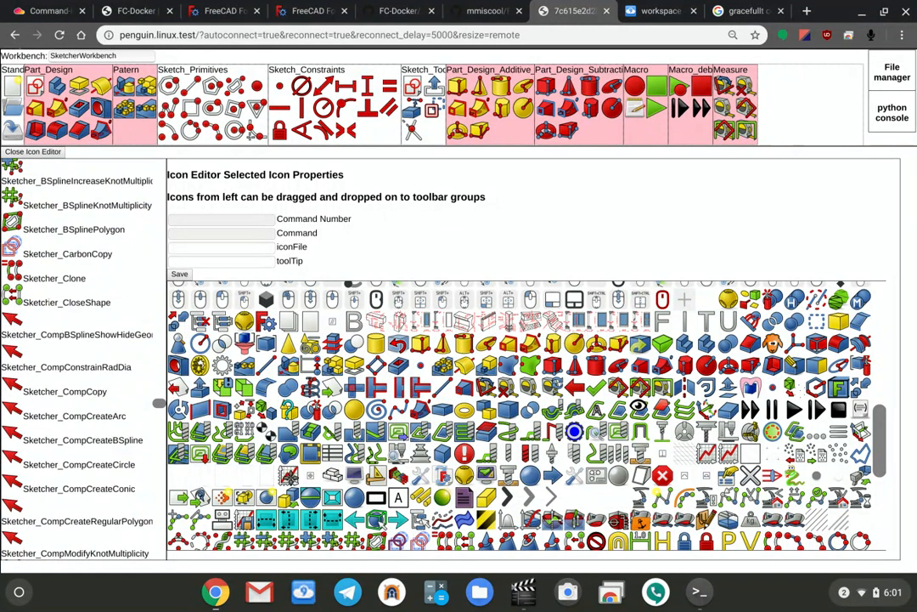
pyautogui.scroll(-3)
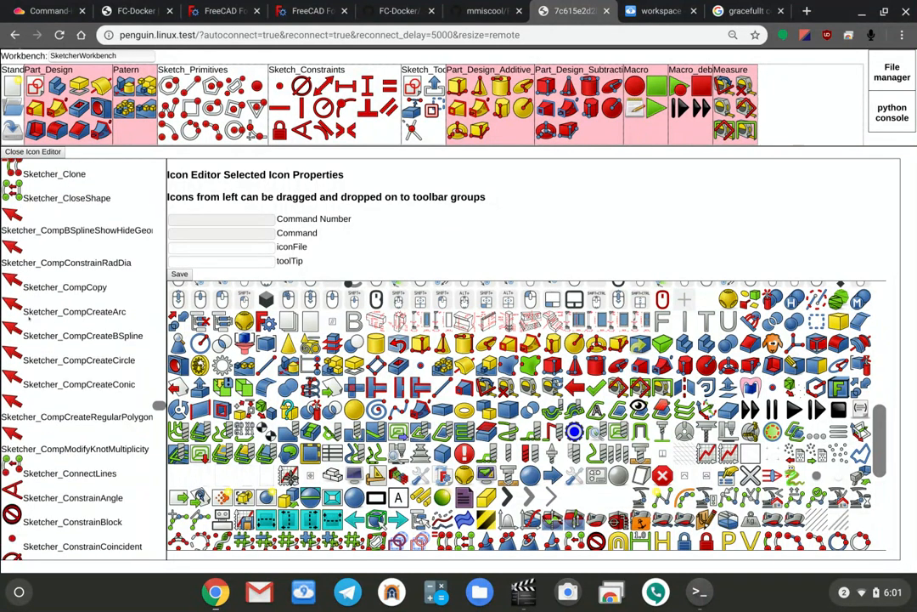
pyautogui.scroll(-3)
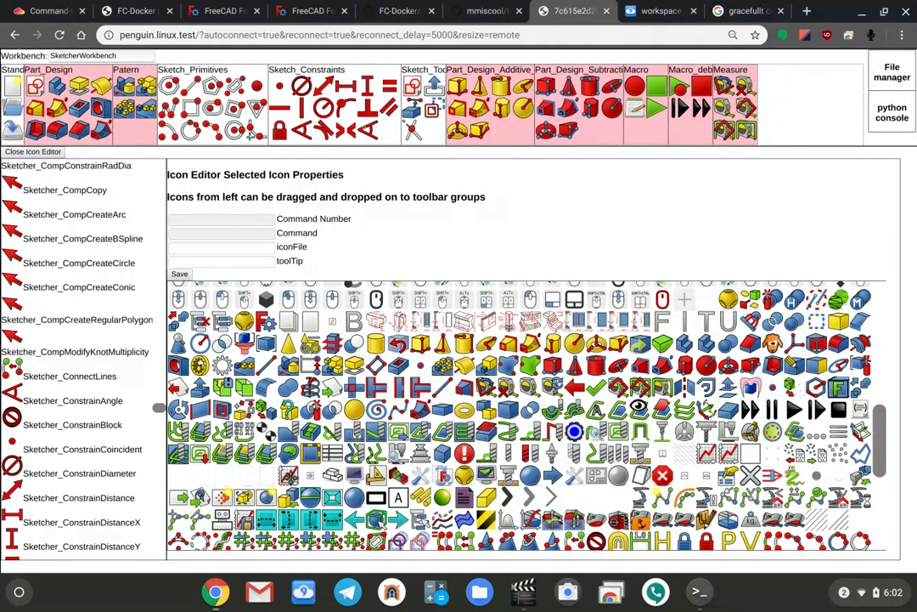
# Load Sketcher_ConstrainAngle into the icon editor fields and browse further down the icon palette.
pyautogui.click(73, 401)
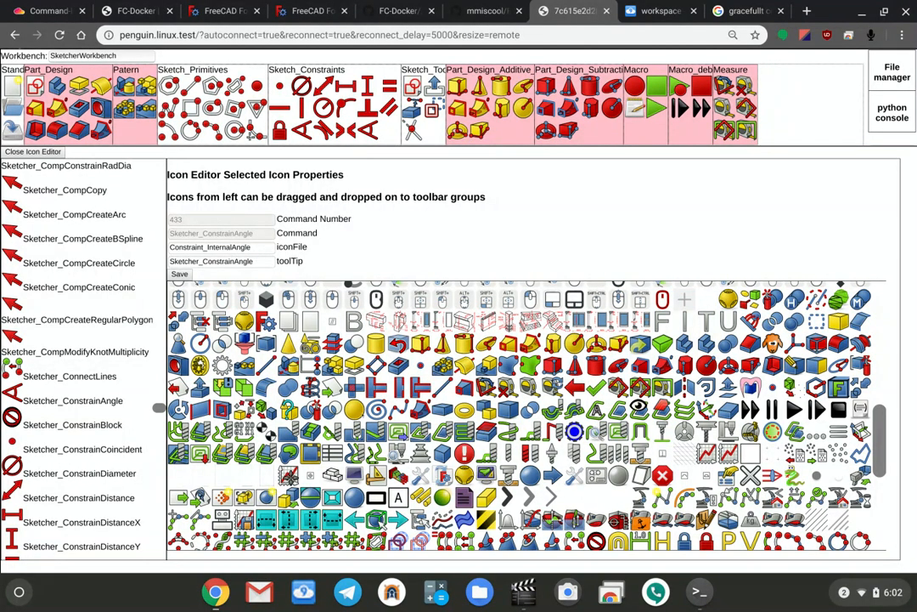
pyautogui.moveTo(377, 364)
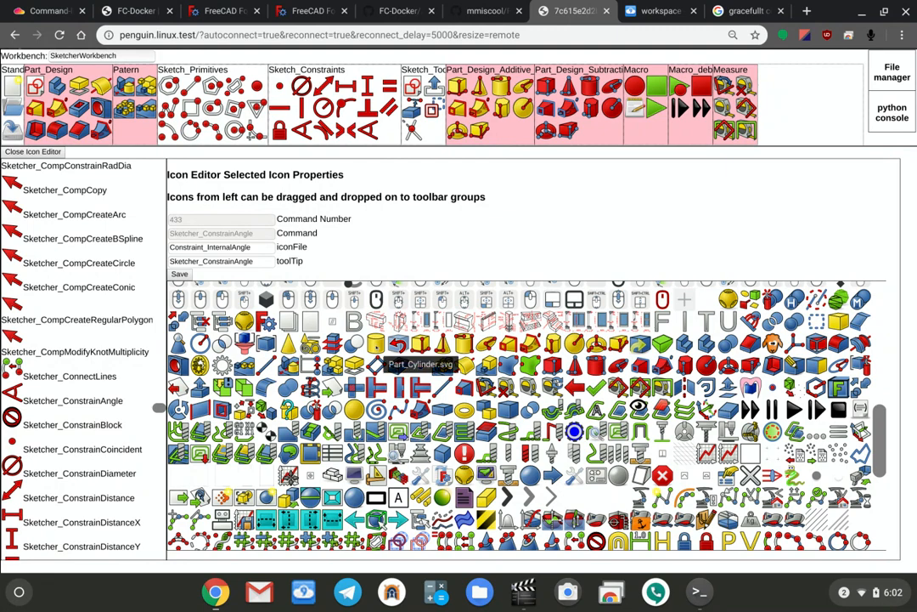
pyautogui.scroll(-3)
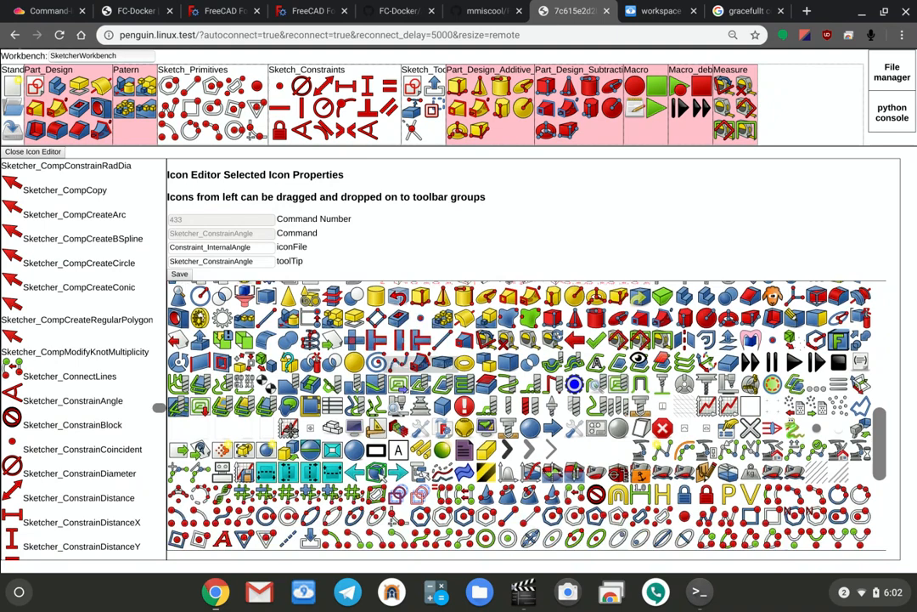
pyautogui.scroll(-3)
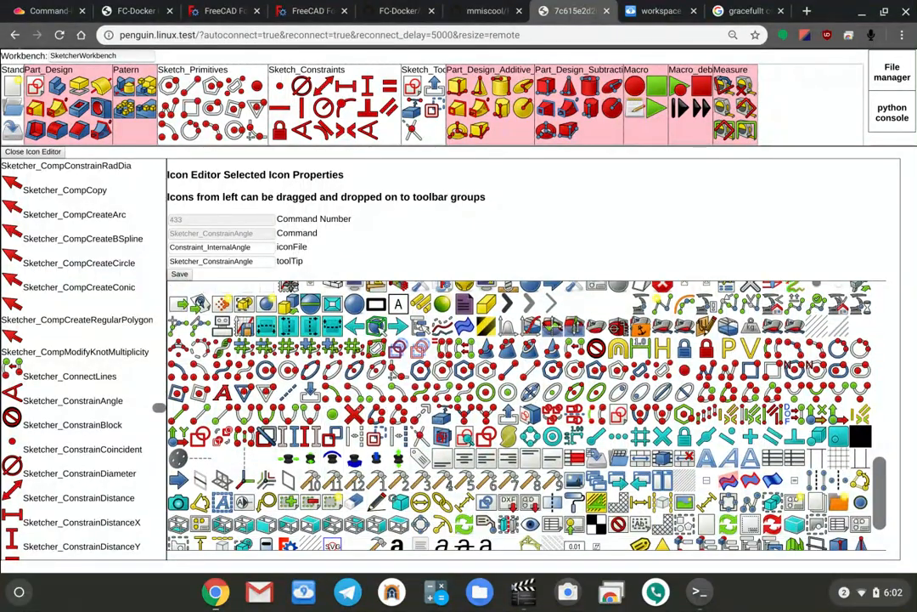
pyautogui.scroll(-3)
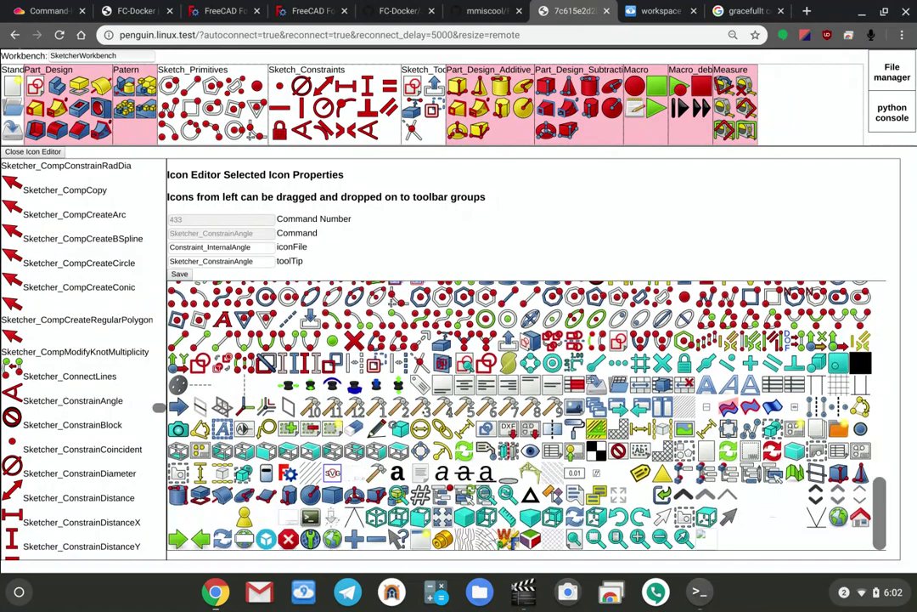
pyautogui.scroll(-3)
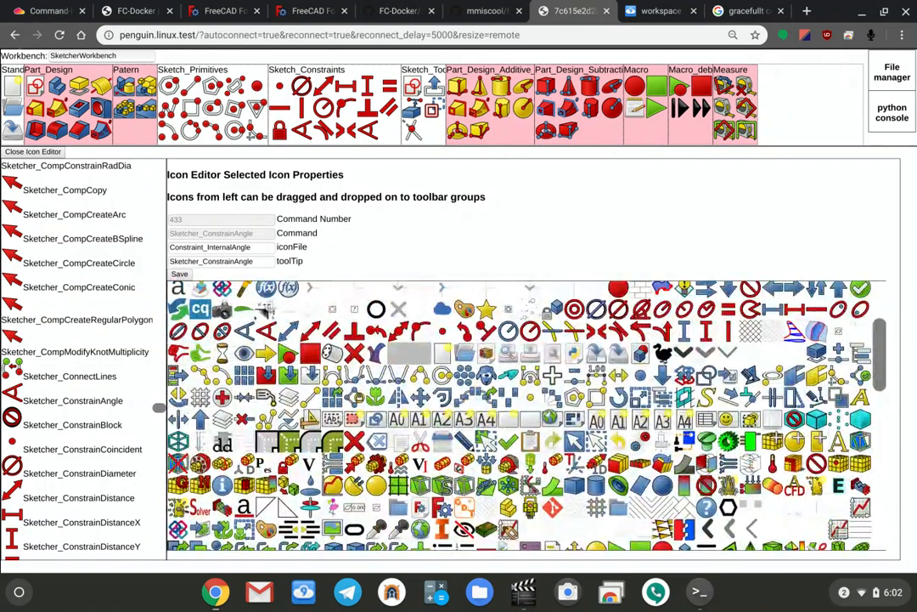
pyautogui.moveTo(289, 348)
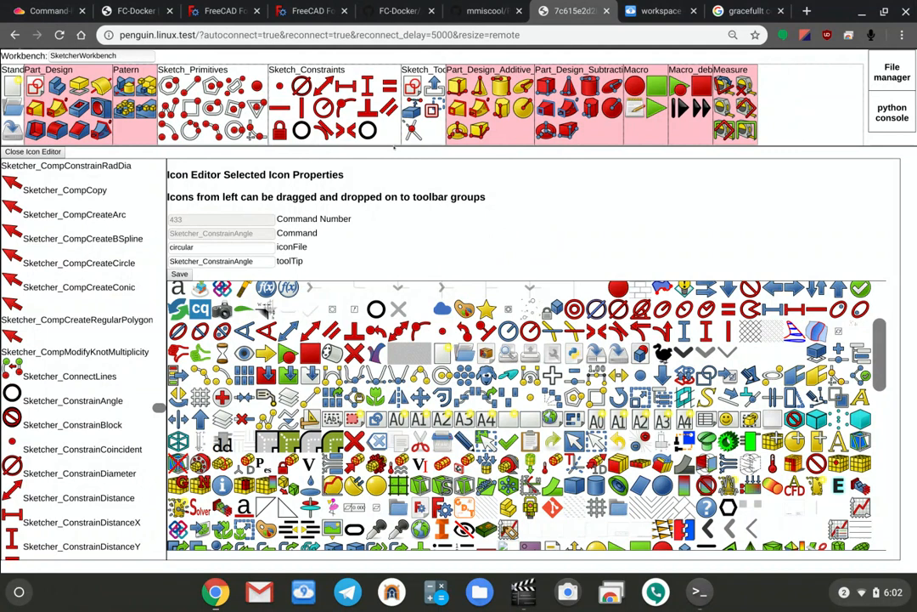
pyautogui.moveTo(435, 127)
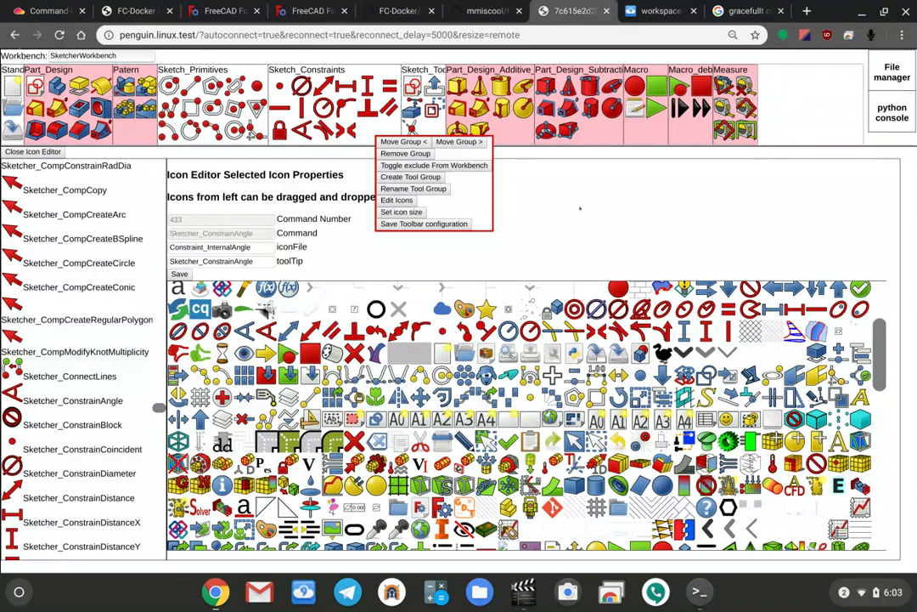
# Dismiss the group menu, close the icon editor, reopen it via Edit Icons and close it again.
pyautogui.click(581, 207)
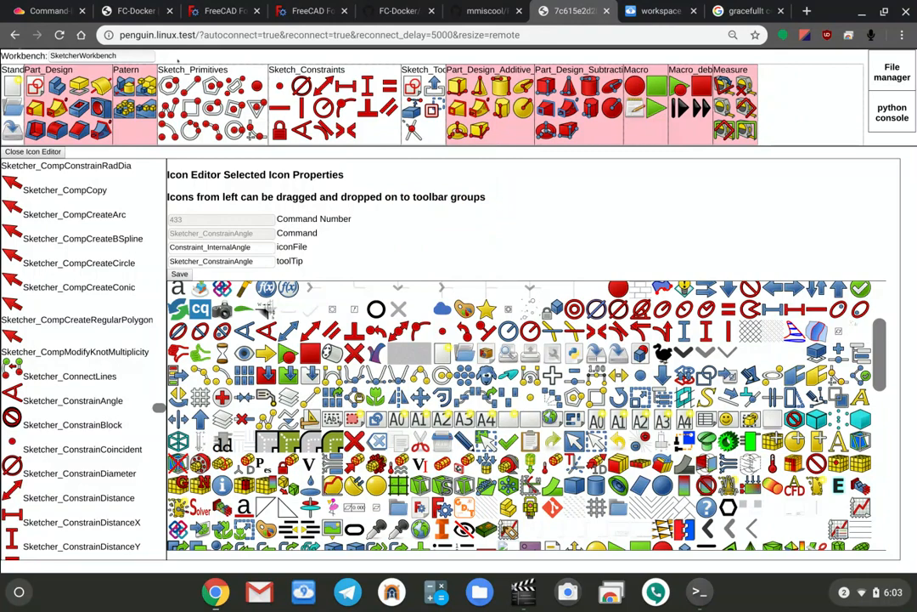
pyautogui.click(32, 151)
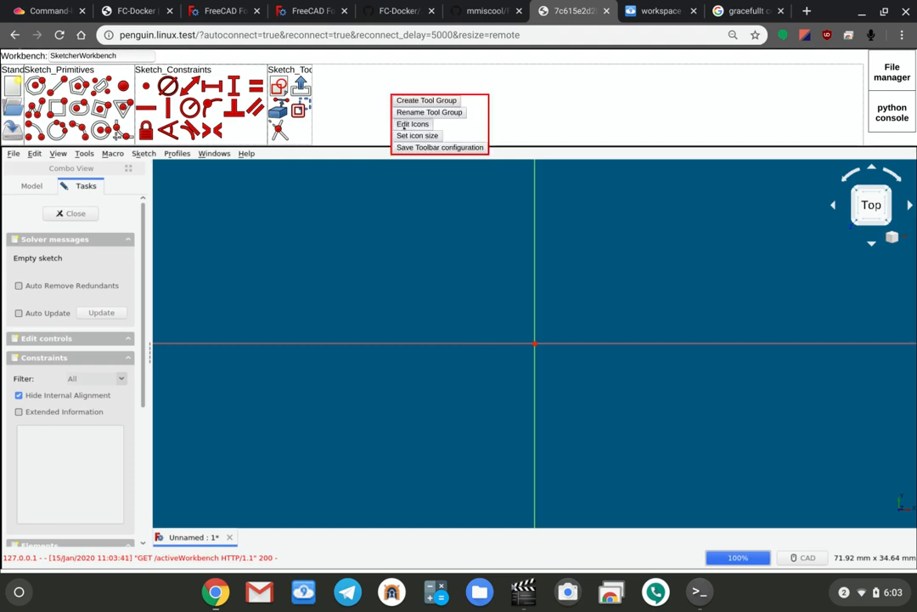
pyautogui.click(411, 124)
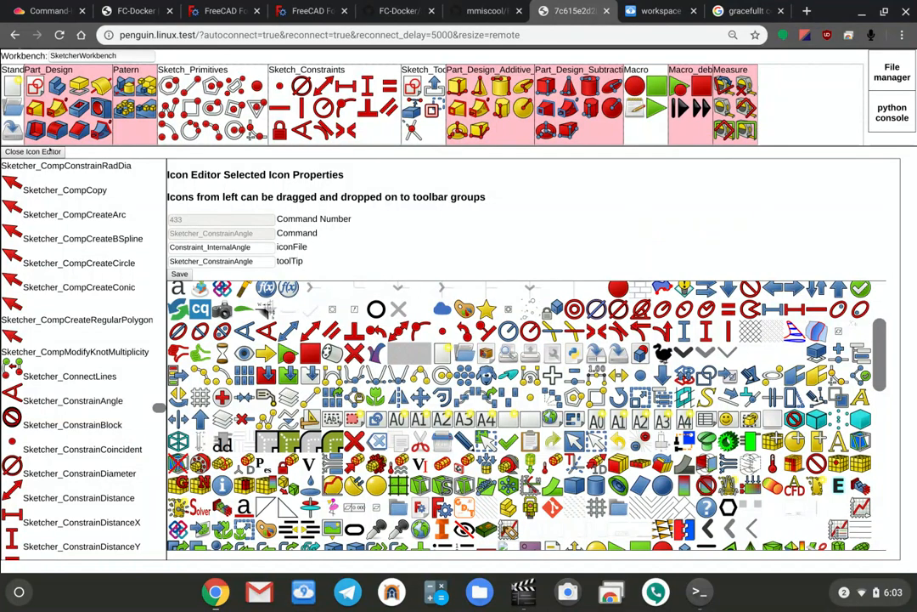
pyautogui.click(33, 151)
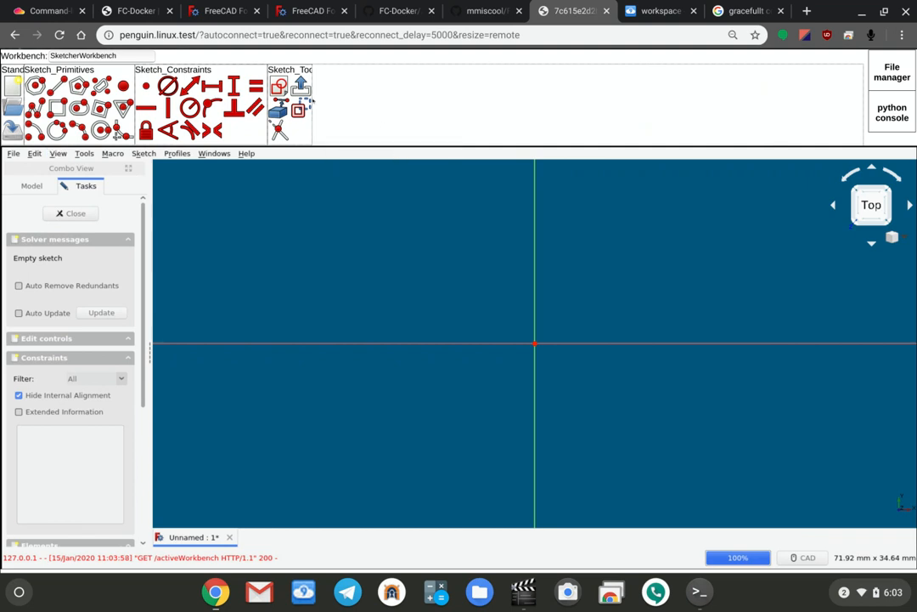
pyautogui.rightClick(289, 127)
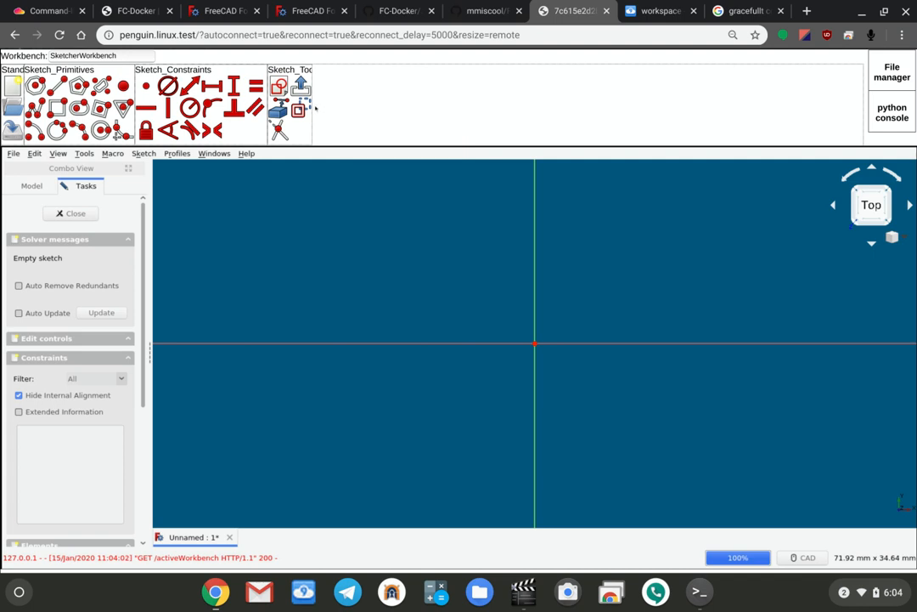
pyautogui.moveTo(196, 231)
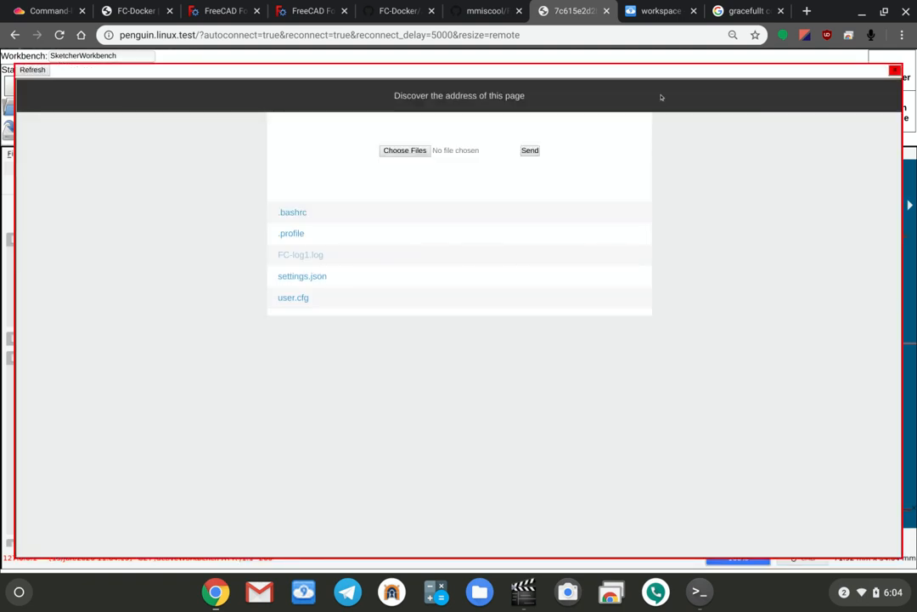
pyautogui.moveTo(305, 106)
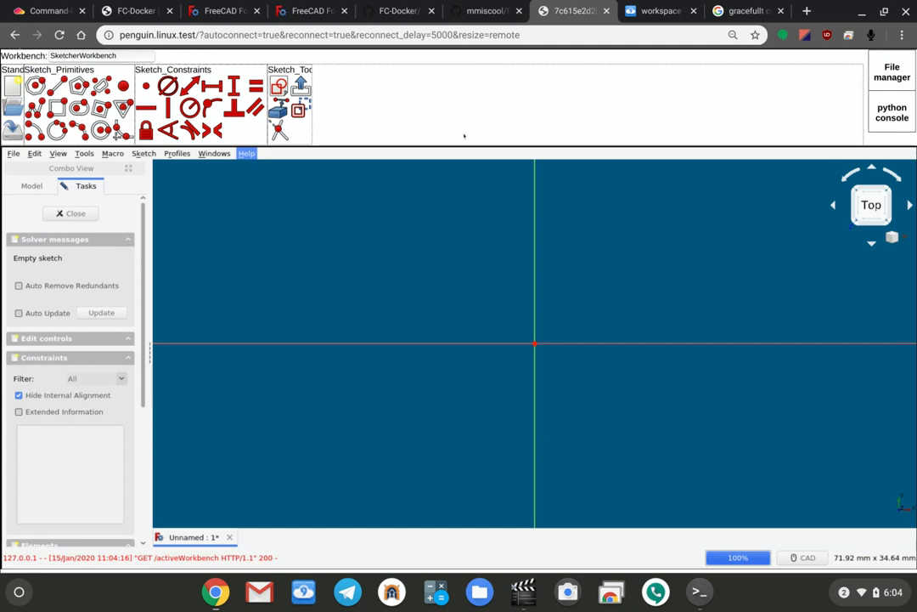
pyautogui.moveTo(34, 153)
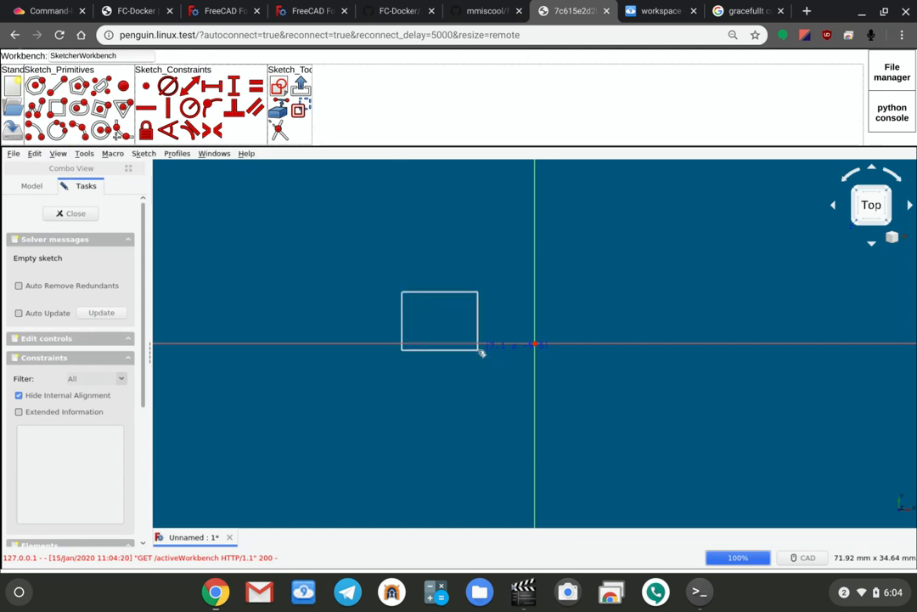
# Finish the rectangle sketch, pad it into a solid in isometric view and save the document.
pyautogui.click(75, 214)
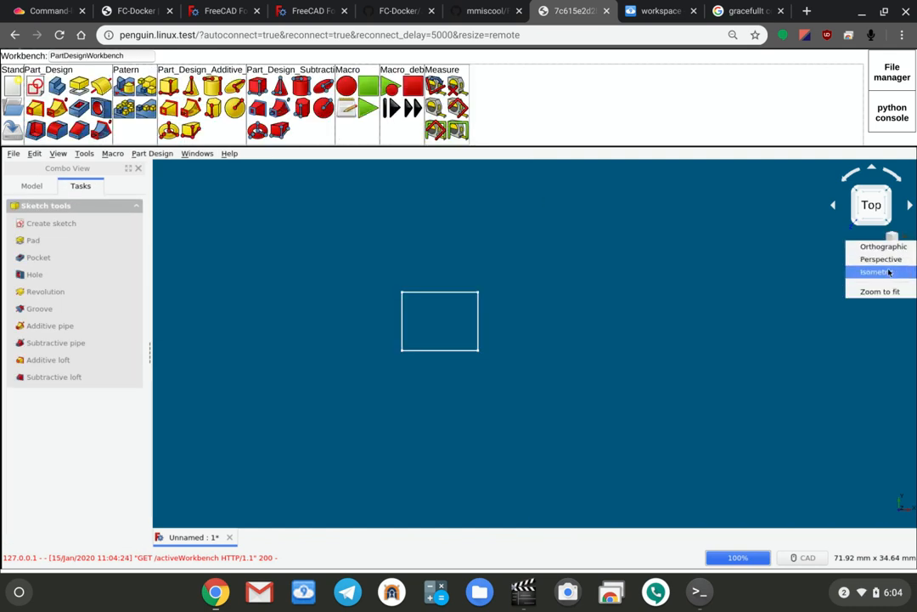
pyautogui.click(863, 272)
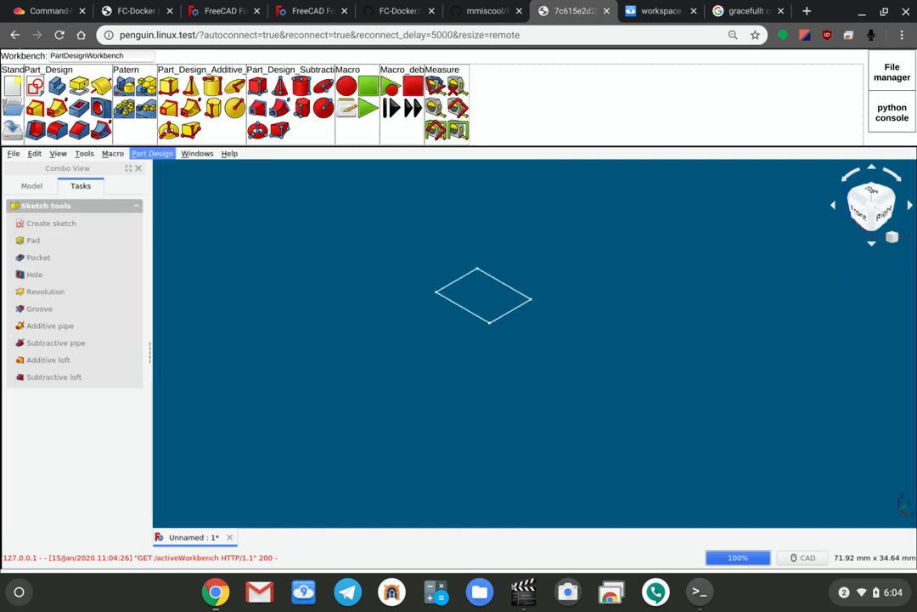
pyautogui.click(33, 241)
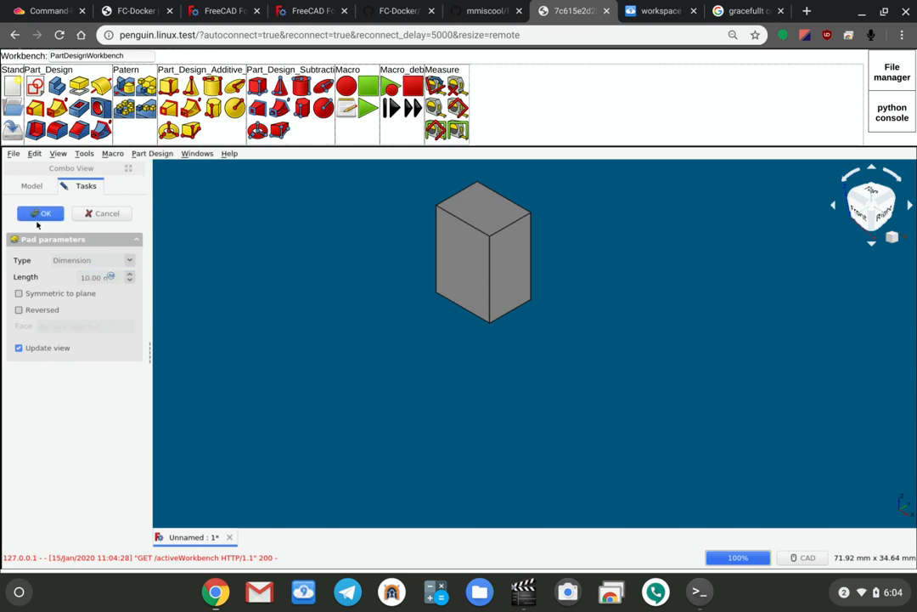
pyautogui.click(41, 214)
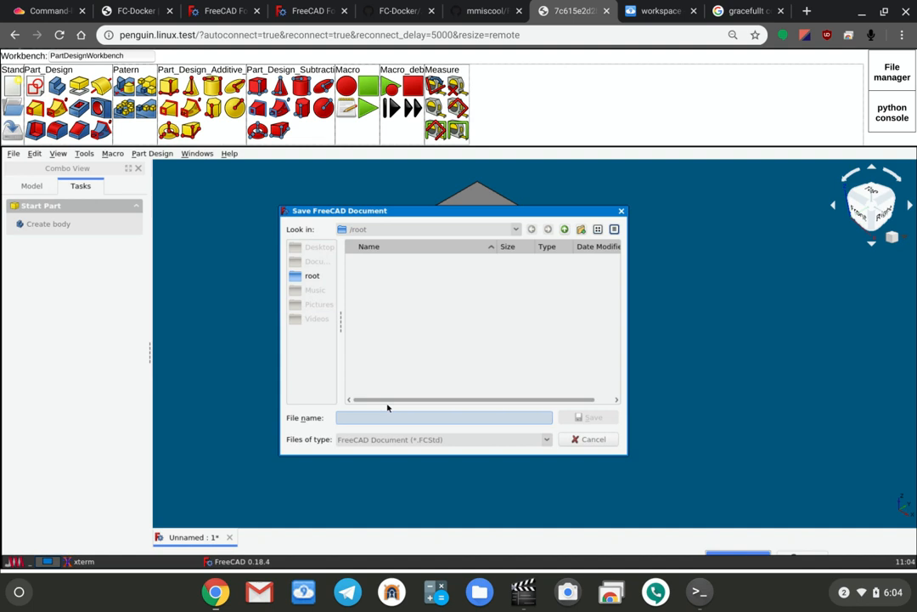
pyautogui.click(589, 418)
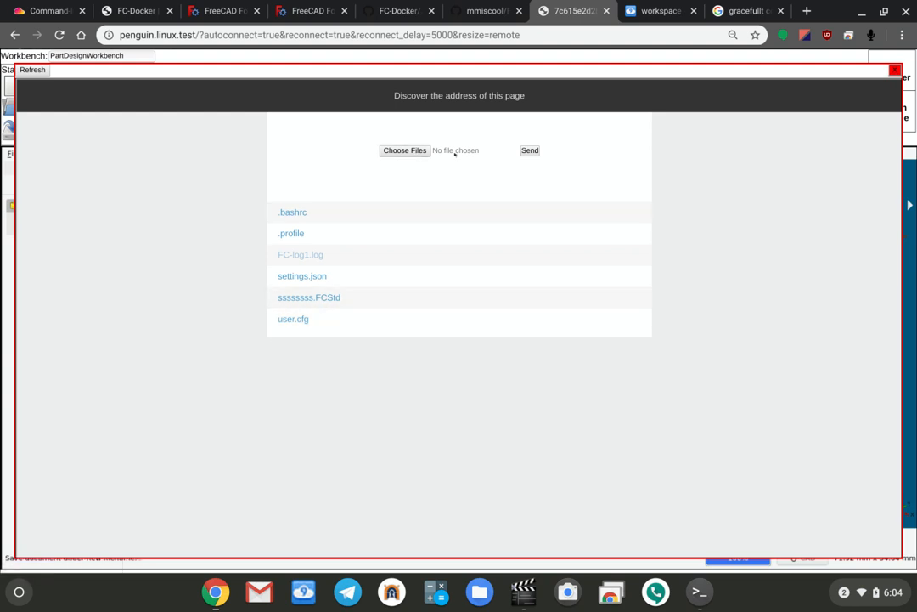
# Try Choose Files in the file manager, dismiss the picker, reopen it and browse Downloads.
pyautogui.click(404, 150)
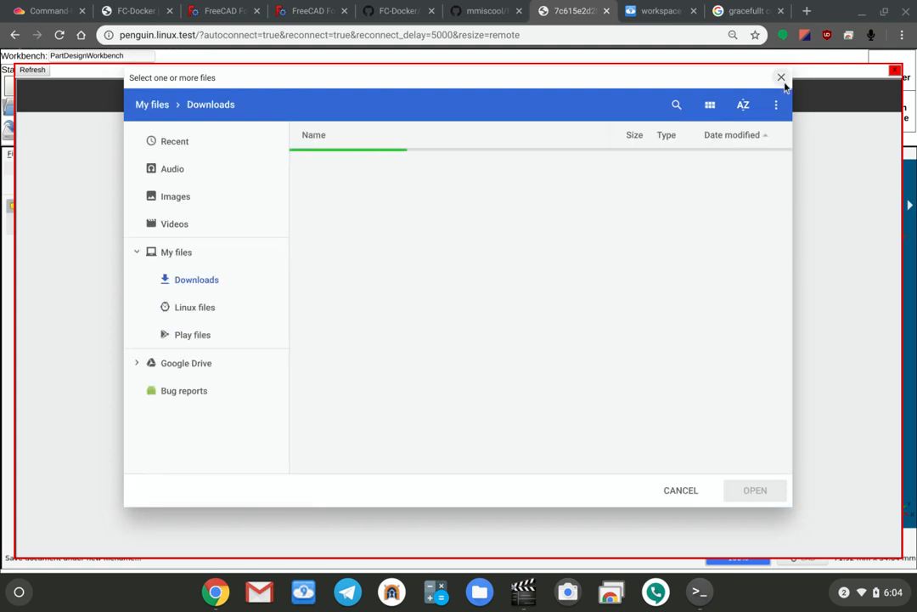
pyautogui.click(781, 78)
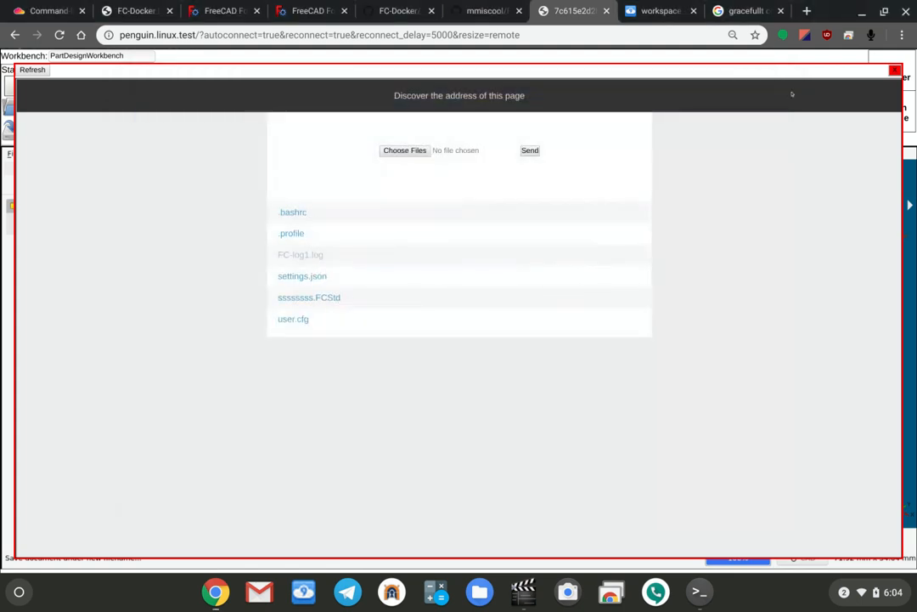
pyautogui.click(405, 150)
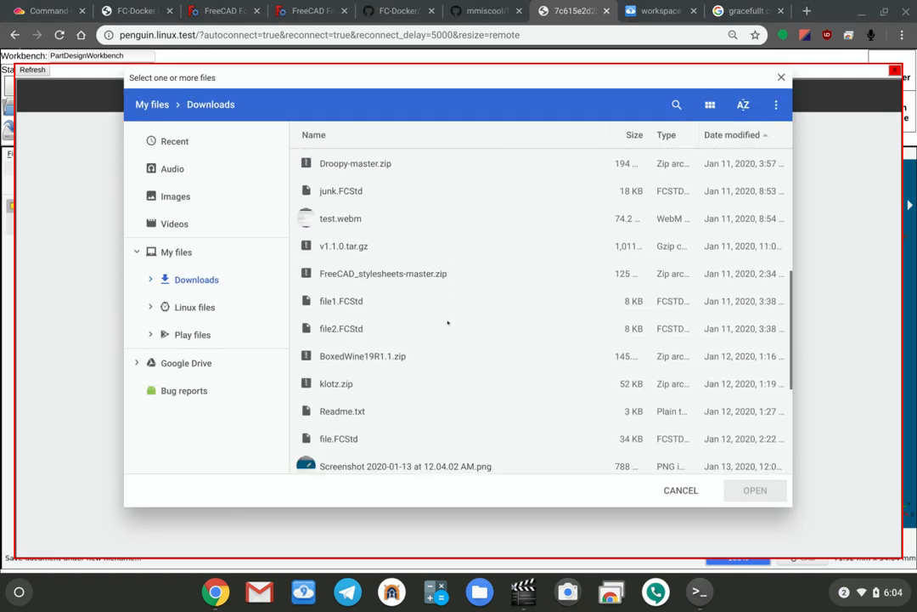
pyautogui.scroll(-3)
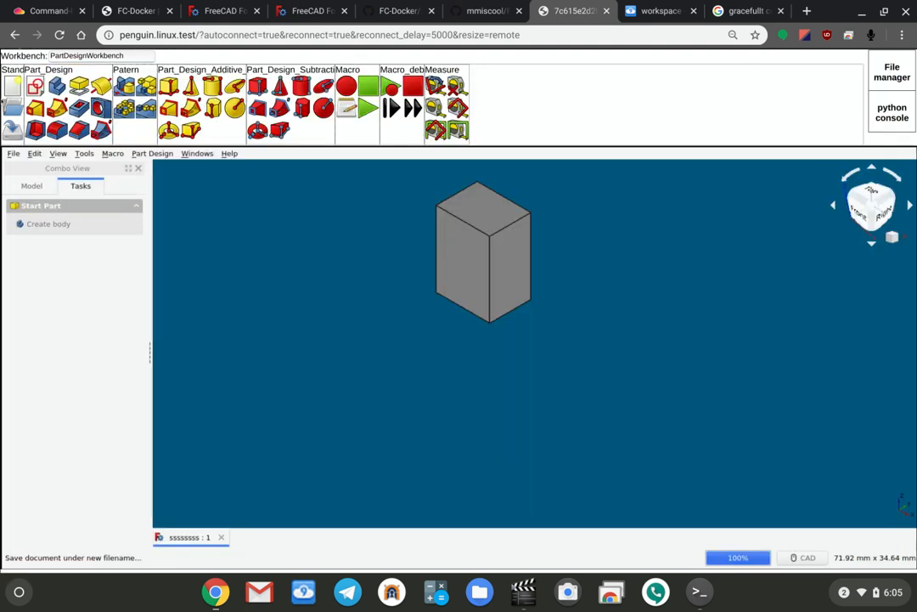
# Load file2.FCStd as a second document and bring up the Python console.
pyautogui.click(13, 153)
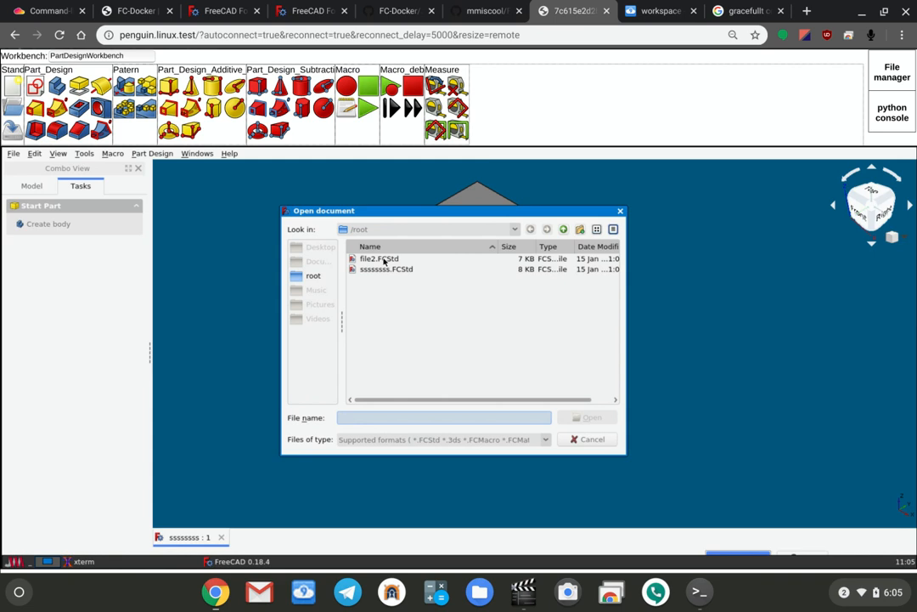
pyautogui.click(377, 259)
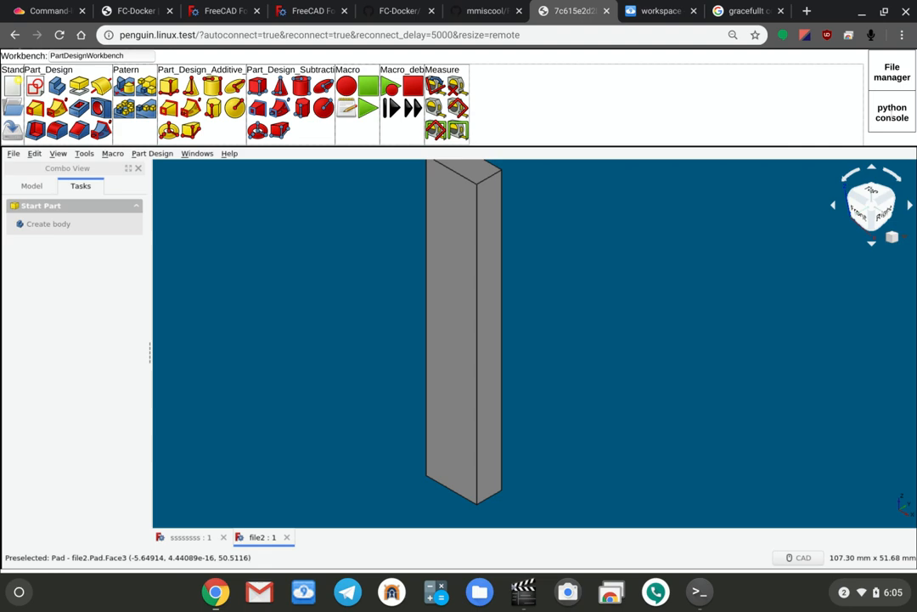
pyautogui.click(892, 112)
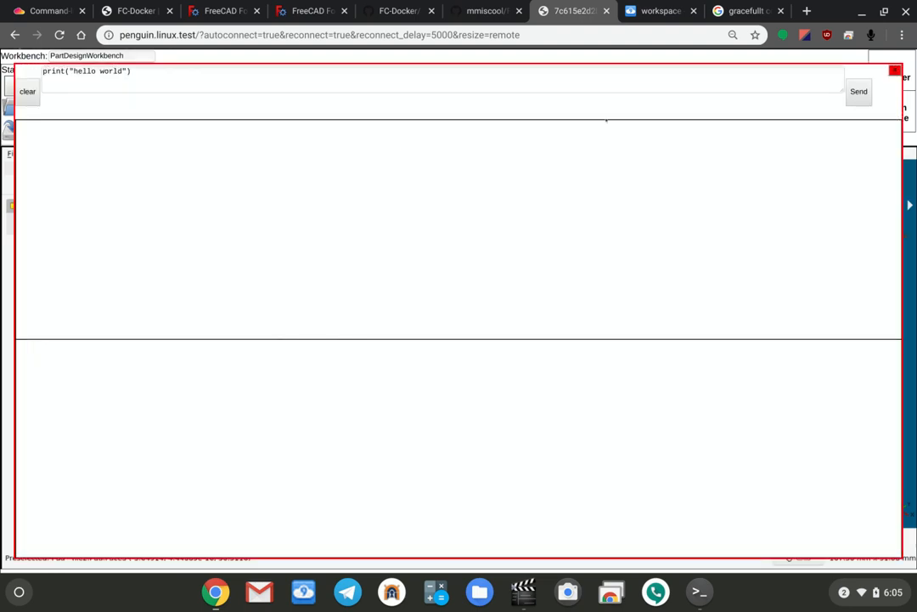
# Run print("hello world") in the Python console via Send.
pyautogui.click(858, 91)
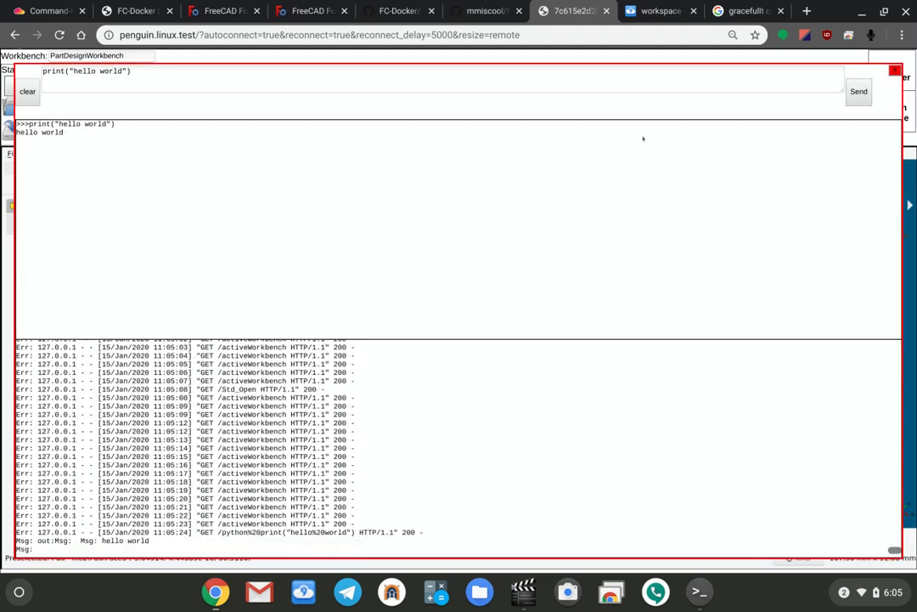
pyautogui.moveTo(109, 160)
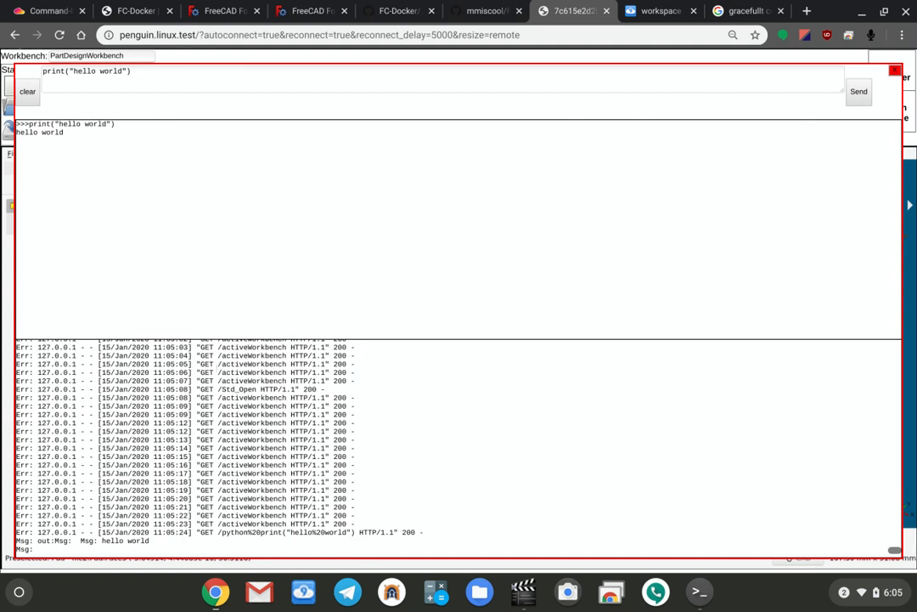
pyautogui.moveTo(840, 96)
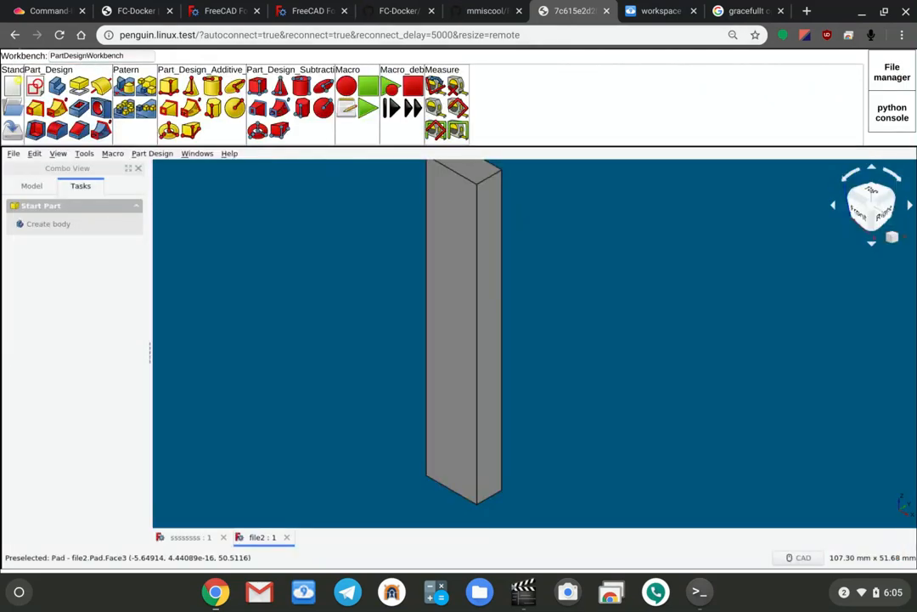
pyautogui.click(85, 55)
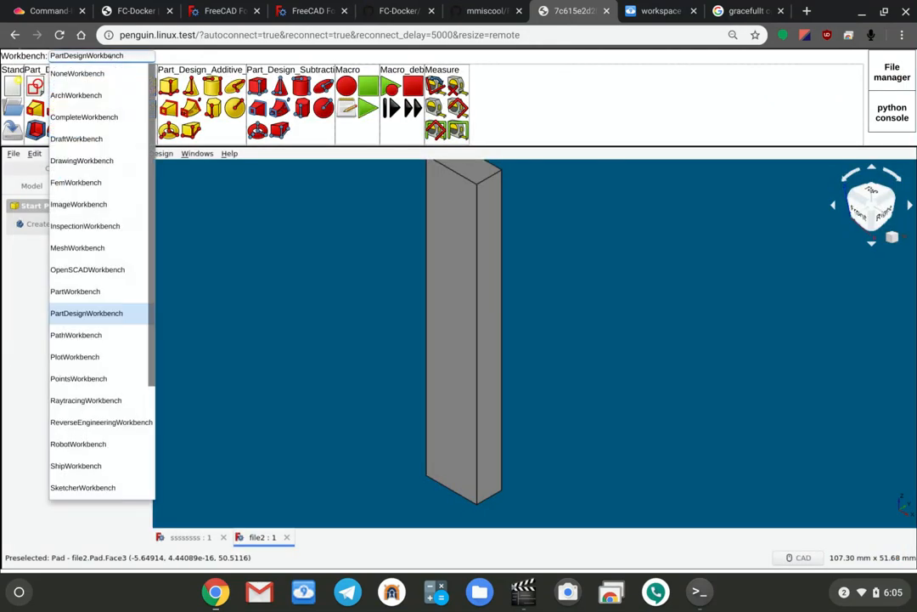
pyautogui.moveTo(76, 139)
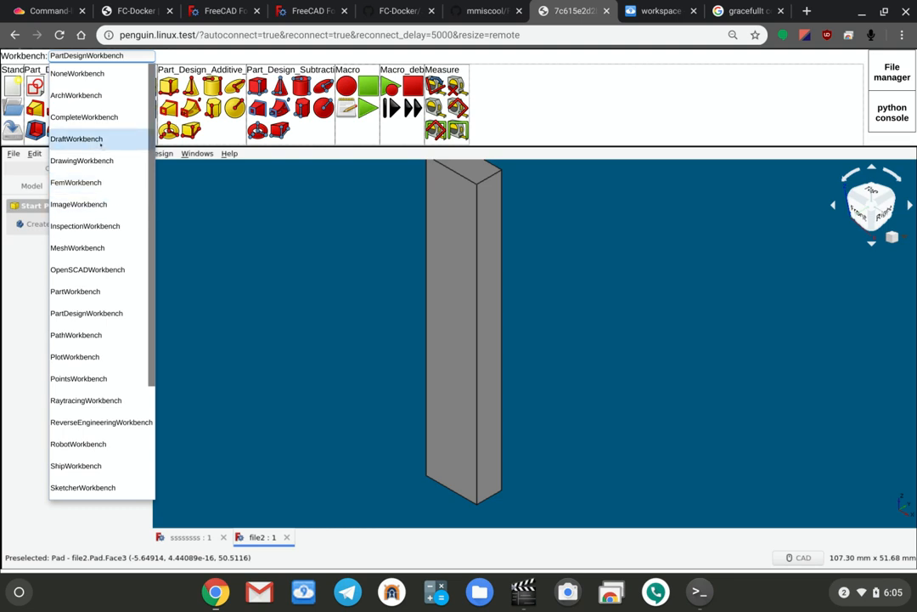
pyautogui.moveTo(78, 248)
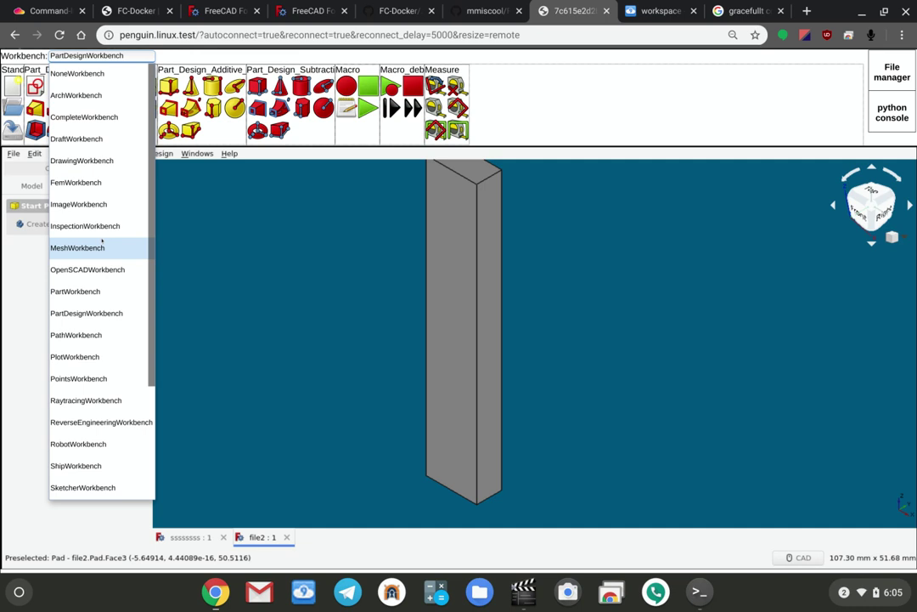
pyautogui.moveTo(75, 181)
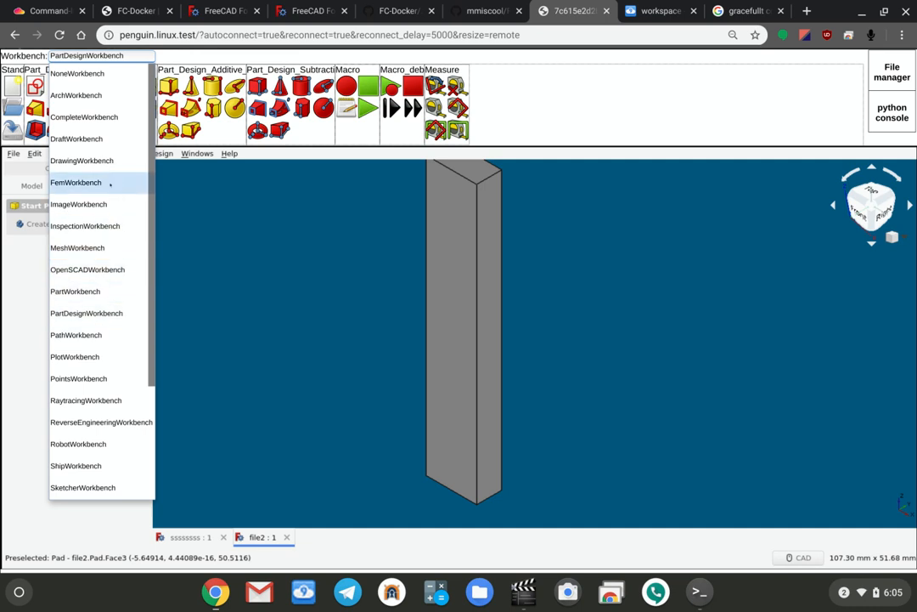
pyautogui.moveTo(82, 160)
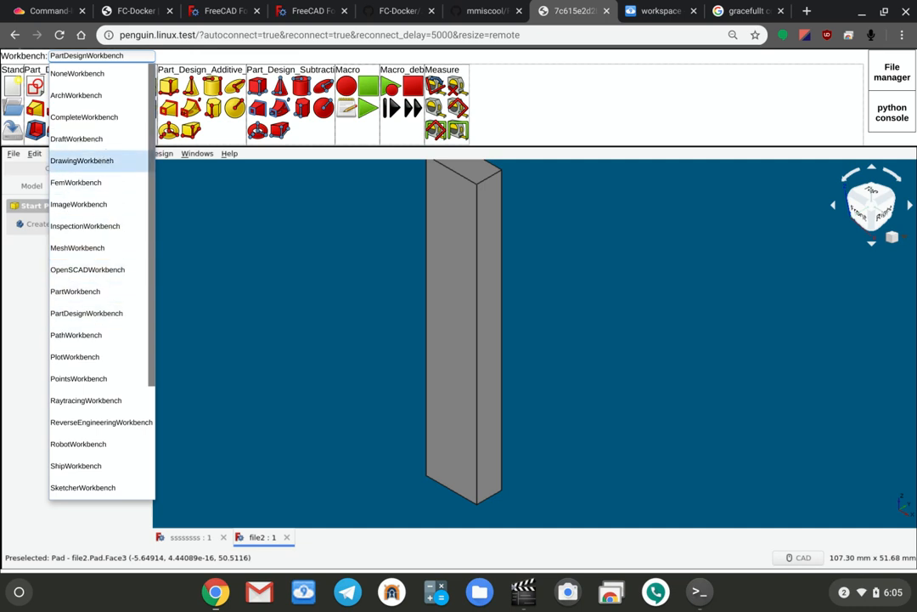
pyautogui.click(85, 312)
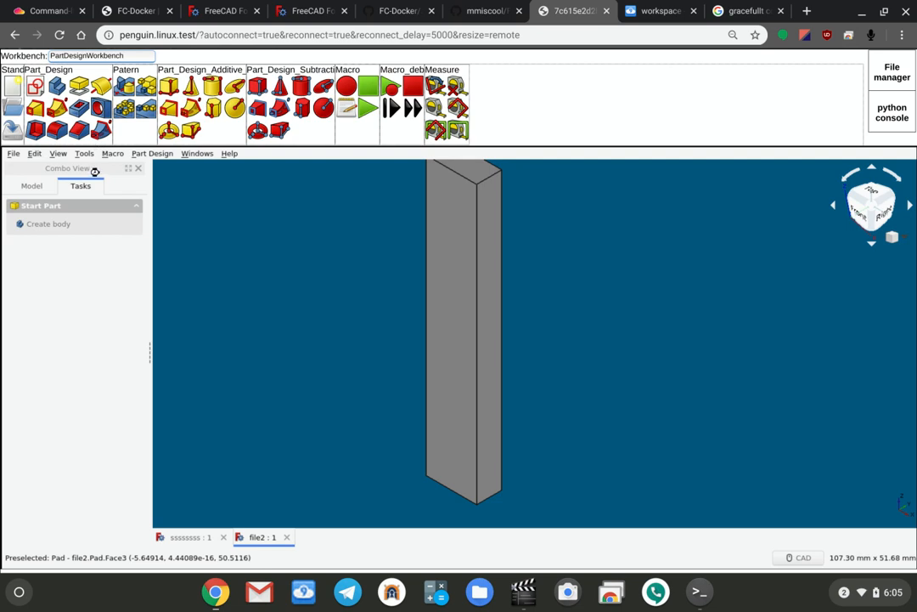
pyautogui.click(102, 55)
pyautogui.write('Draf')
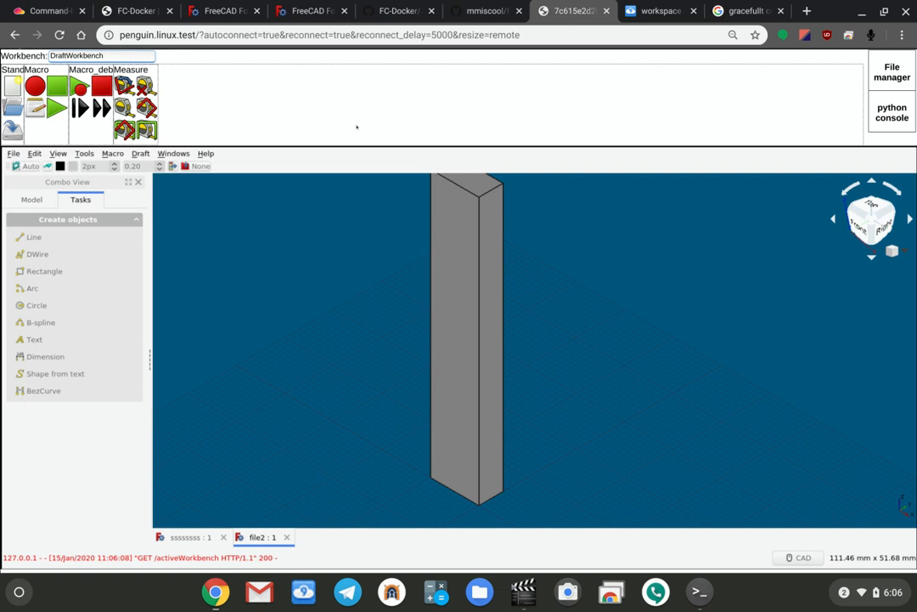
pyautogui.moveTo(347, 248)
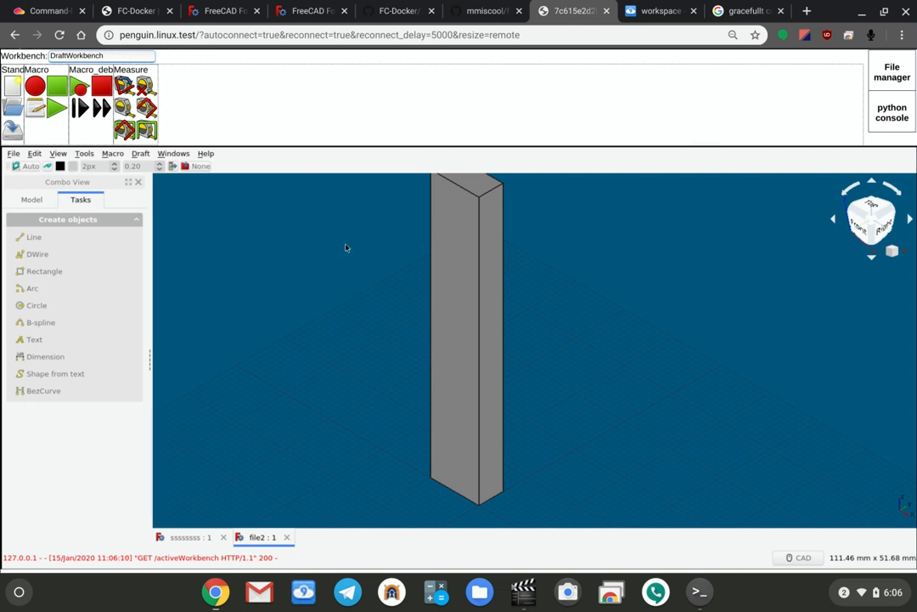
pyautogui.moveTo(343, 80)
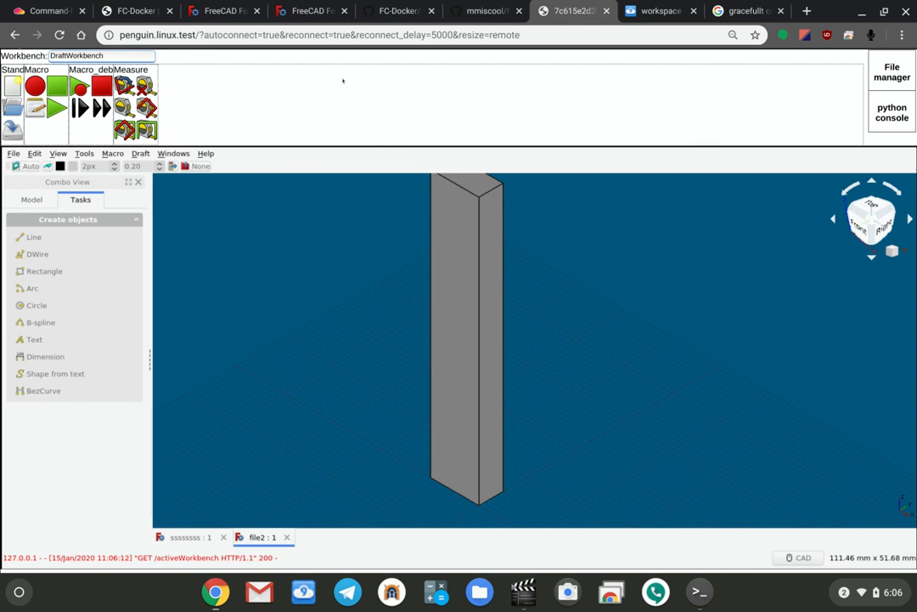
pyautogui.moveTo(82, 109)
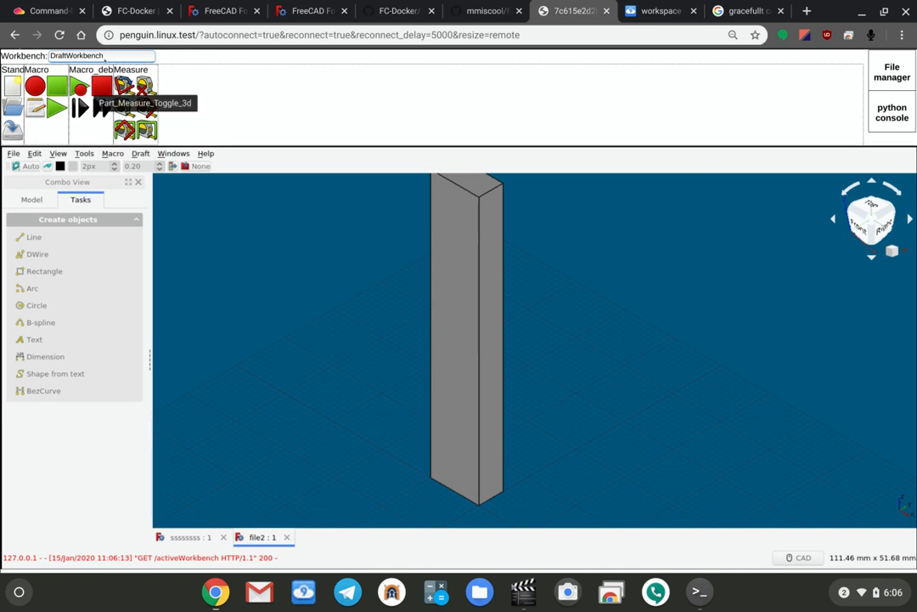
pyautogui.click(100, 54)
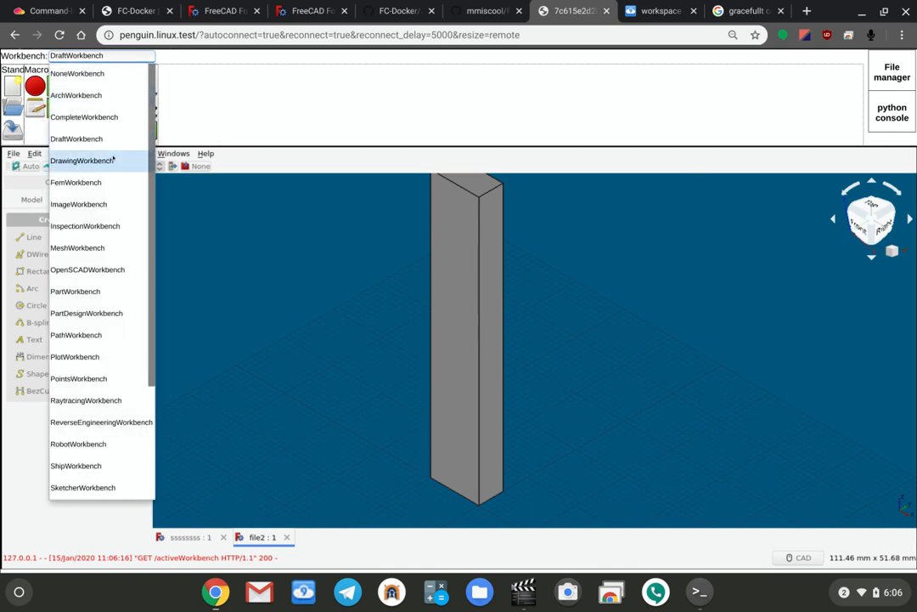
pyautogui.scroll(-3)
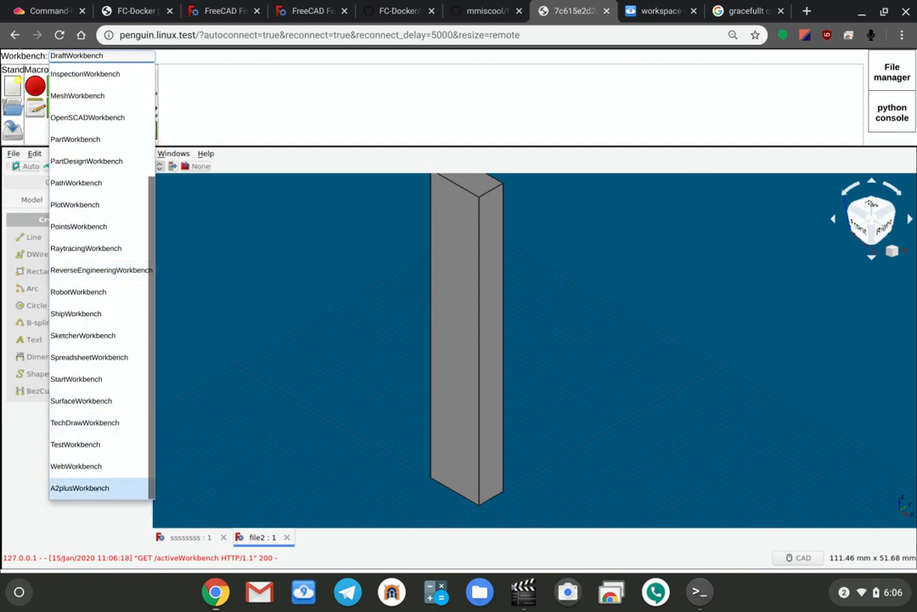
pyautogui.scroll(3)
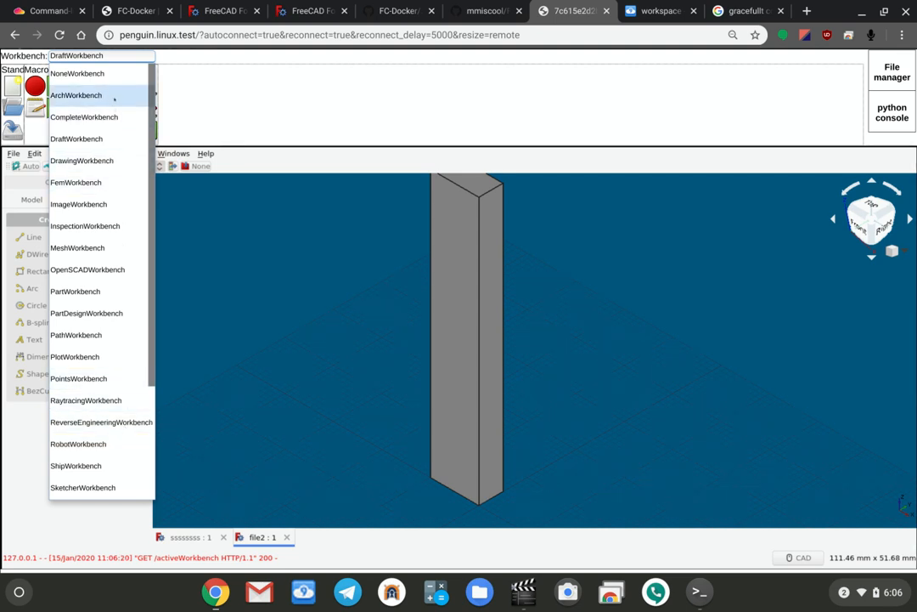
pyautogui.moveTo(78, 73)
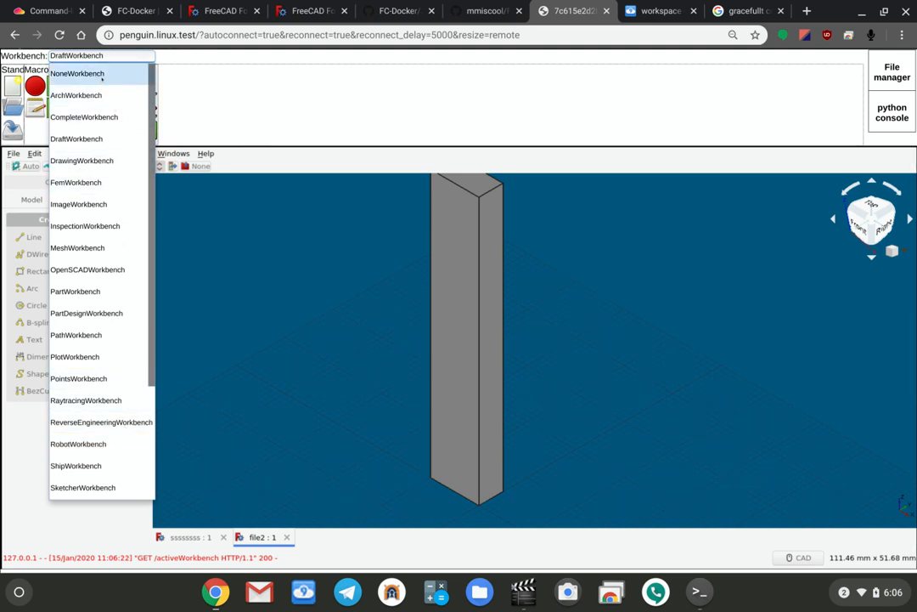
pyautogui.moveTo(102, 421)
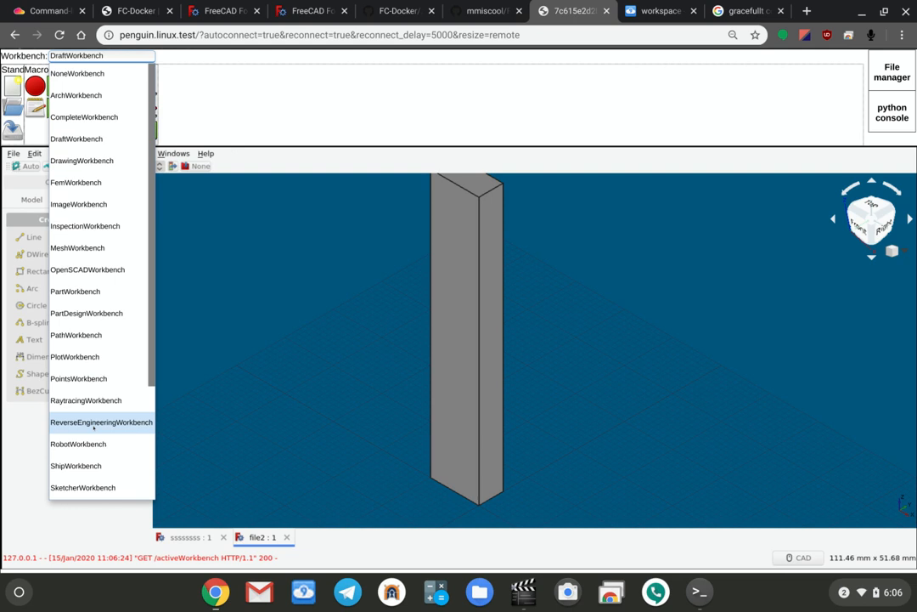
pyautogui.click(74, 139)
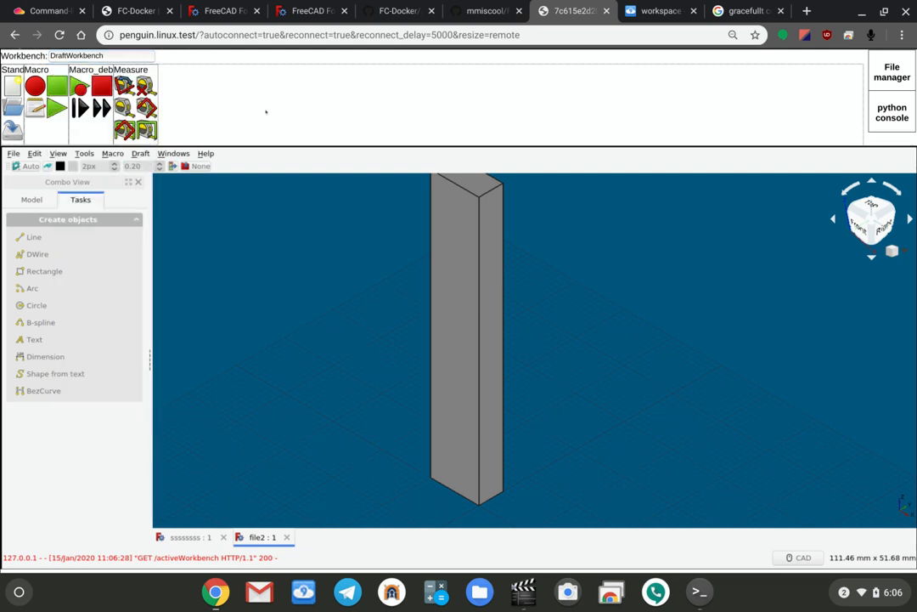
pyautogui.moveTo(356, 153)
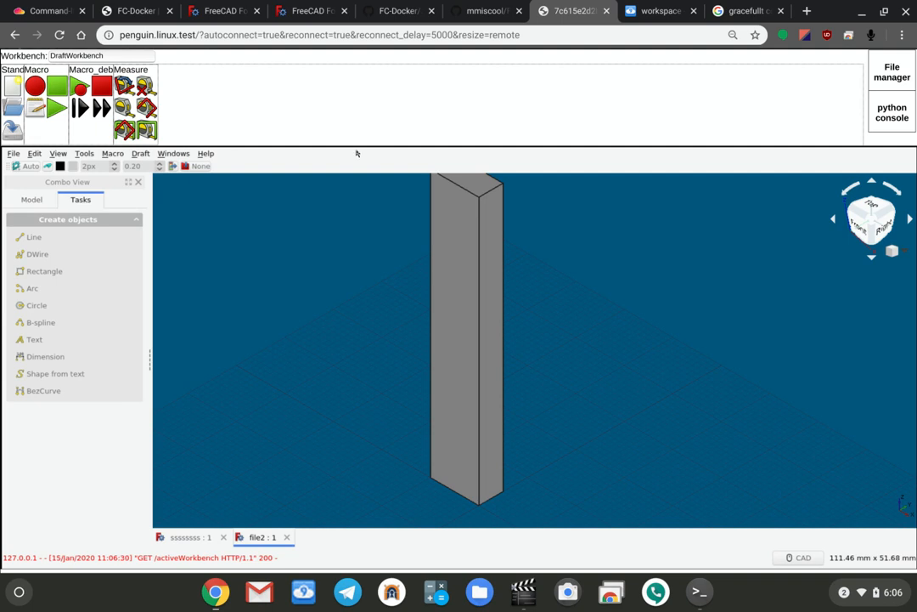
pyautogui.moveTo(577, 309)
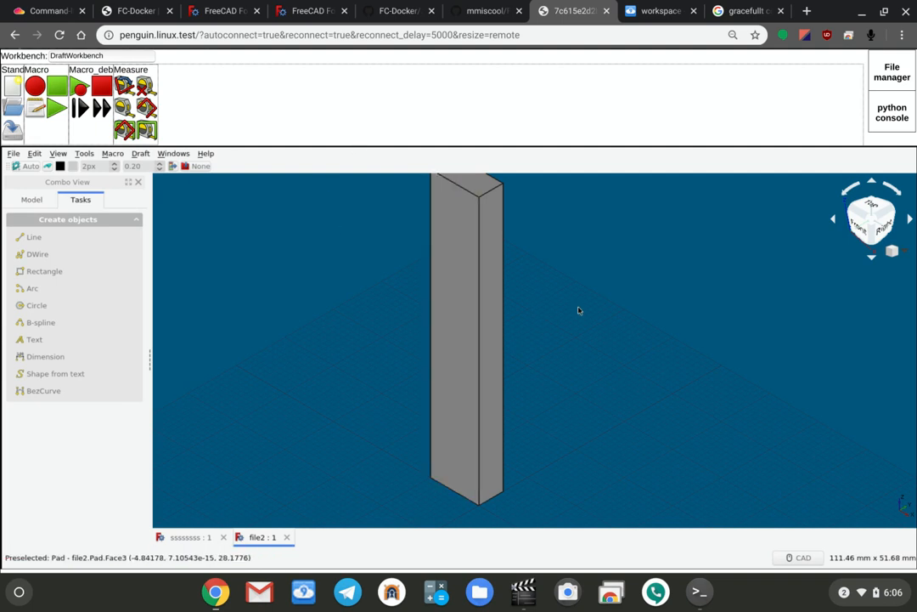
pyautogui.moveTo(696, 356)
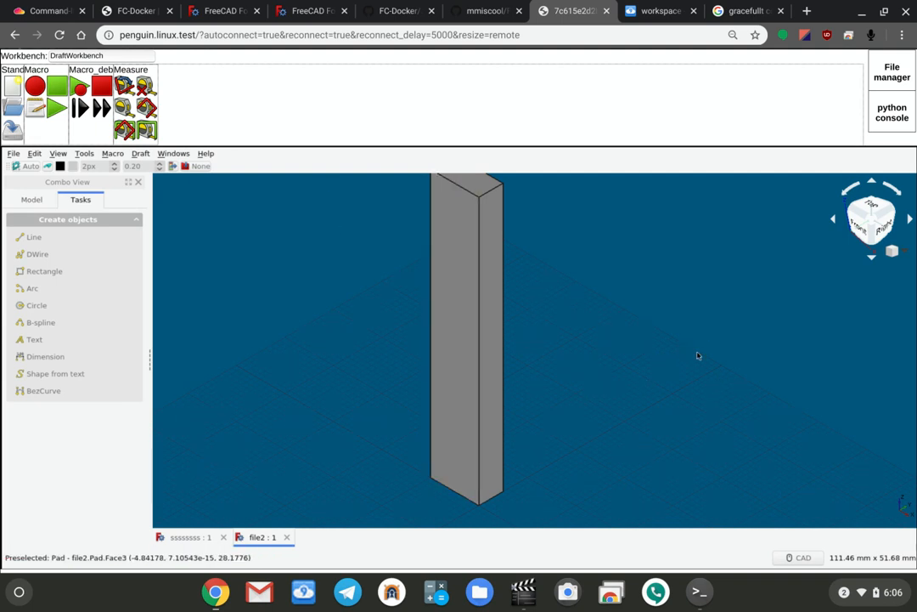
pyautogui.moveTo(207, 334)
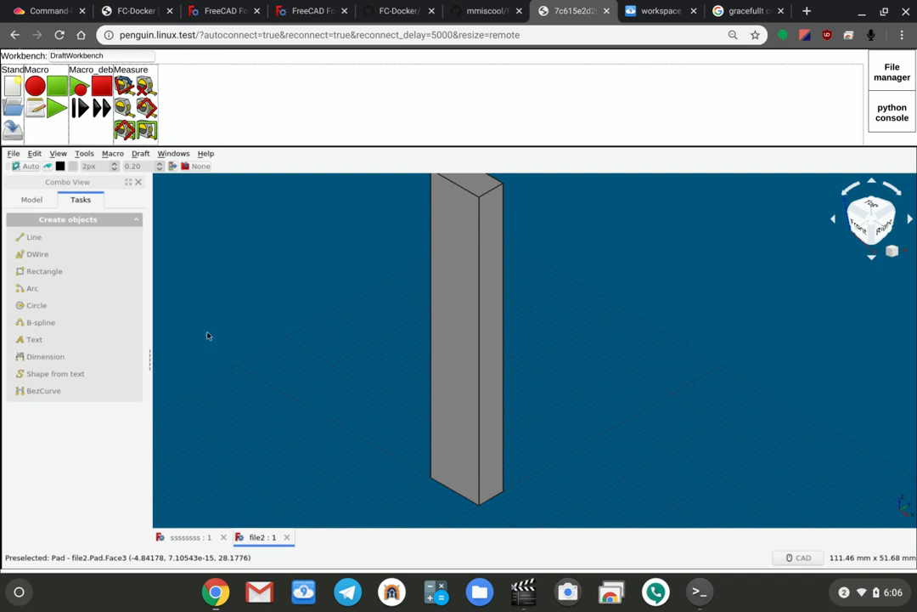
pyautogui.moveTo(330, 331)
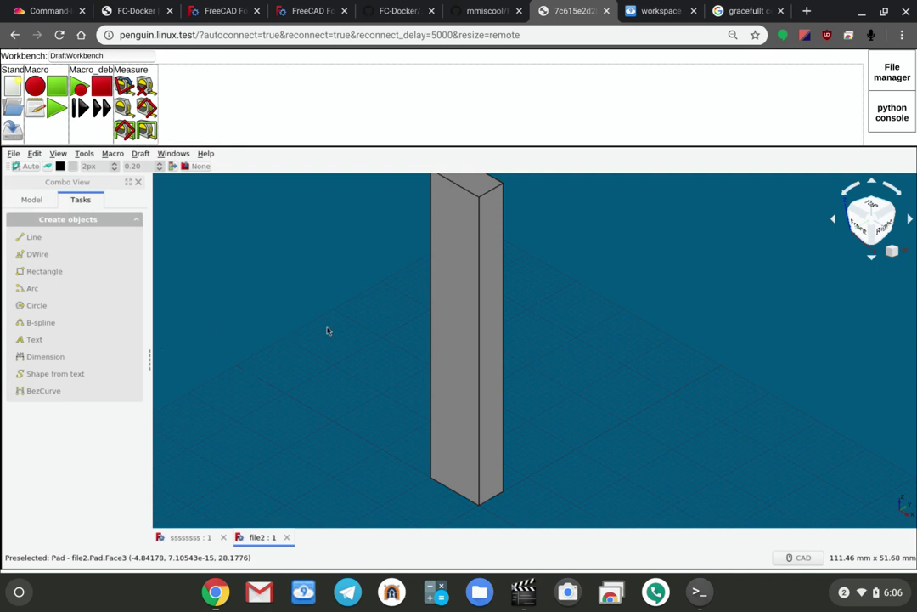
pyautogui.moveTo(312, 314)
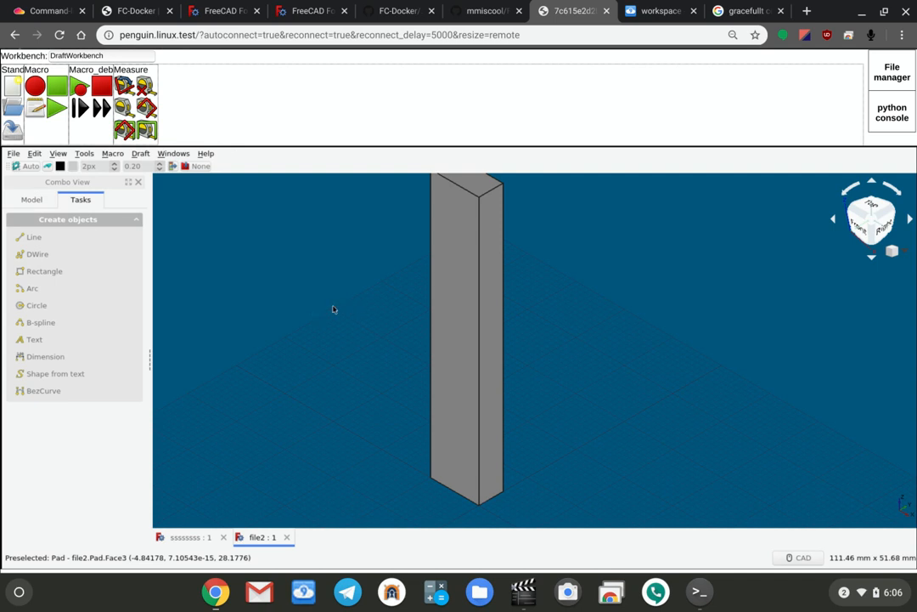
pyautogui.moveTo(568, 304)
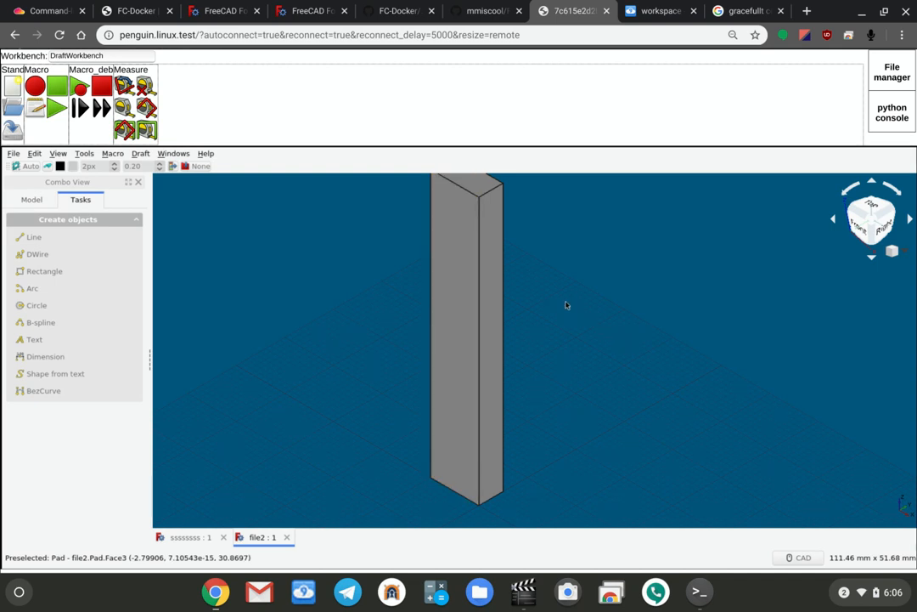
pyautogui.moveTo(624, 300)
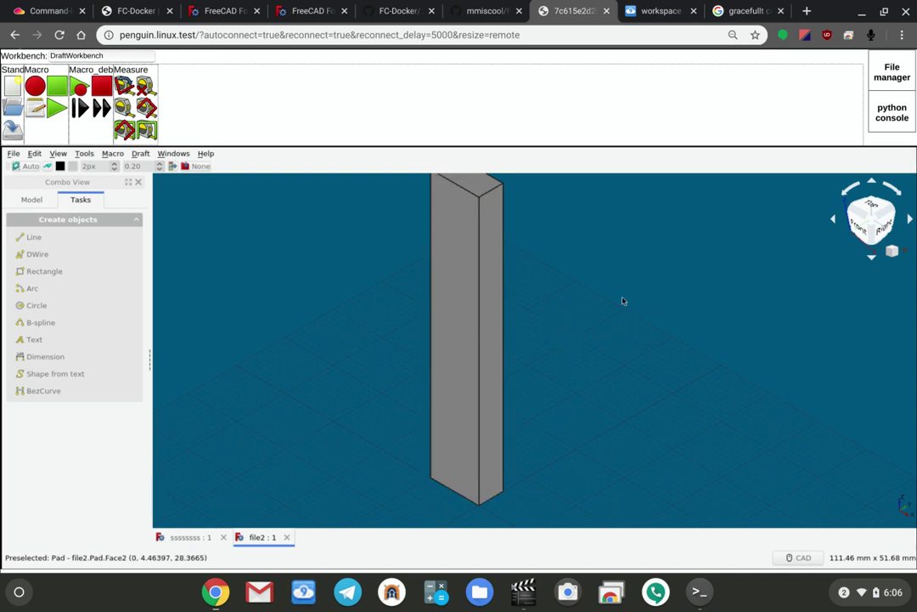
pyautogui.moveTo(586, 330)
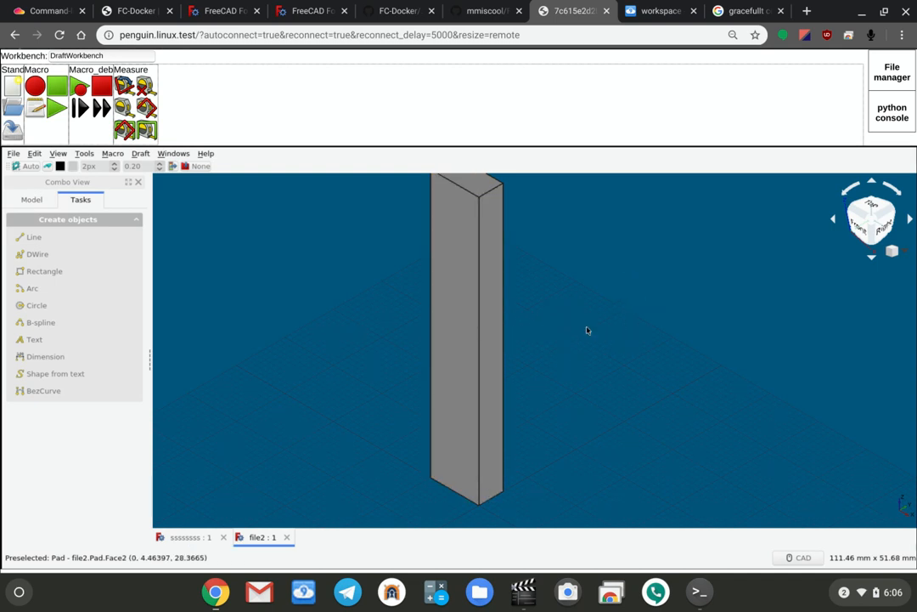
pyautogui.moveTo(593, 330)
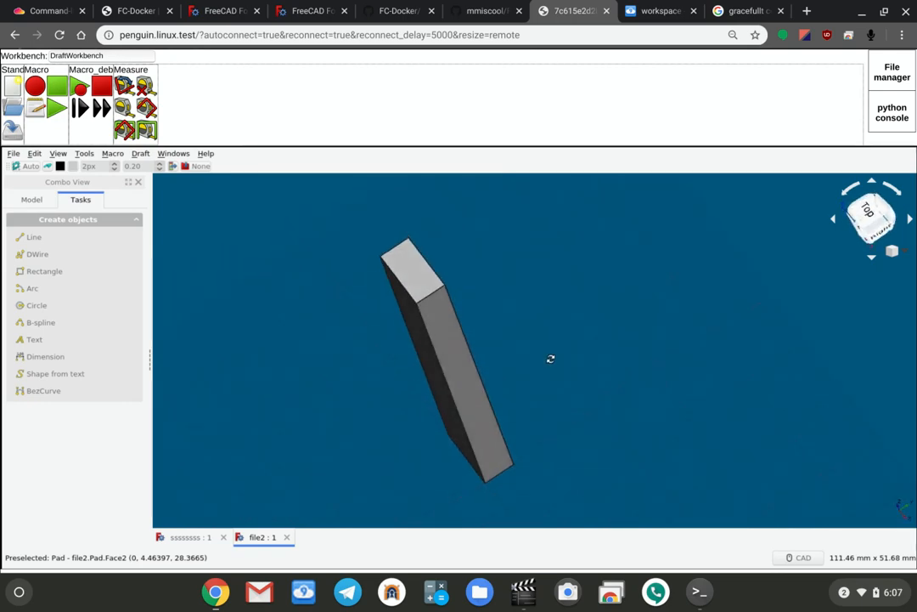
pyautogui.moveTo(433, 330)
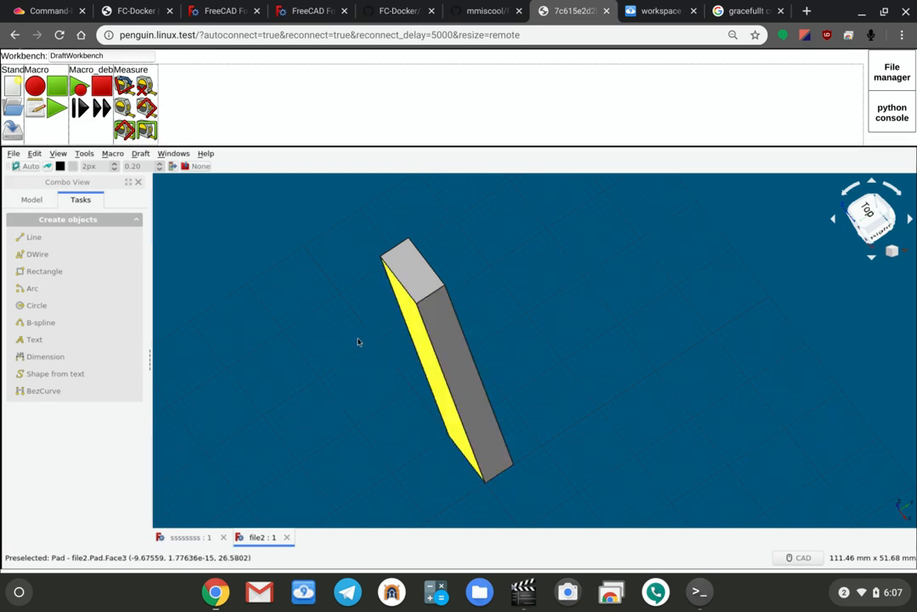
# Orbit the 3D view so the tall pad is seen from above at a tilted angle.
pyautogui.click(472, 355)
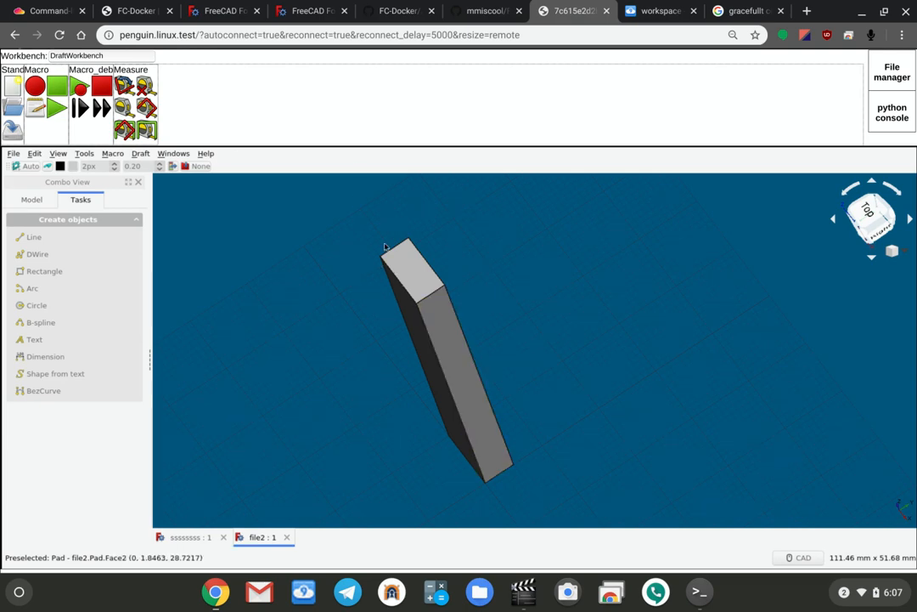
pyautogui.moveTo(296, 166)
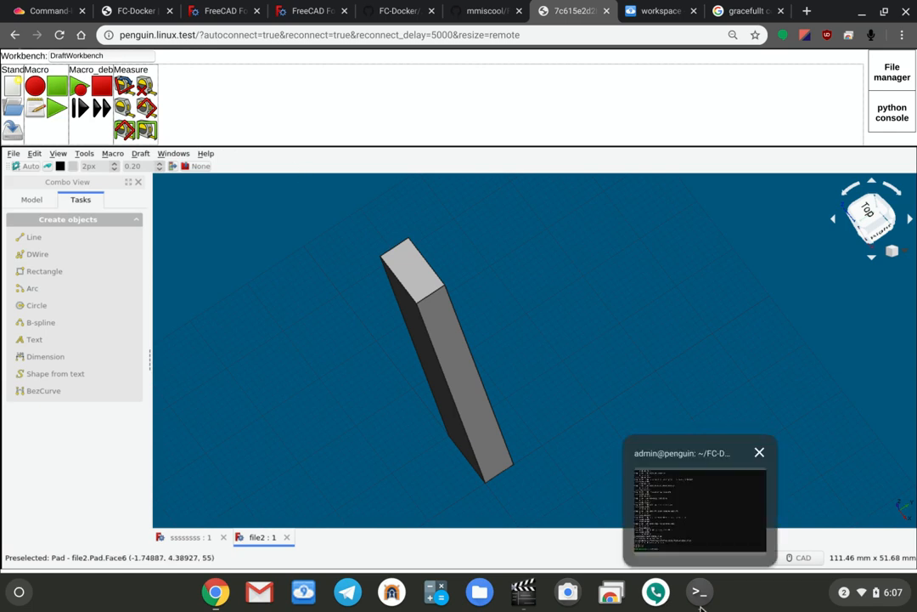
# Browse the FC-Docker repository's file list and README on GitHub.
pyautogui.click(482, 10)
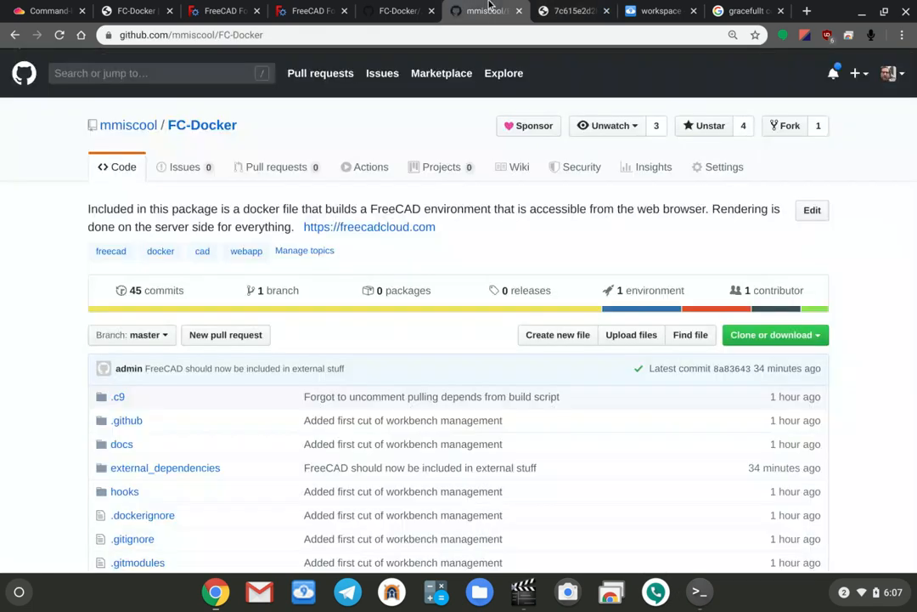
pyautogui.scroll(-3)
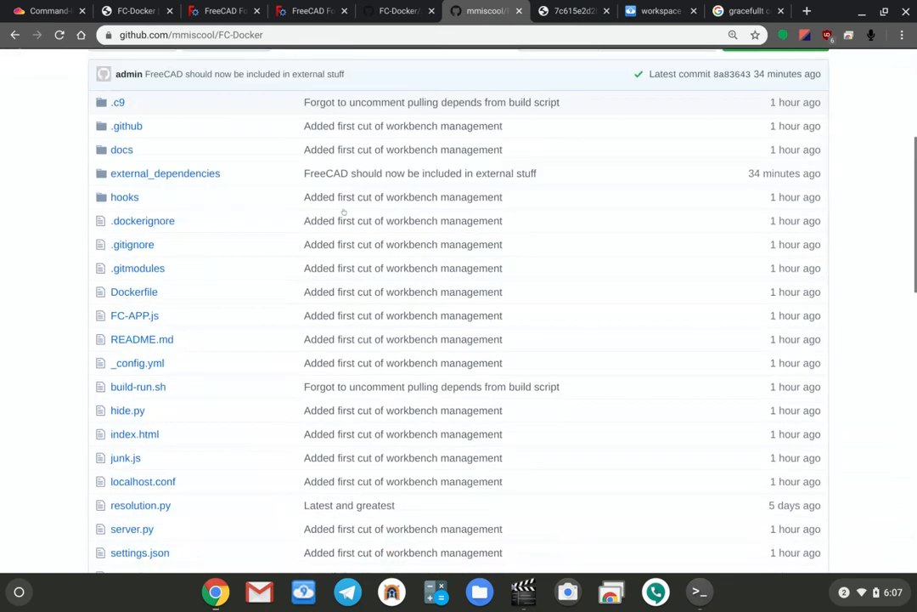
pyautogui.scroll(-3)
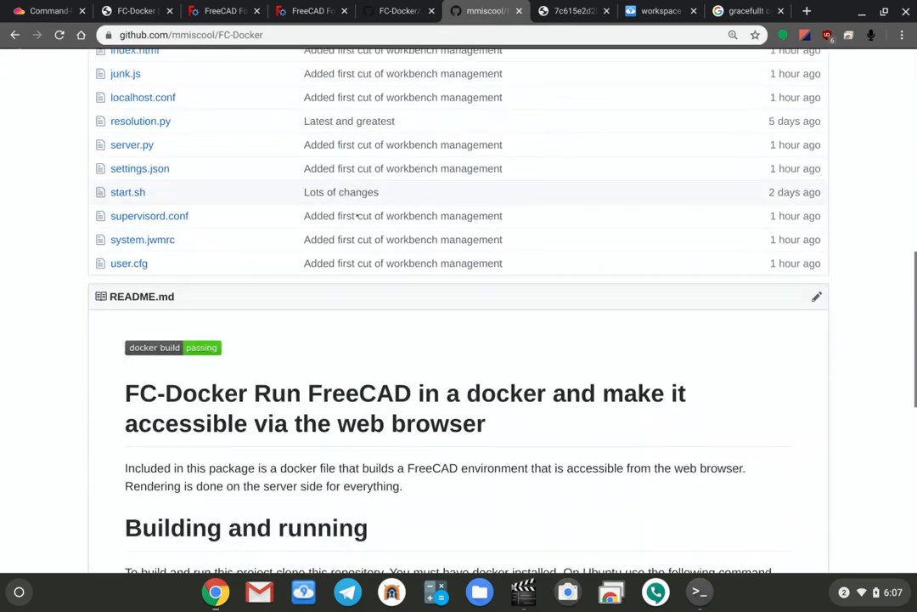
pyautogui.scroll(-3)
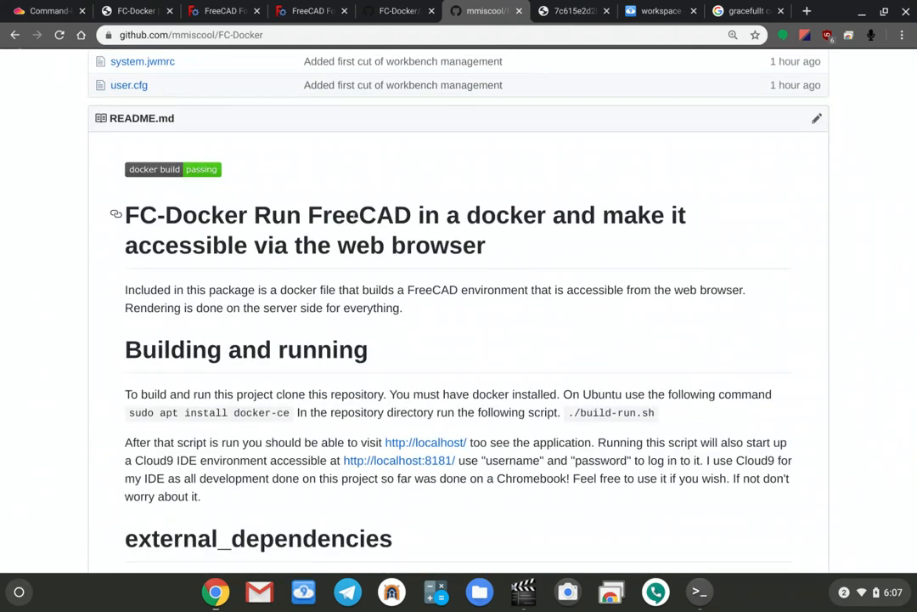
pyautogui.scroll(-3)
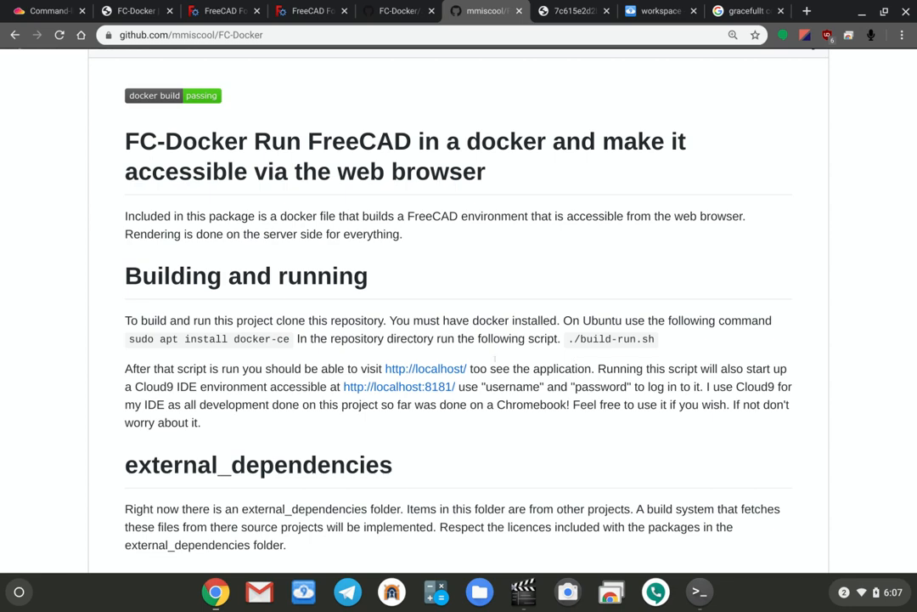
pyautogui.scroll(3)
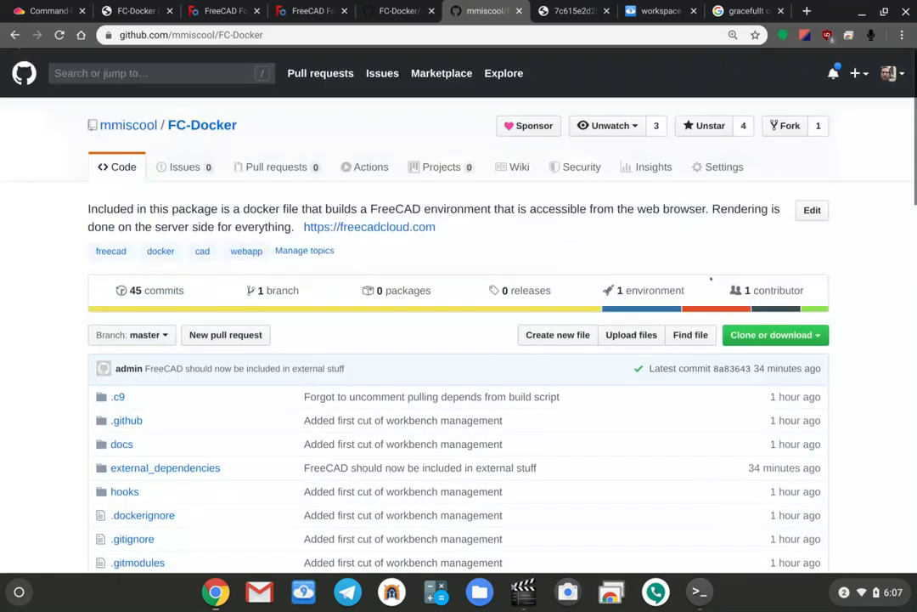
# View the repository's clone address, then read down to the Building and running section.
pyautogui.click(771, 333)
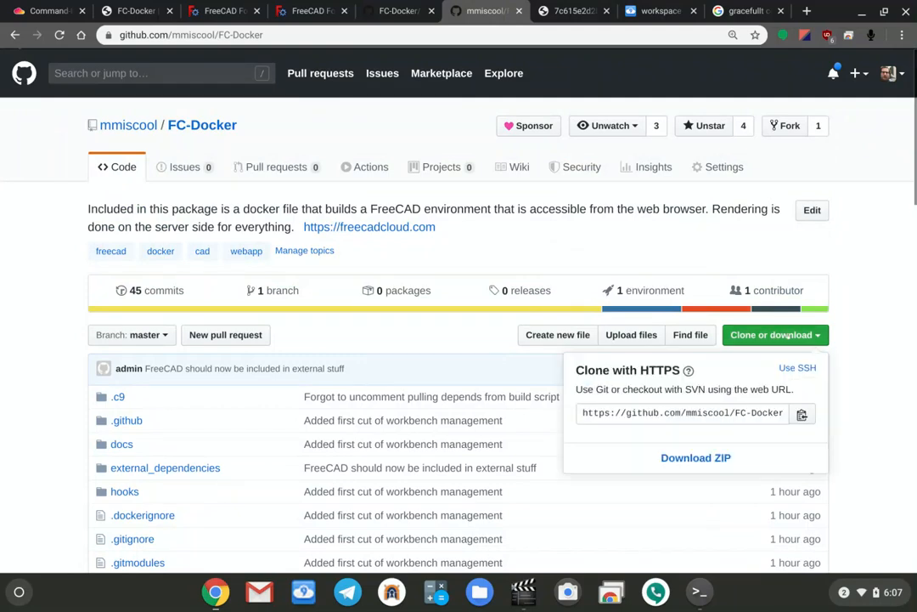
pyautogui.scroll(-3)
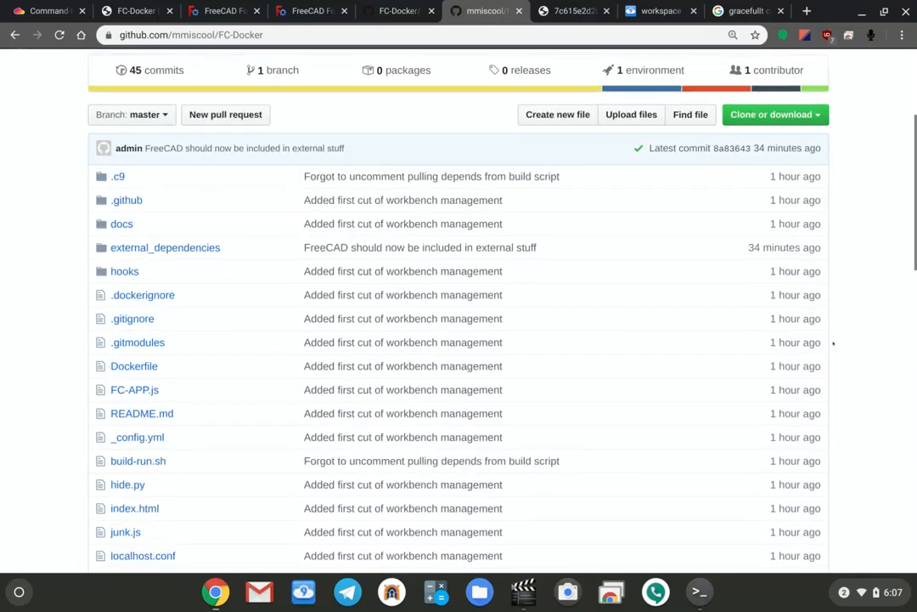
pyautogui.scroll(-3)
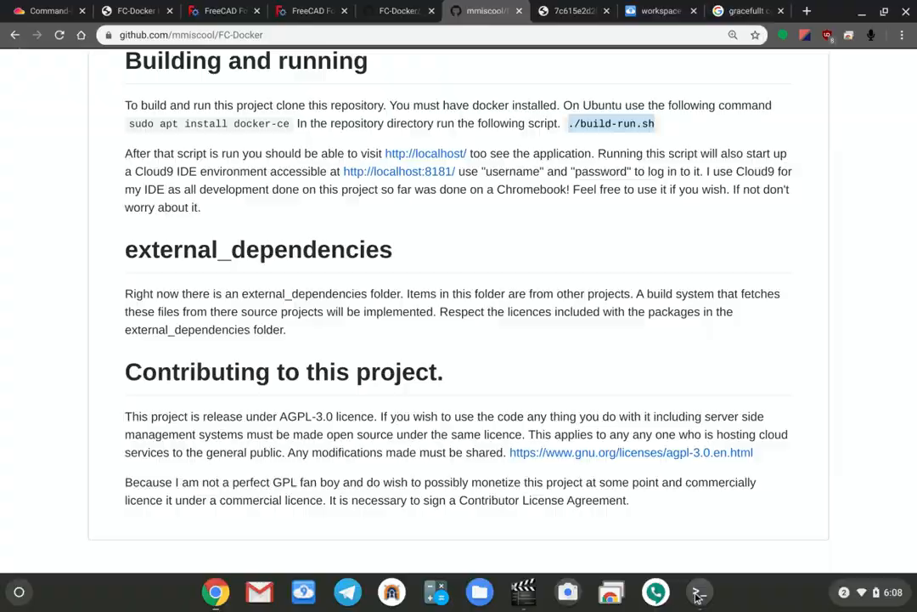
# Rerun the build script in the terminal, then return to the Cloud9 workspace at its Experimental preferences.
pyautogui.click(700, 591)
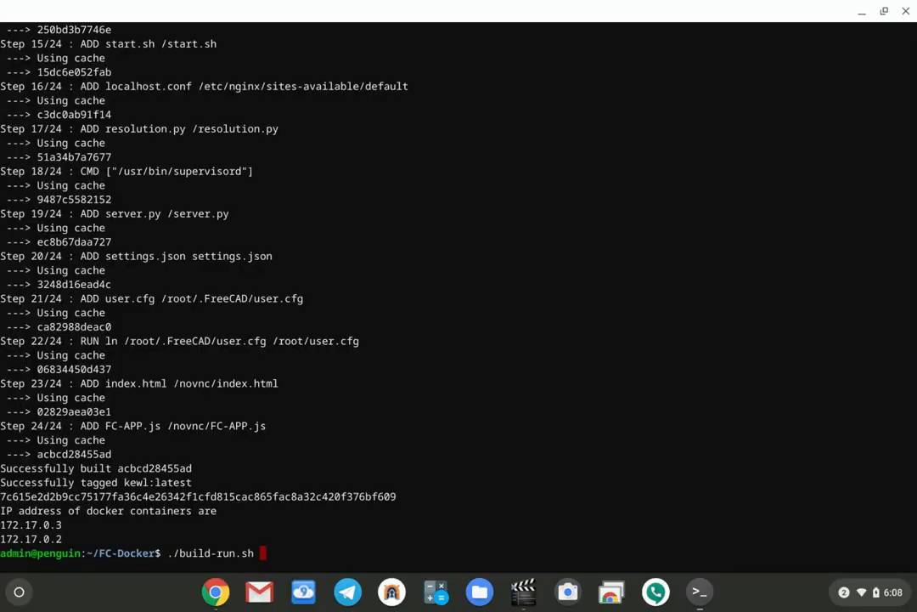
pyautogui.press('Return')
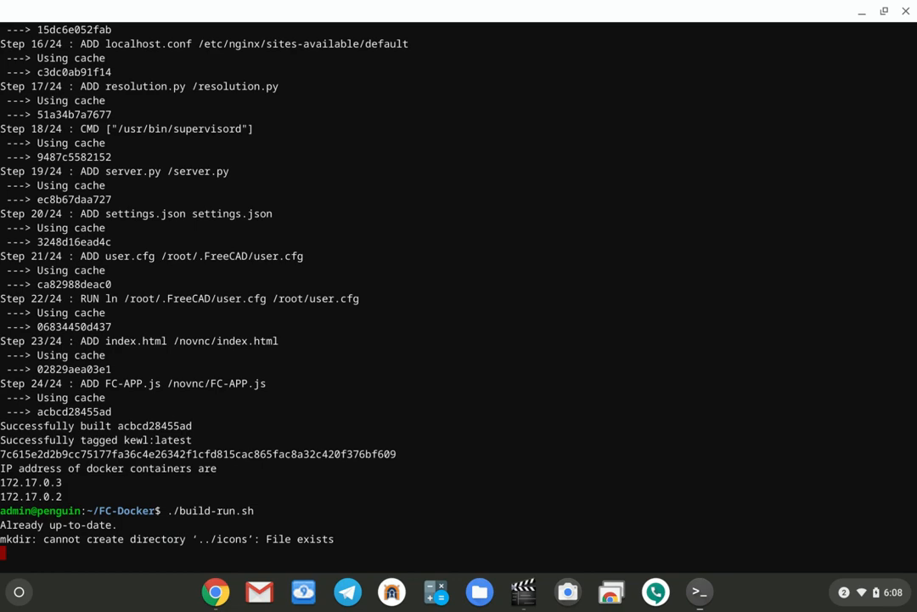
pyautogui.moveTo(810, 80)
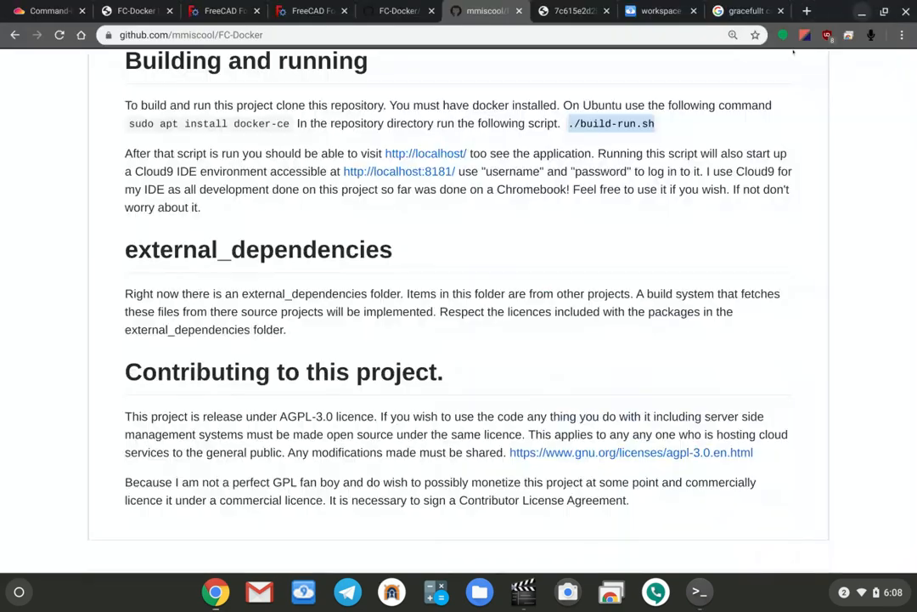
pyautogui.click(659, 10)
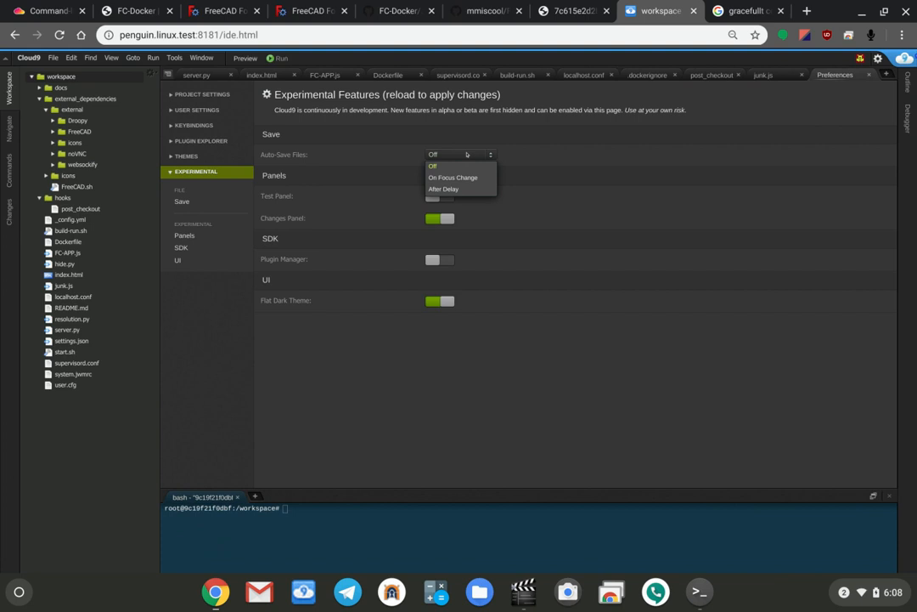
# Set Auto Save Files to Off, review the Python script defining actionList, then return to the build terminal.
pyautogui.click(432, 167)
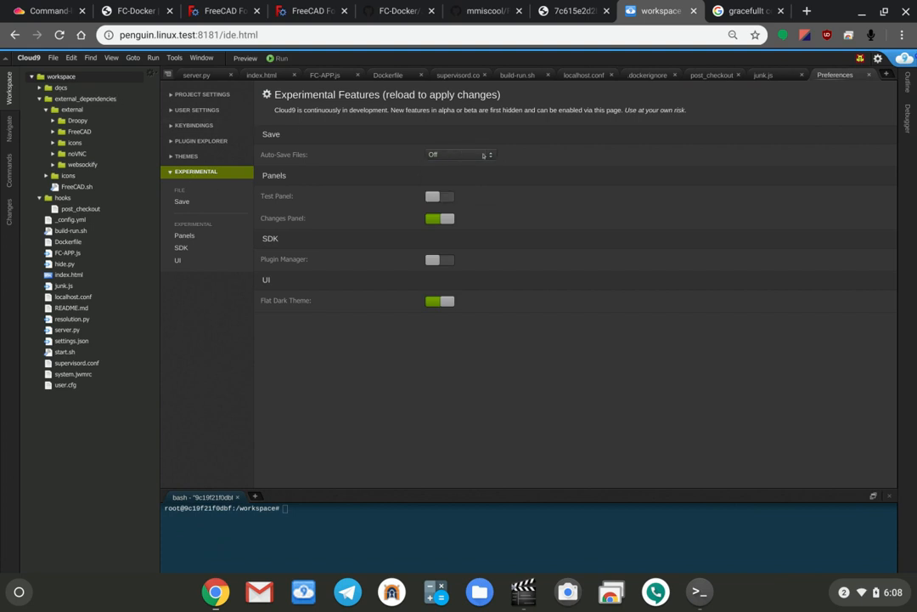
pyautogui.click(459, 153)
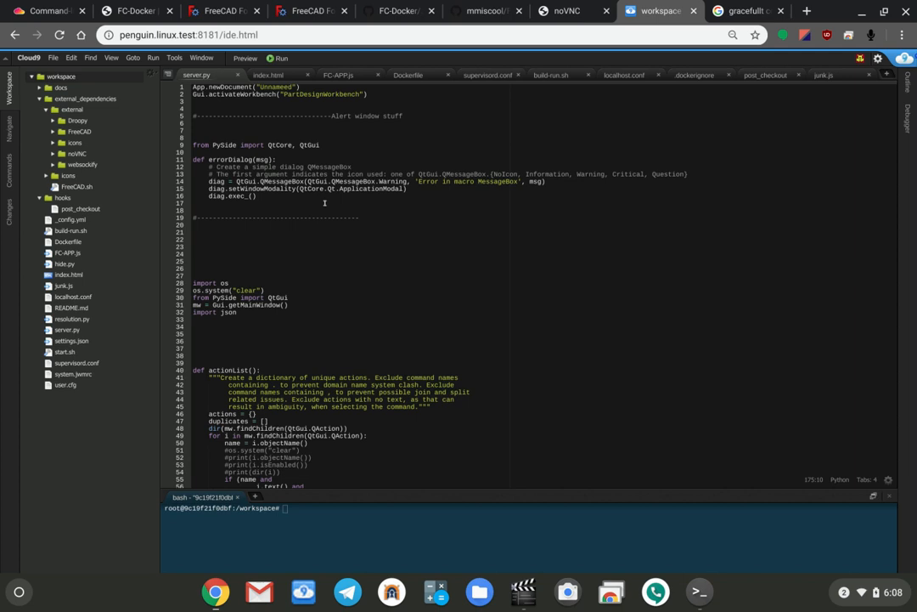
pyautogui.click(268, 74)
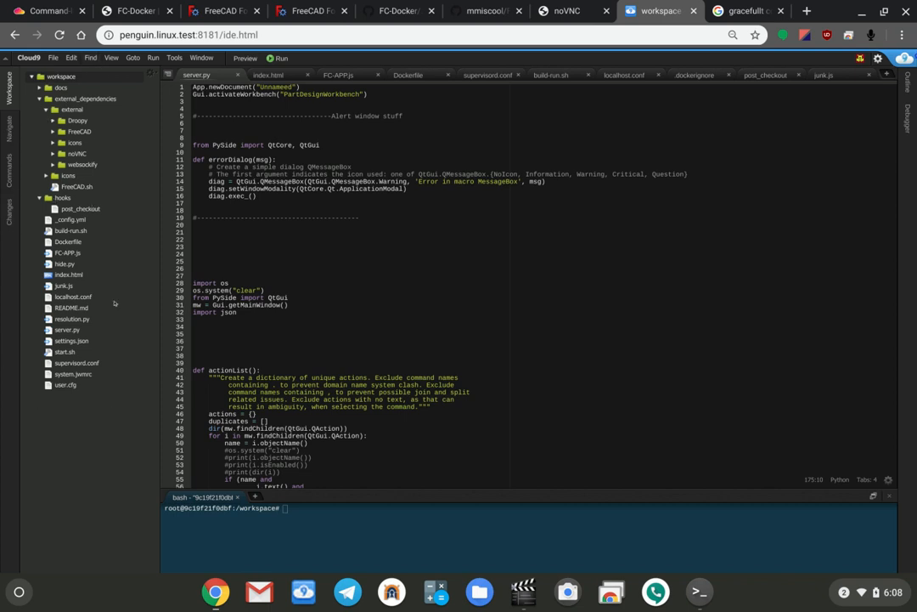
pyautogui.moveTo(523, 160)
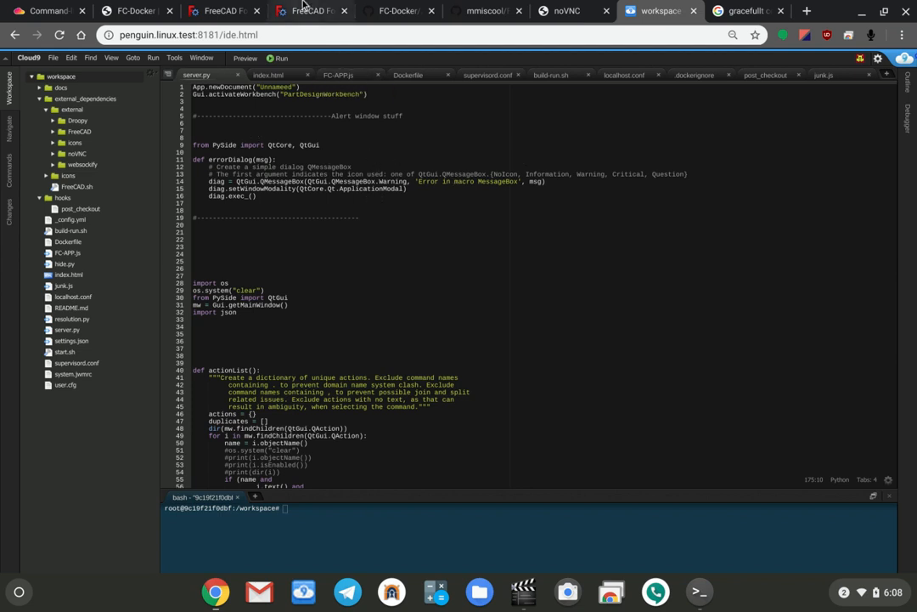
pyautogui.moveTo(309, 11)
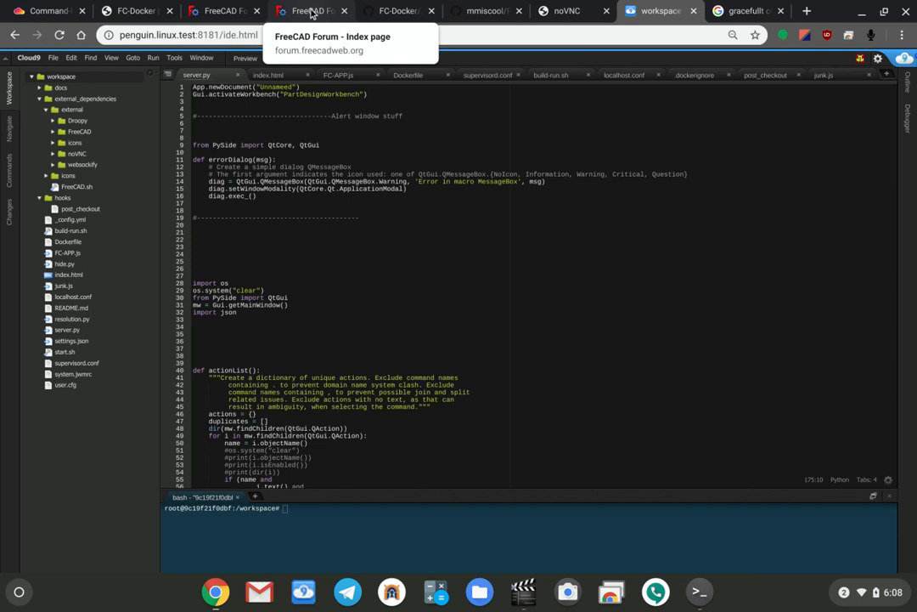
pyautogui.click(700, 591)
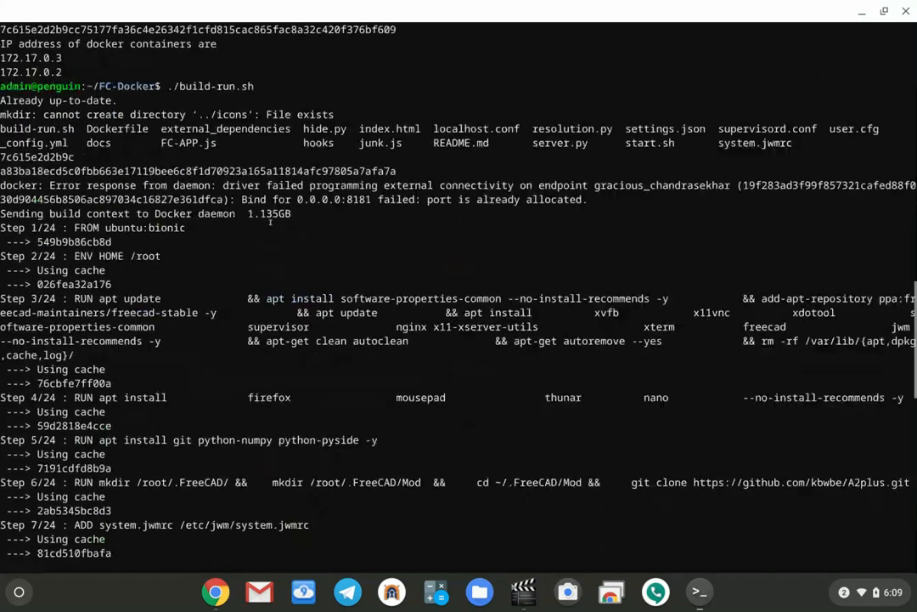
# Follow the build output down to the 'Successfully built' and kewl:latest tagging lines.
pyautogui.scroll(-3)
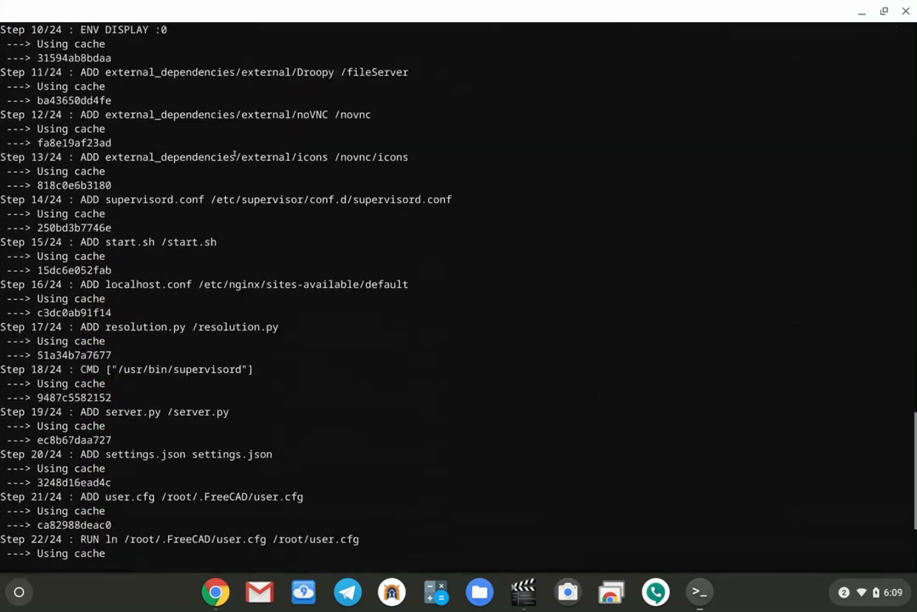
pyautogui.scroll(-3)
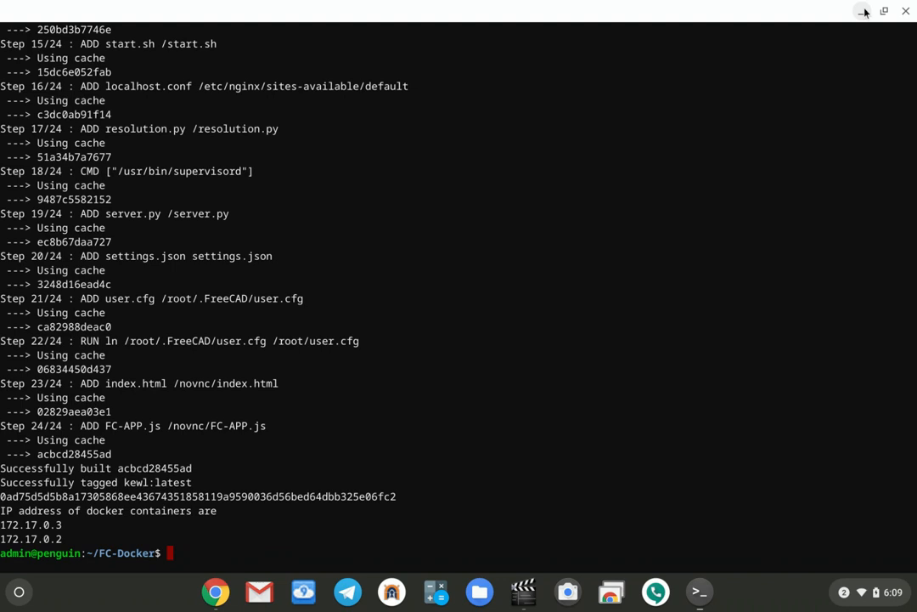
pyautogui.moveTo(600, 129)
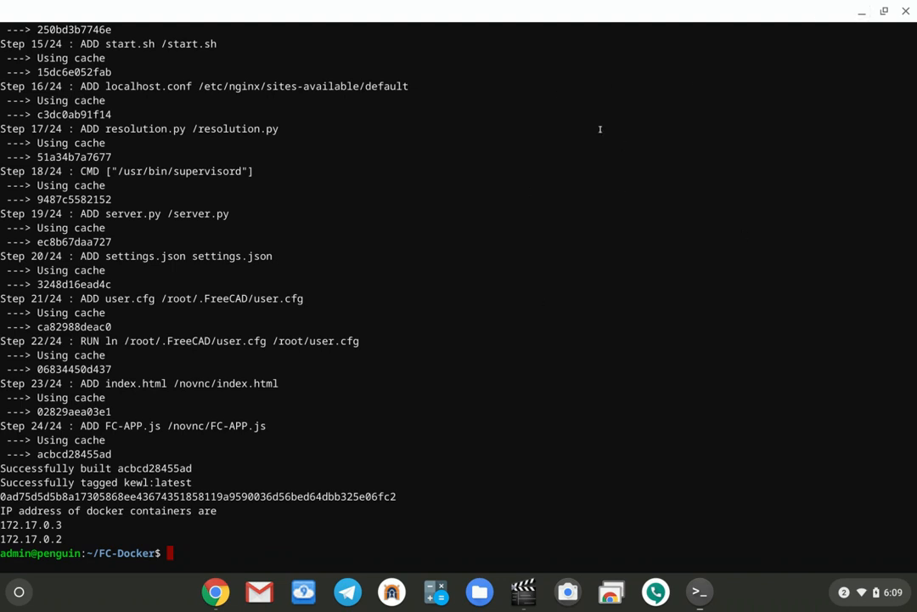
pyautogui.moveTo(479, 116)
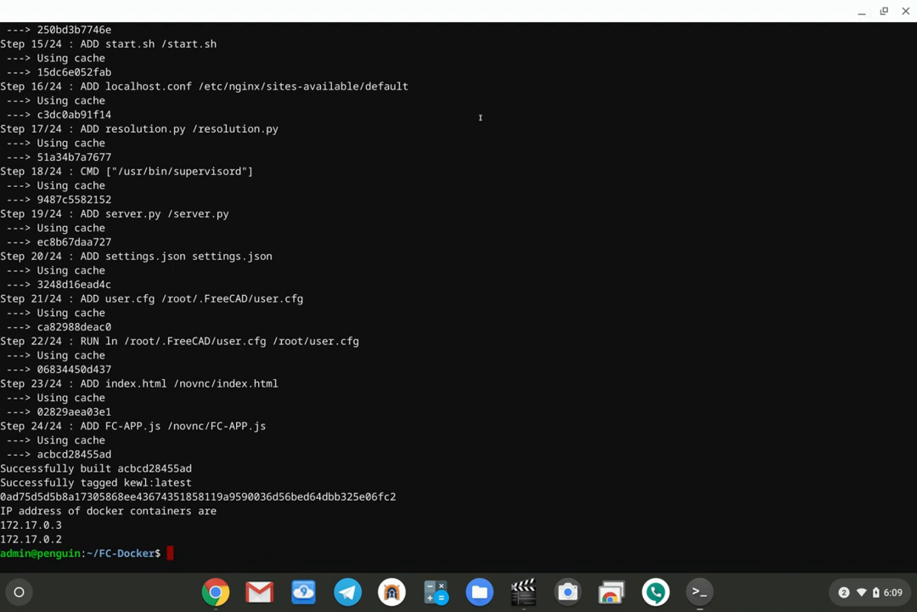
pyautogui.moveTo(577, 311)
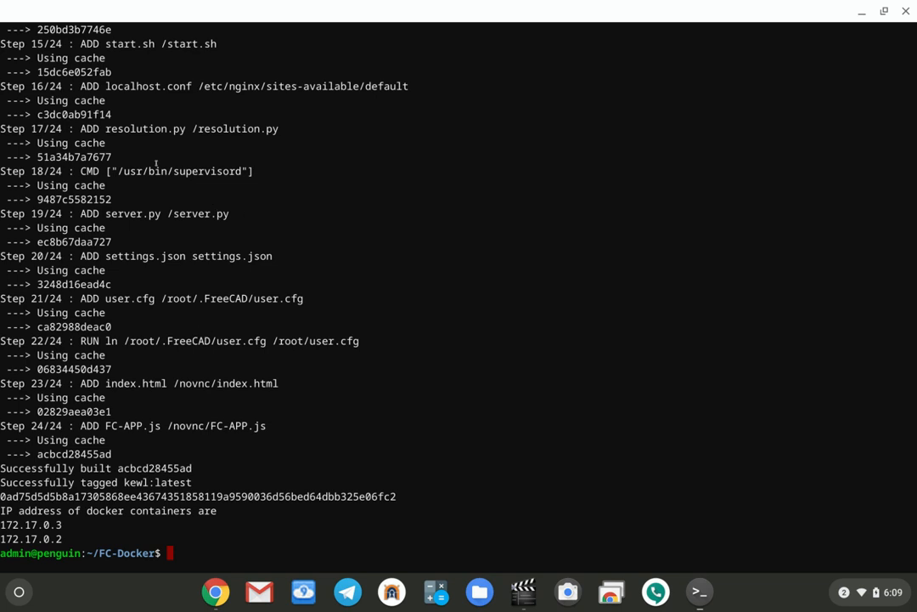
pyautogui.moveTo(673, 387)
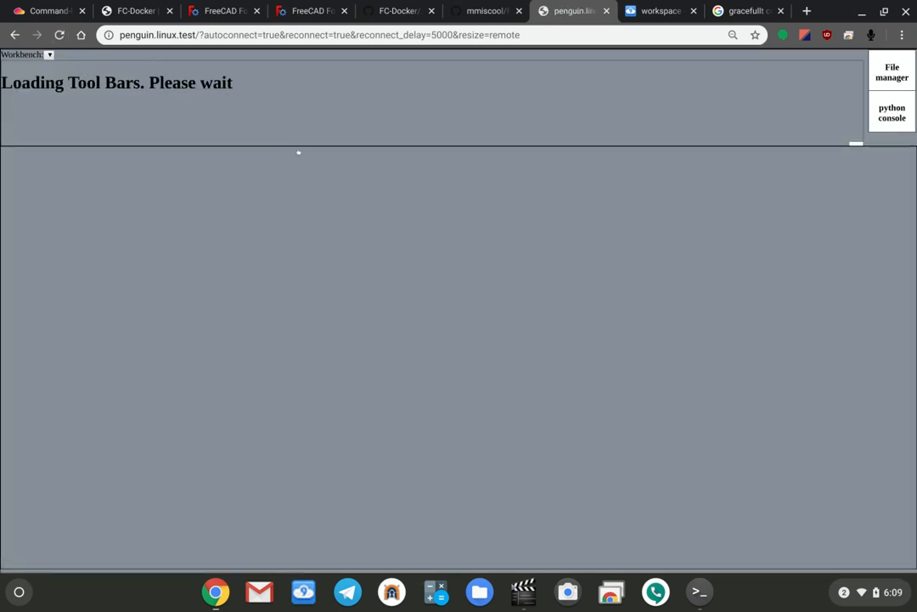
pyautogui.moveTo(558, 364)
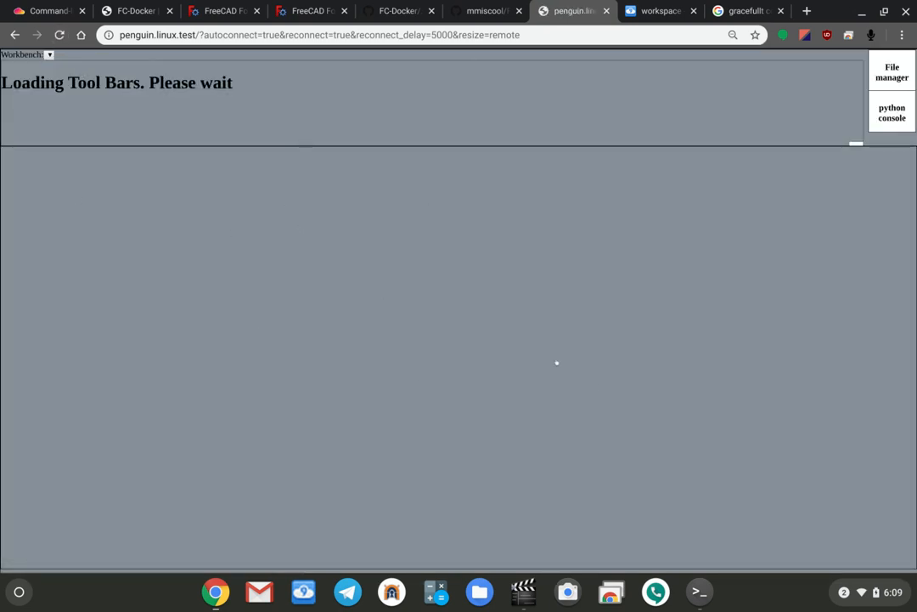
pyautogui.moveTo(486, 259)
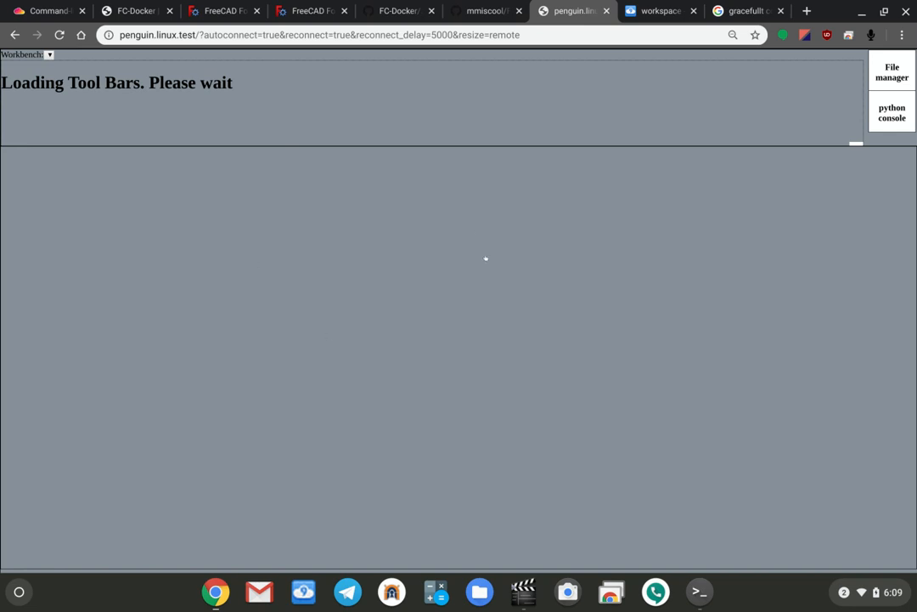
pyautogui.moveTo(460, 270)
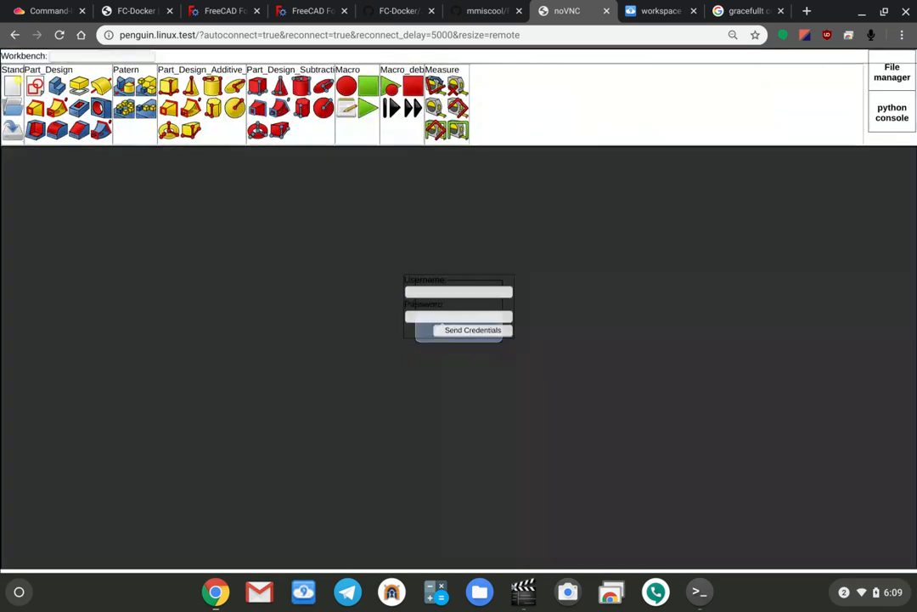
# Send the login credentials so FreeCAD loads into Part Design with the customised toolbar groups.
pyautogui.click(472, 329)
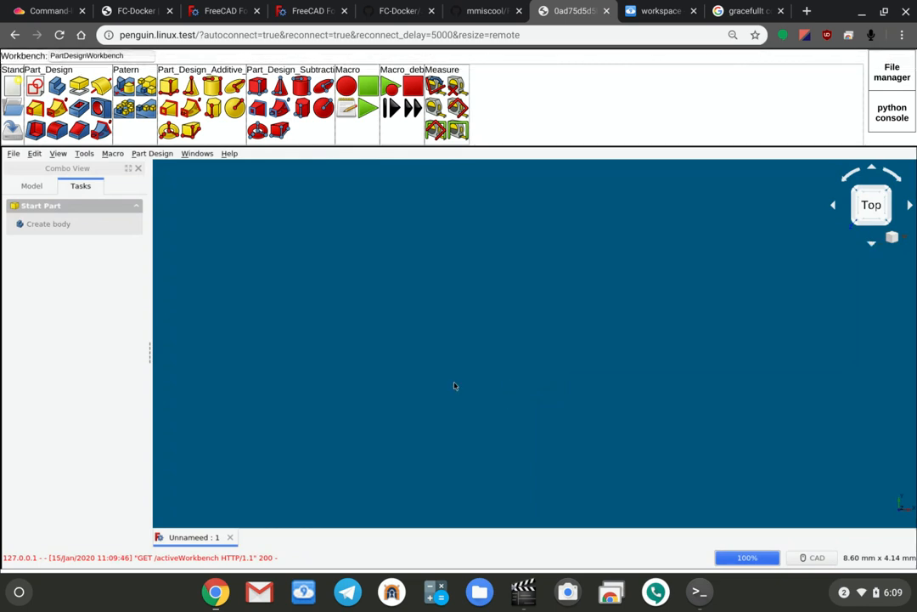
pyautogui.moveTo(377, 360)
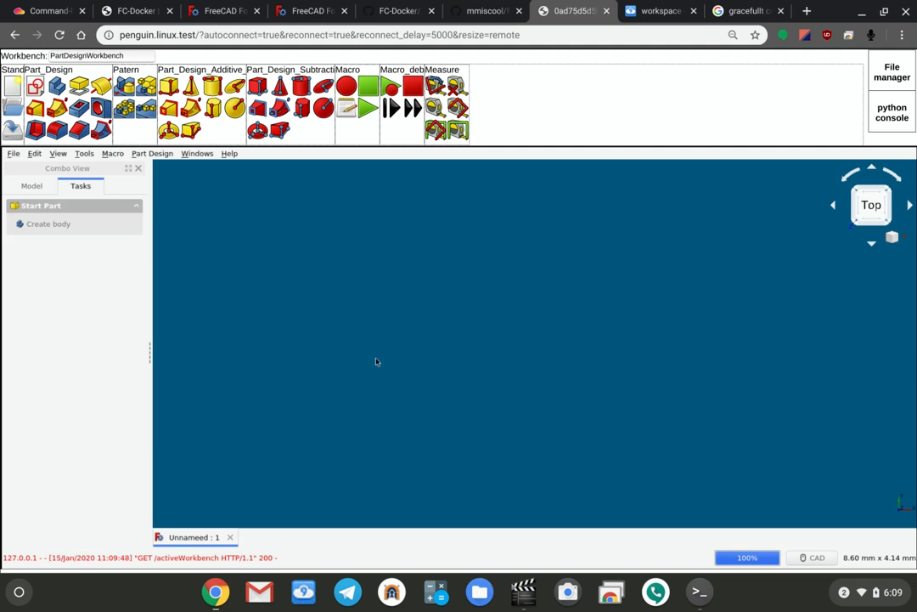
pyautogui.moveTo(331, 317)
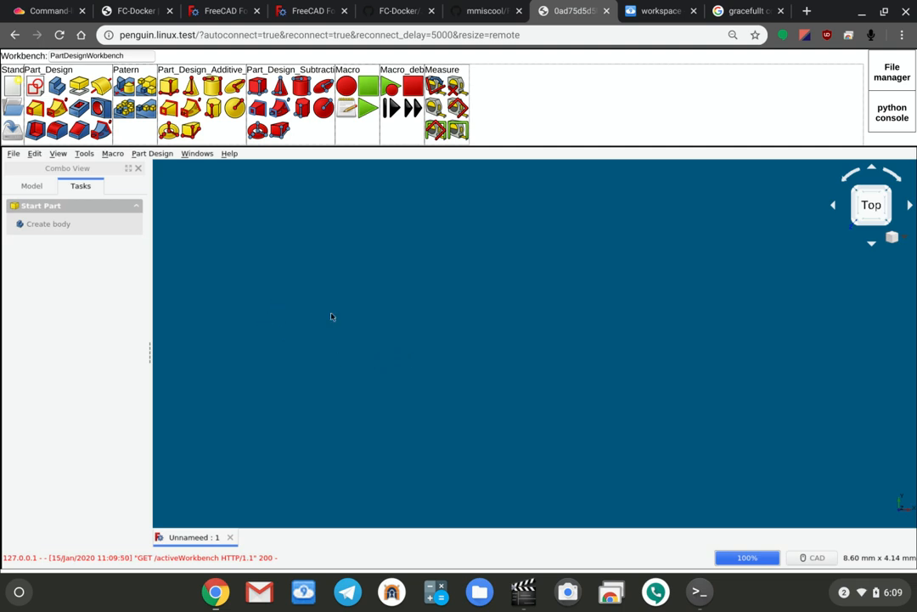
pyautogui.moveTo(357, 321)
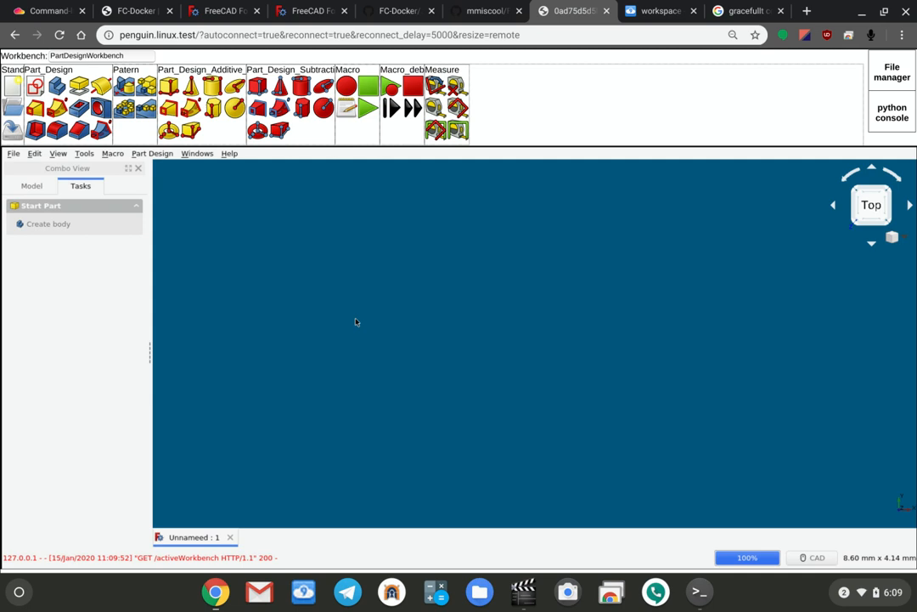
pyautogui.moveTo(438, 299)
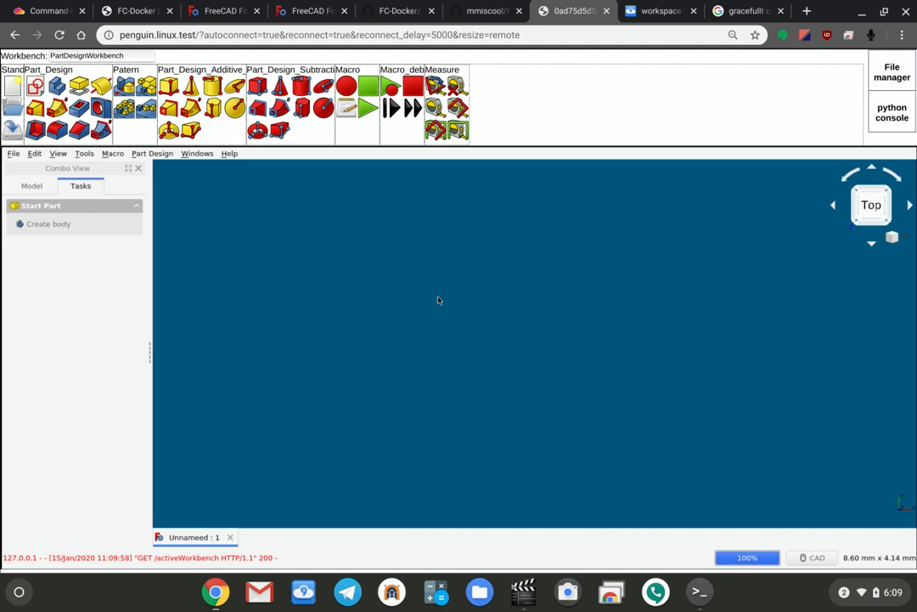
pyautogui.moveTo(449, 317)
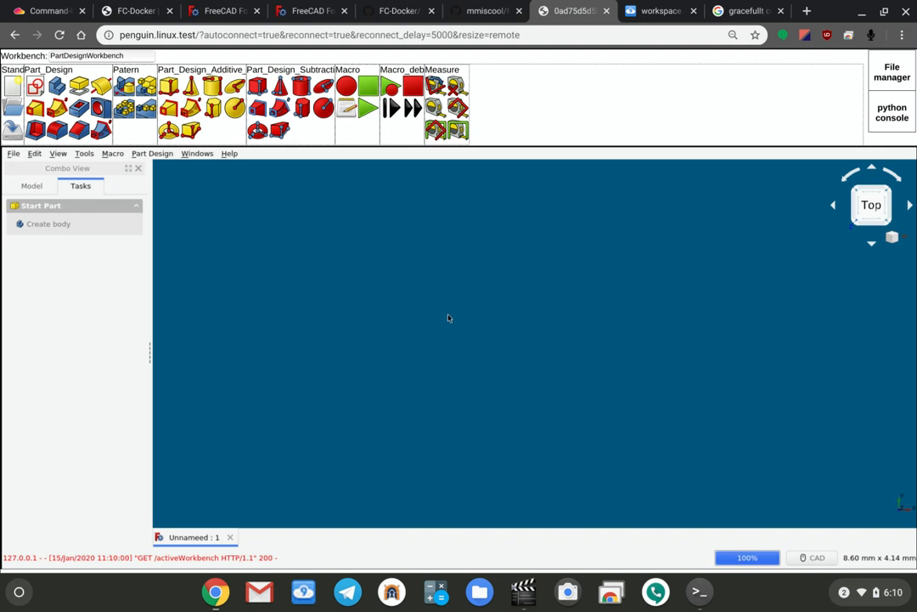
pyautogui.moveTo(474, 484)
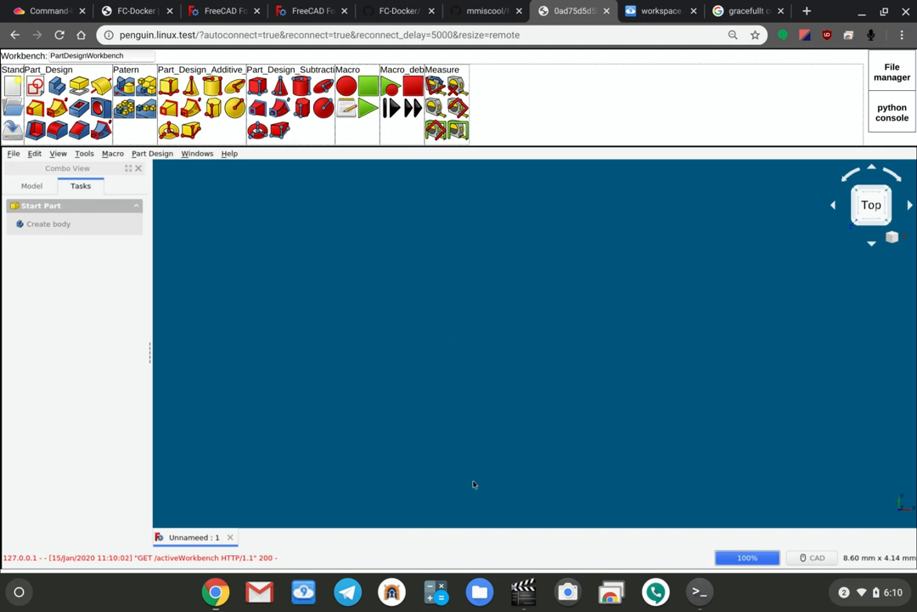